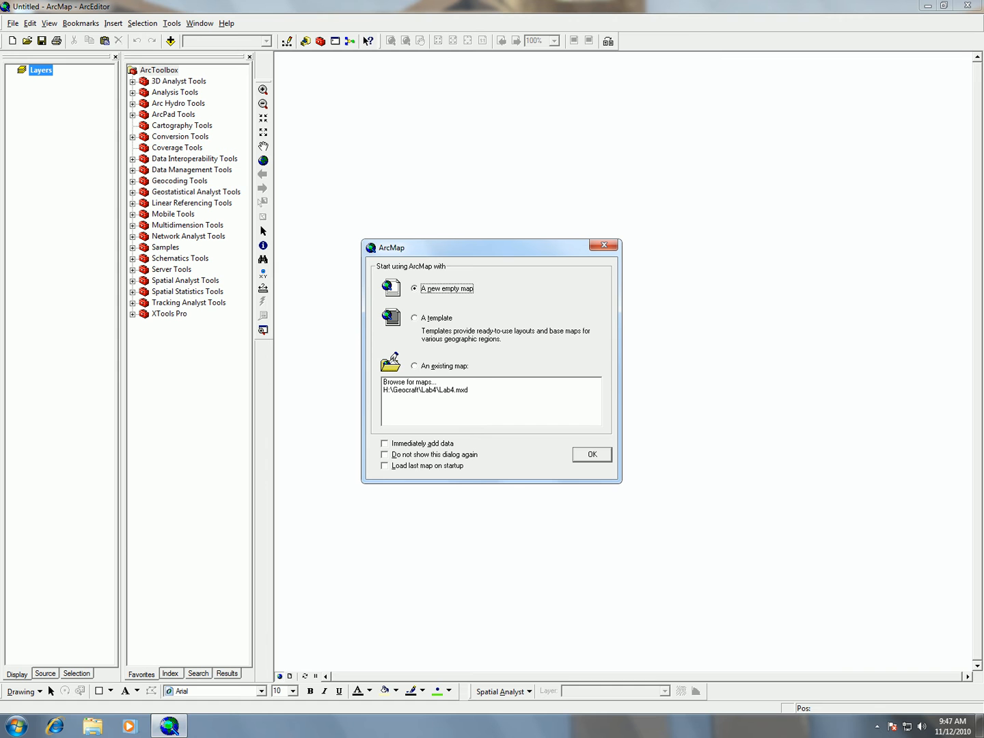
pyautogui.moveTo(592, 451)
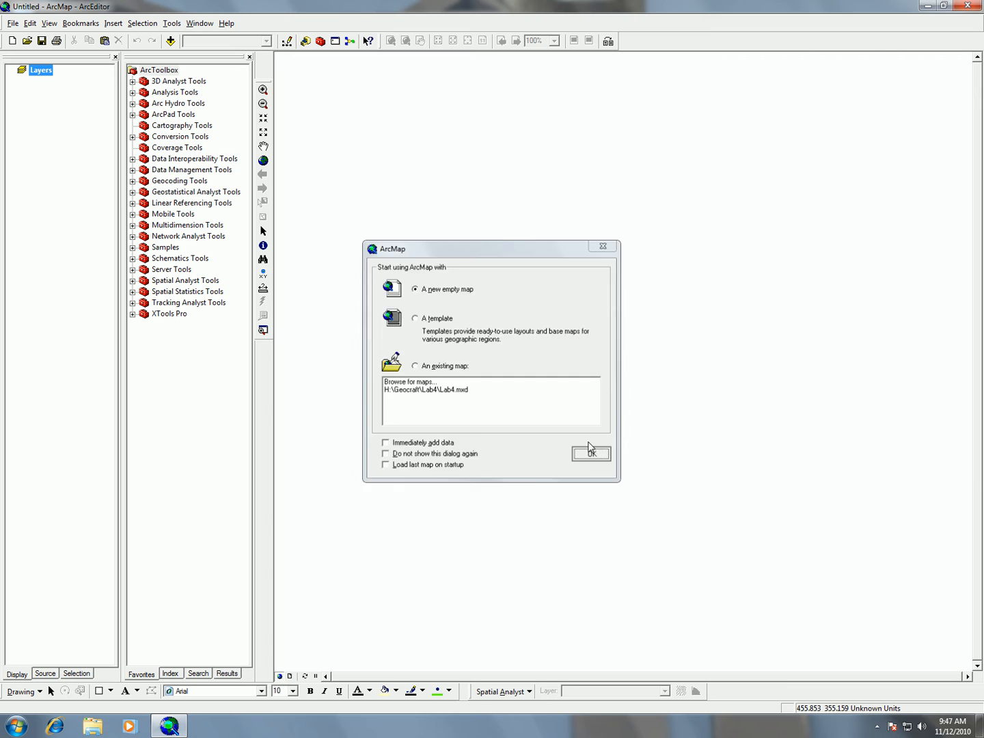
# Start ArcMap with a new empty map from the startup dialog.
pyautogui.click(591, 453)
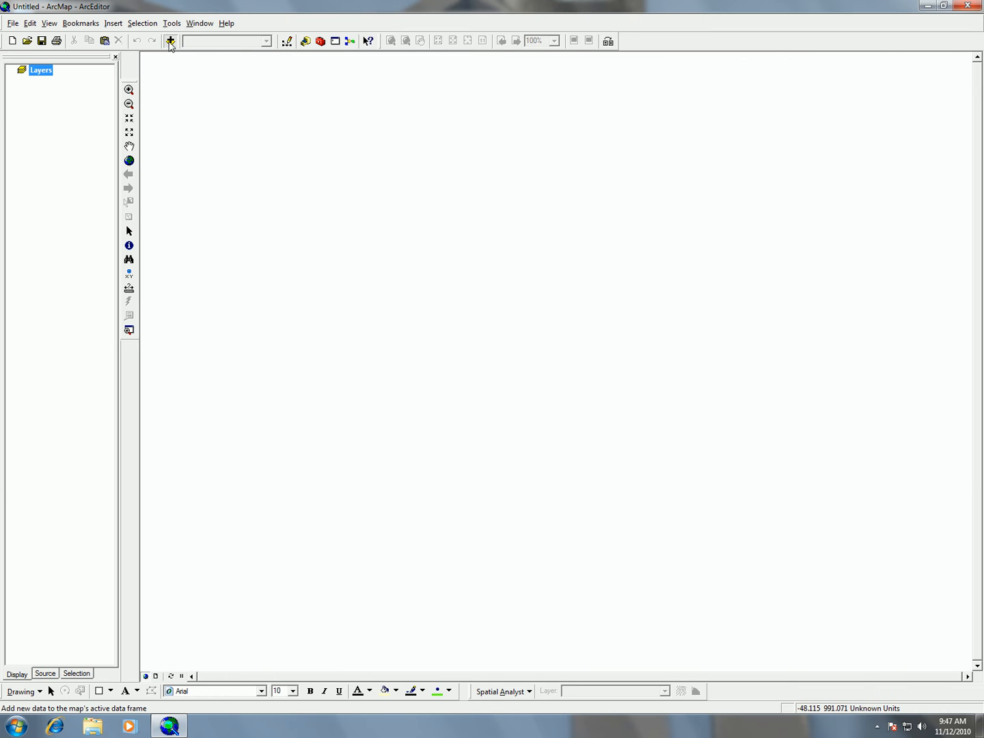
# Browse the Add Data window to H:\Geocraft and into the TestPoints database.
pyautogui.click(169, 41)
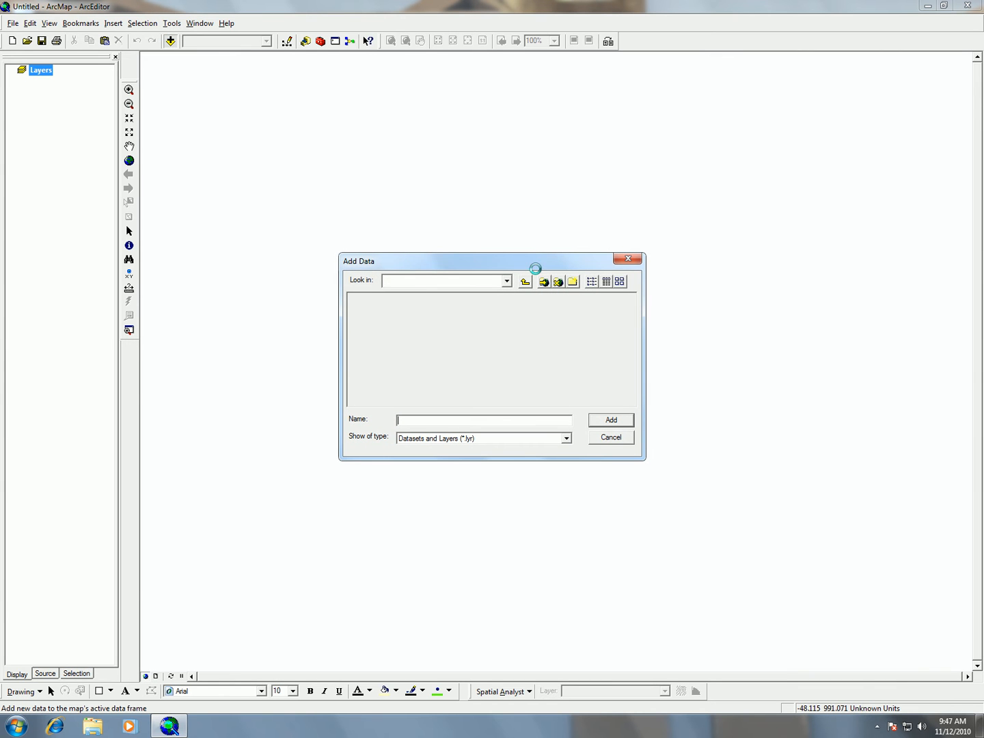
pyautogui.moveTo(665, 224)
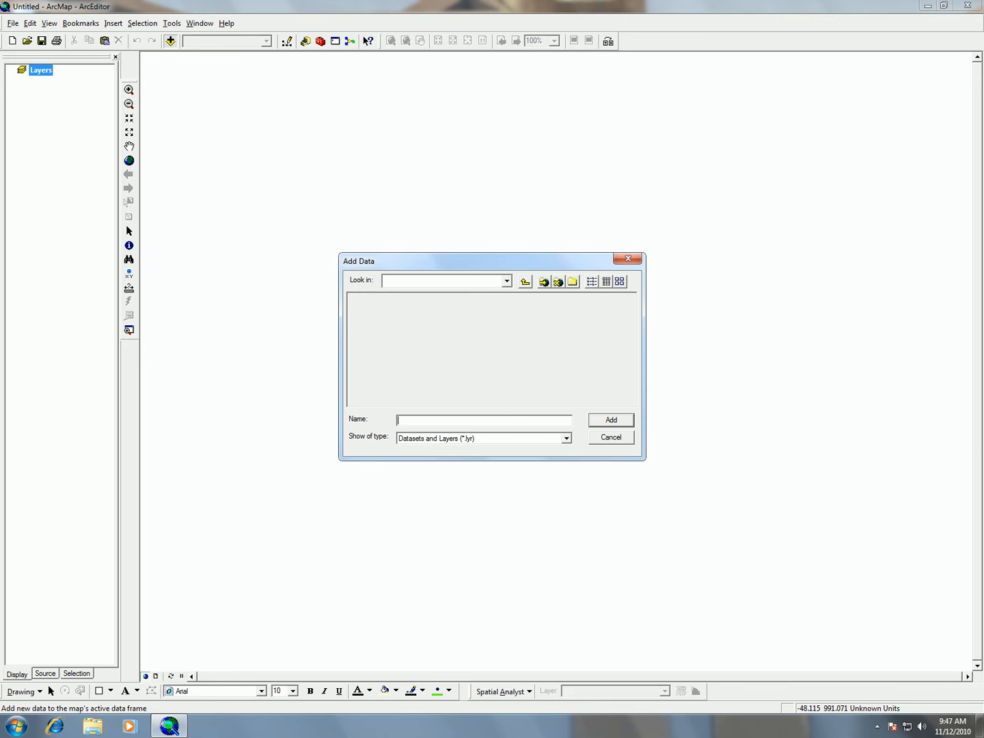
pyautogui.click(506, 282)
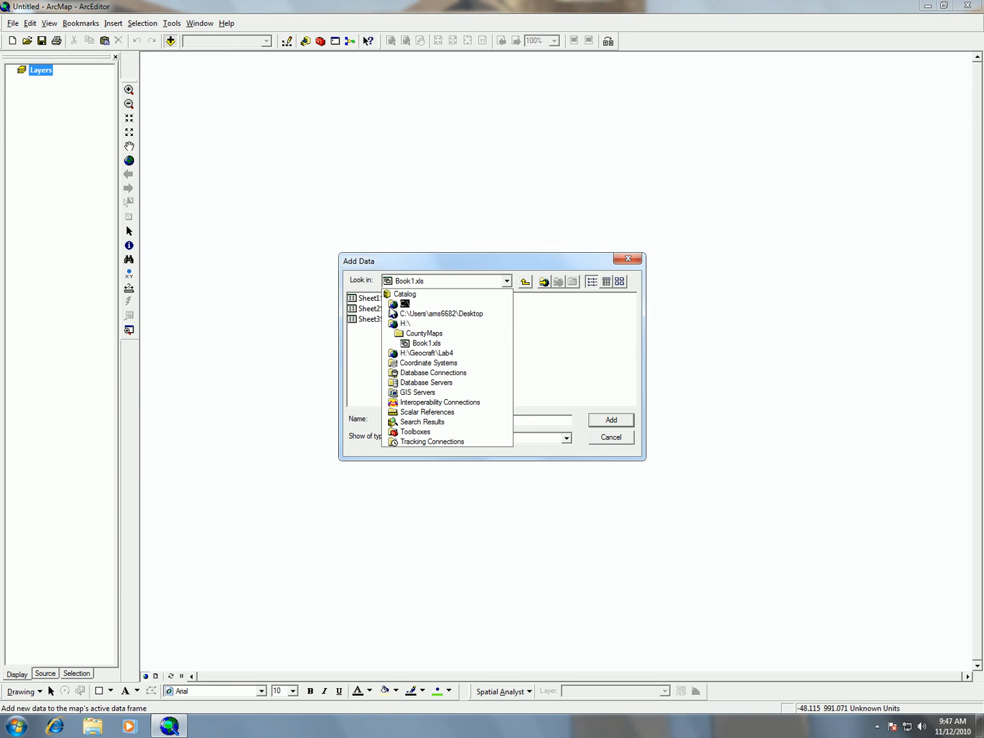
pyautogui.click(407, 323)
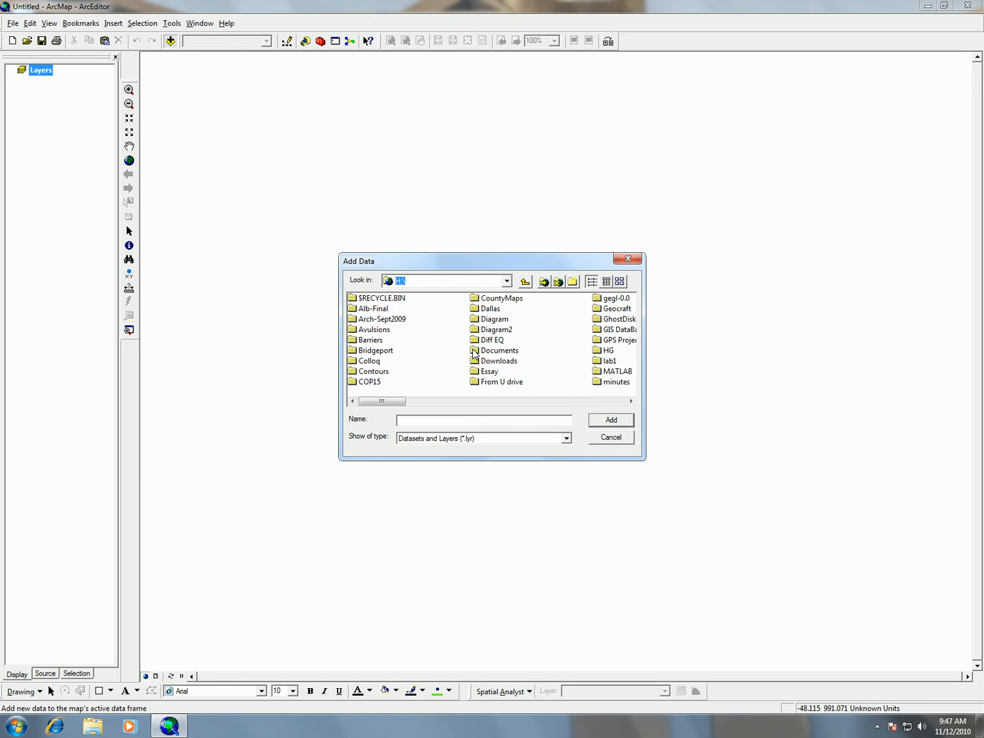
pyautogui.click(617, 309)
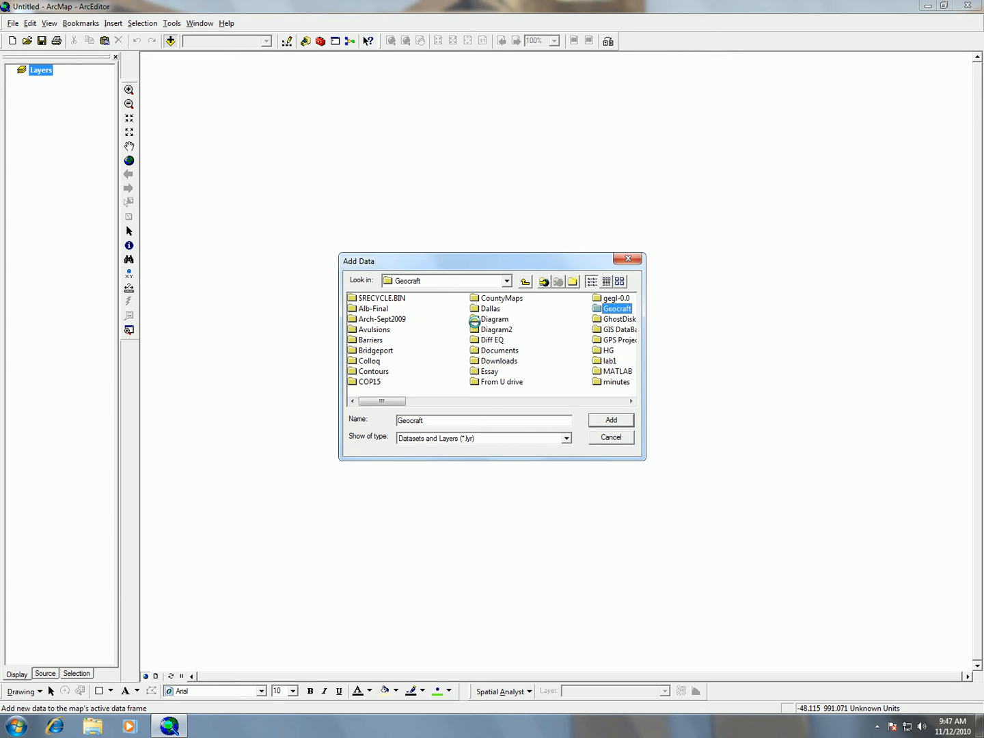
pyautogui.doubleClick(607, 361)
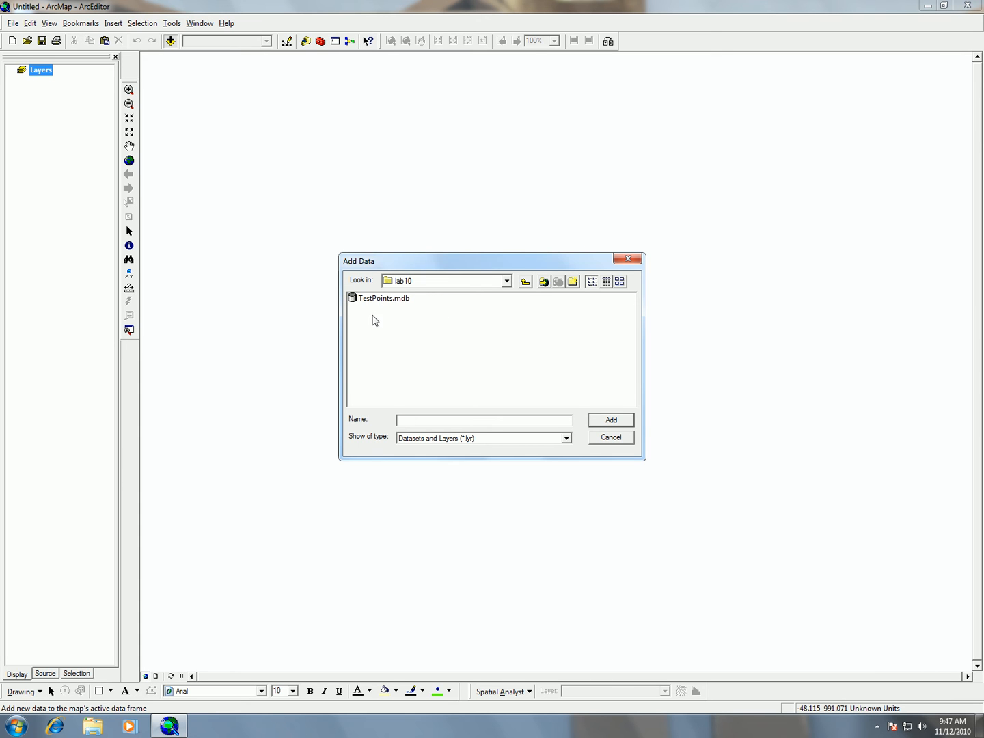
pyautogui.moveTo(422, 339)
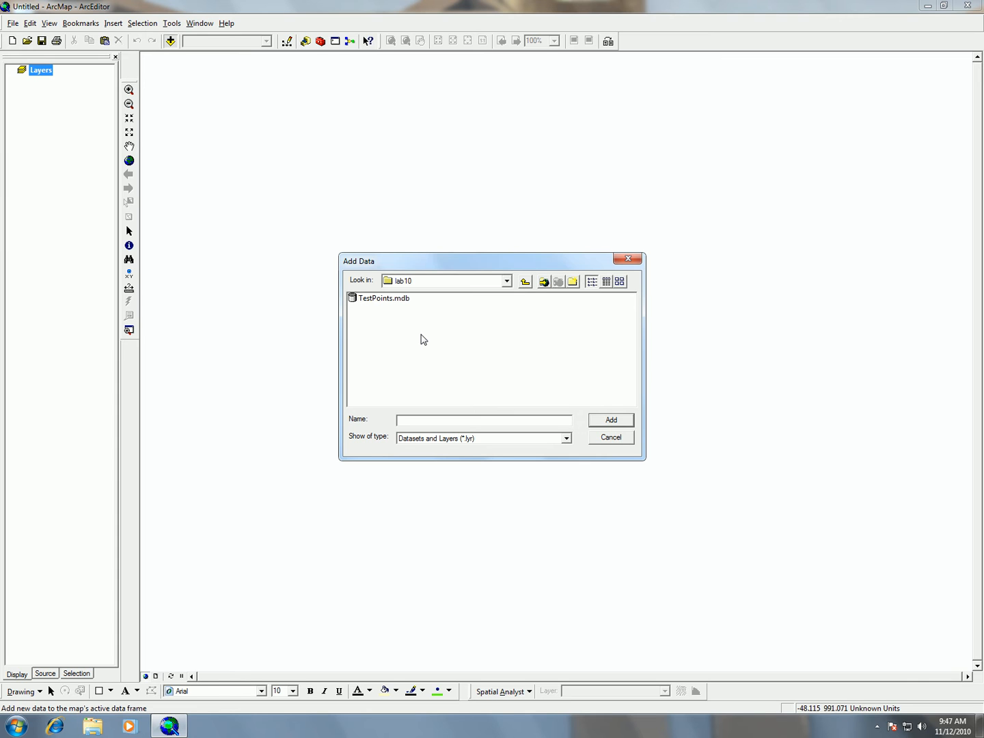
pyautogui.moveTo(348, 302)
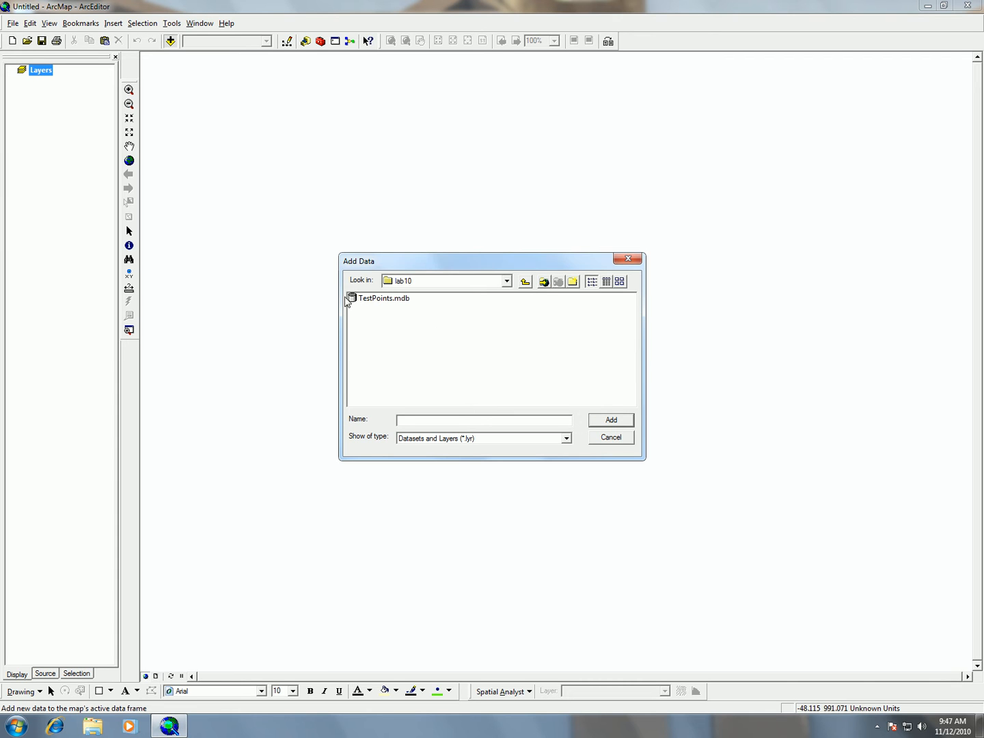
pyautogui.moveTo(393, 304)
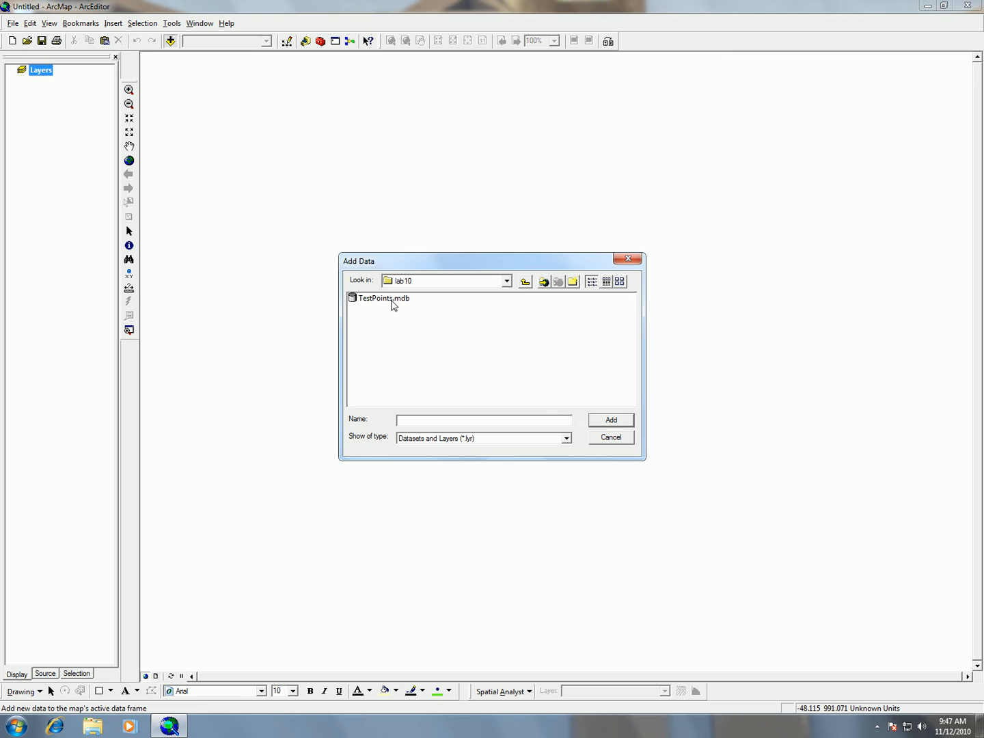
pyautogui.doubleClick(383, 298)
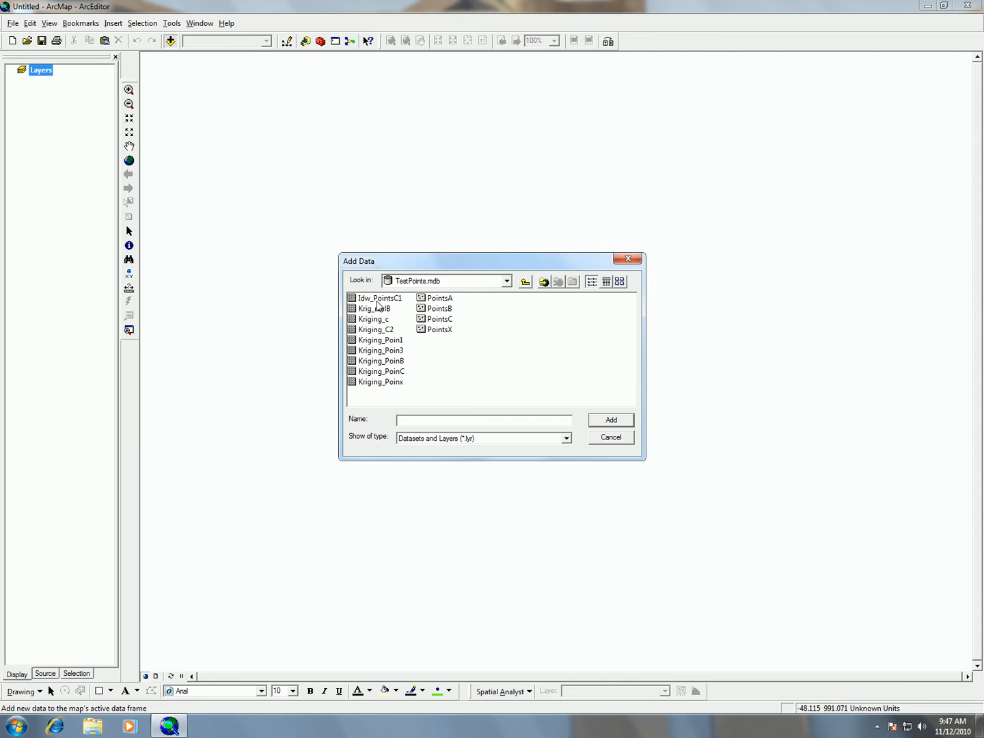
# Select PointsA through PointsX together and add the four point layers to the map.
pyautogui.click(440, 298)
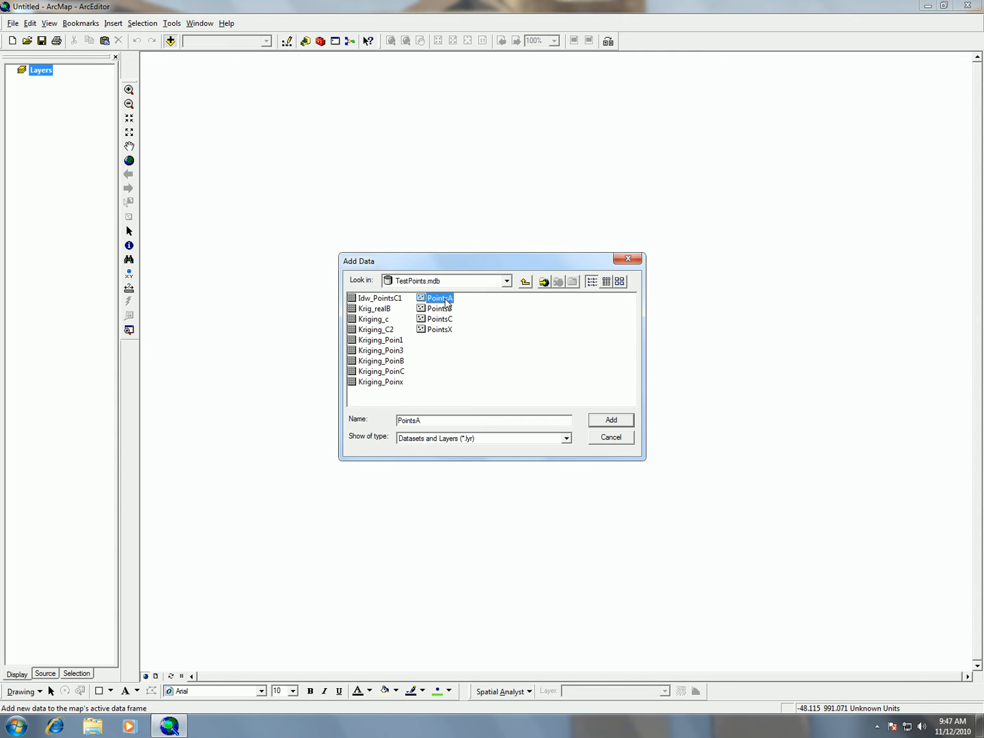
pyautogui.moveTo(449, 334)
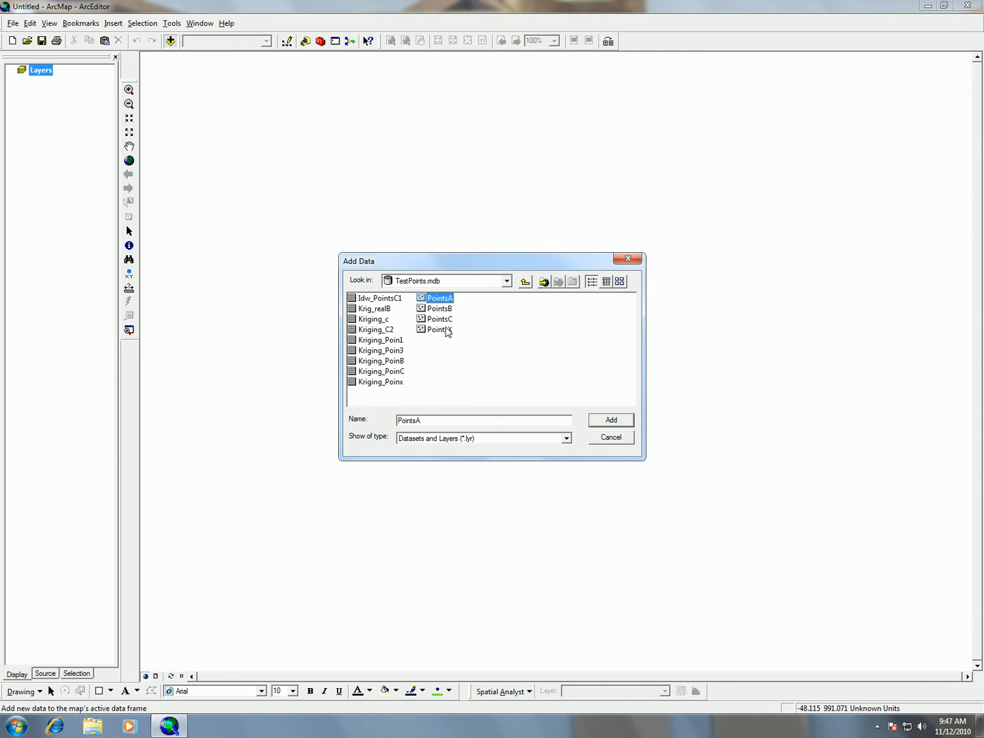
pyautogui.click(440, 328)
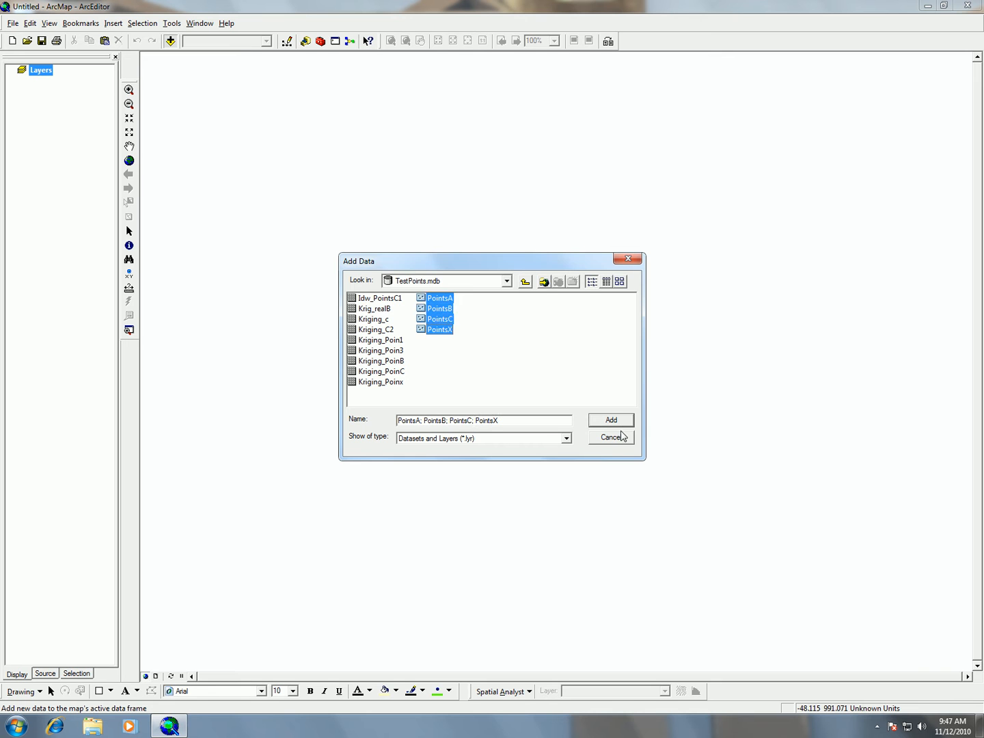
pyautogui.click(609, 419)
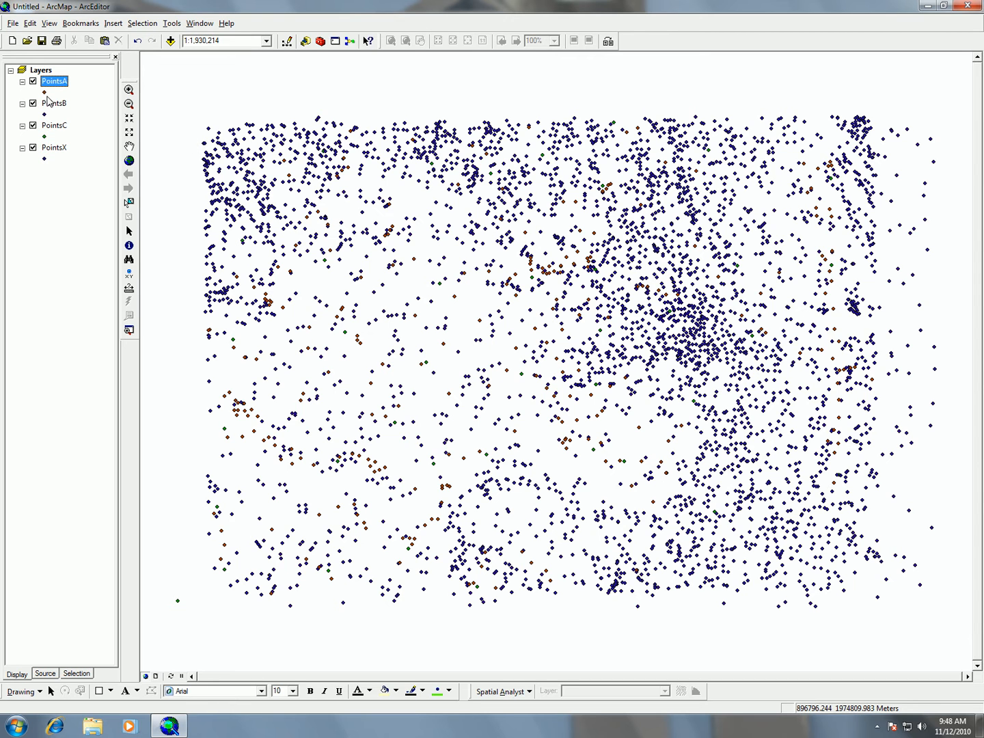
# Hide PointsB, PointsC and PointsX so only PointsA shows on the map.
pyautogui.click(33, 103)
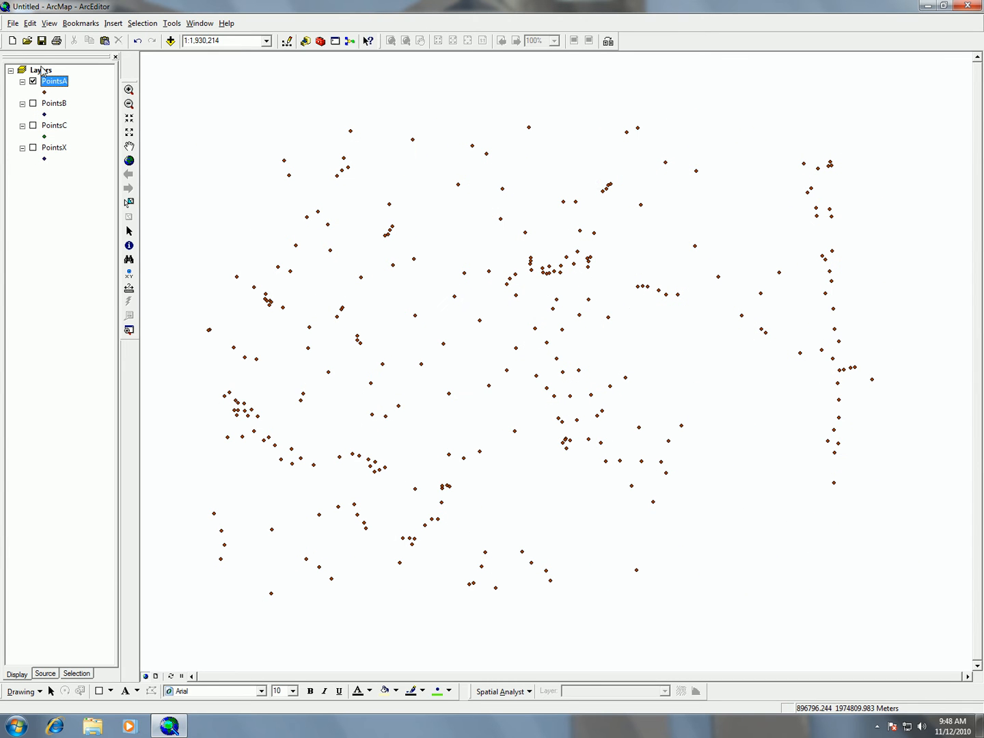
pyautogui.moveTo(203, 56)
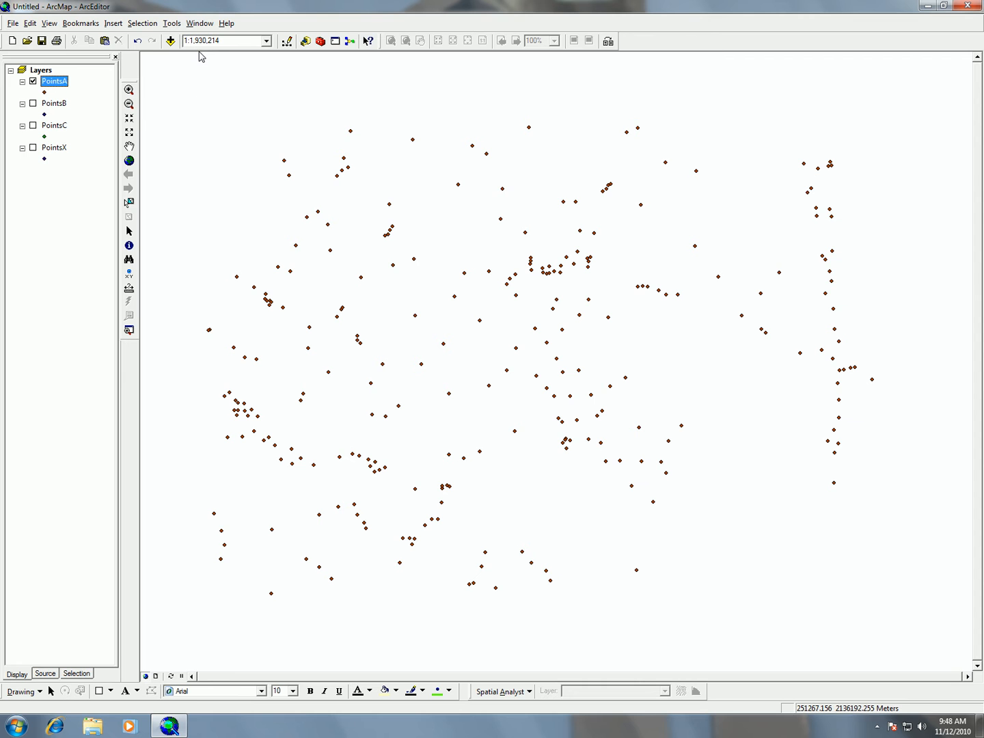
pyautogui.moveTo(214, 184)
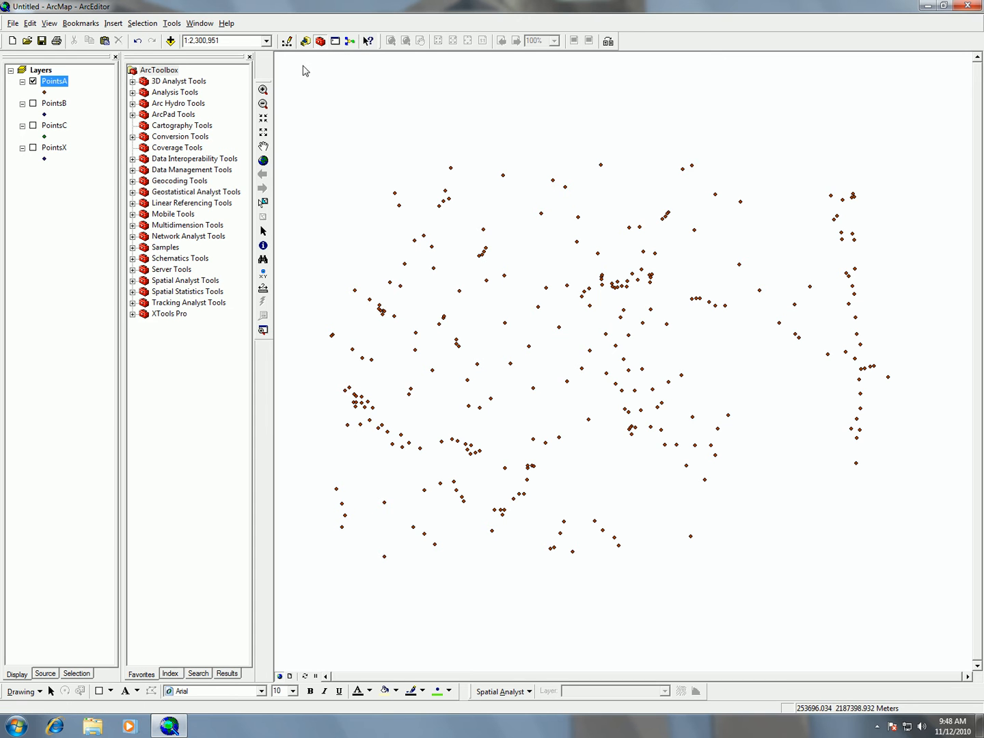
pyautogui.moveTo(141, 248)
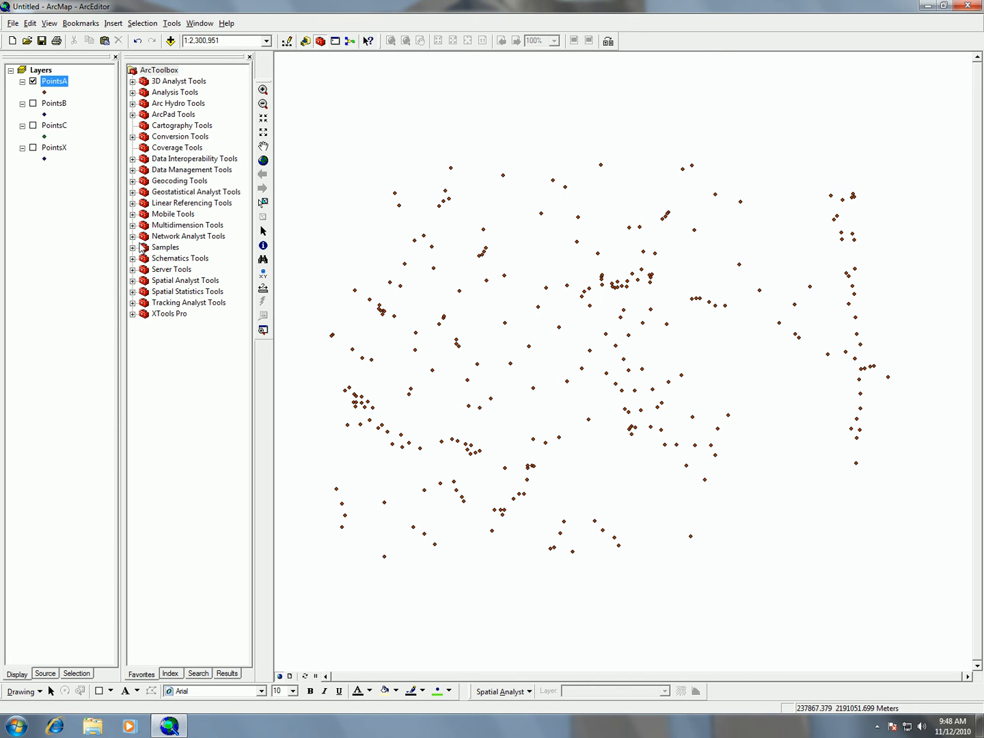
# Locate the Kriging tool under Spatial Analyst Tools > Interpolation in ArcToolbox.
pyautogui.click(133, 280)
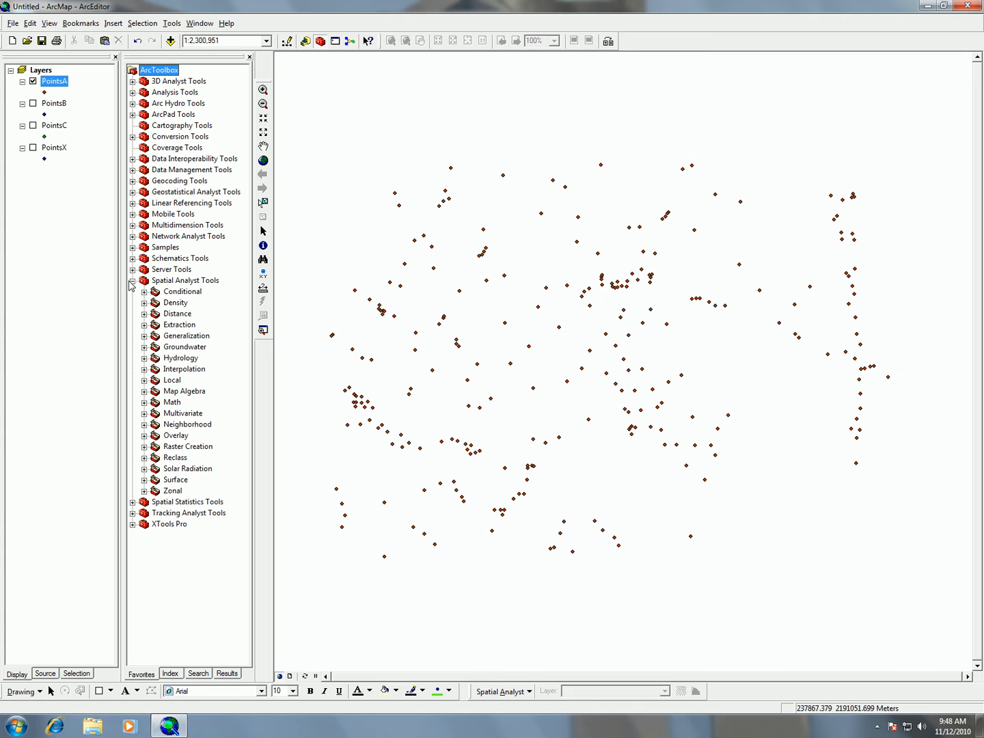
pyautogui.click(144, 314)
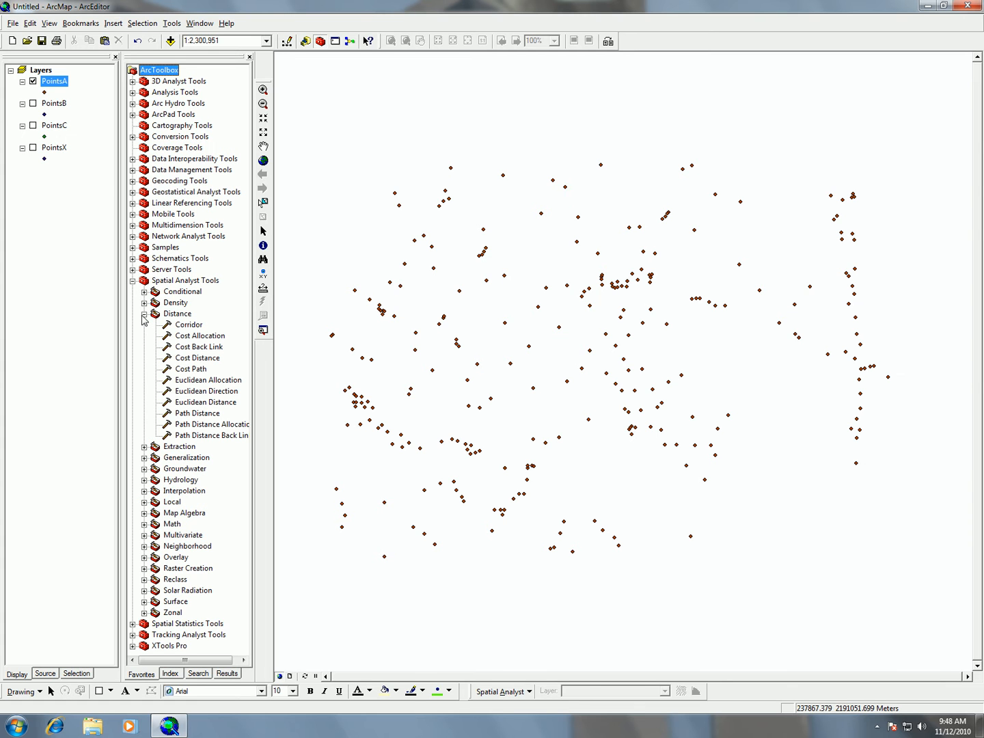
pyautogui.click(145, 314)
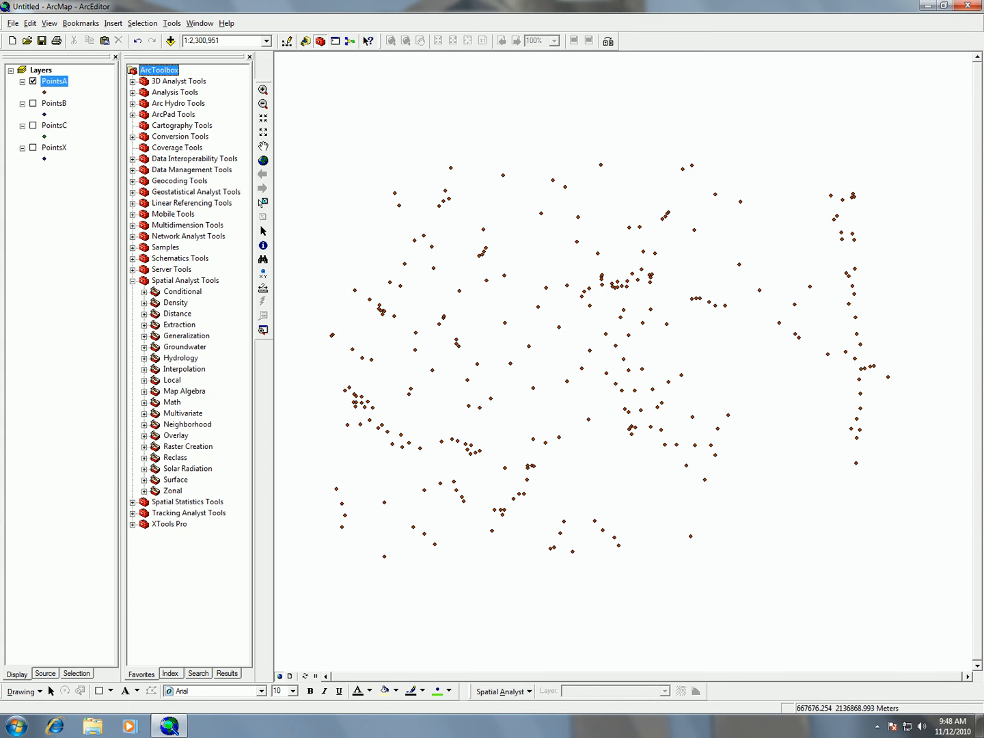
pyautogui.moveTo(61, 356)
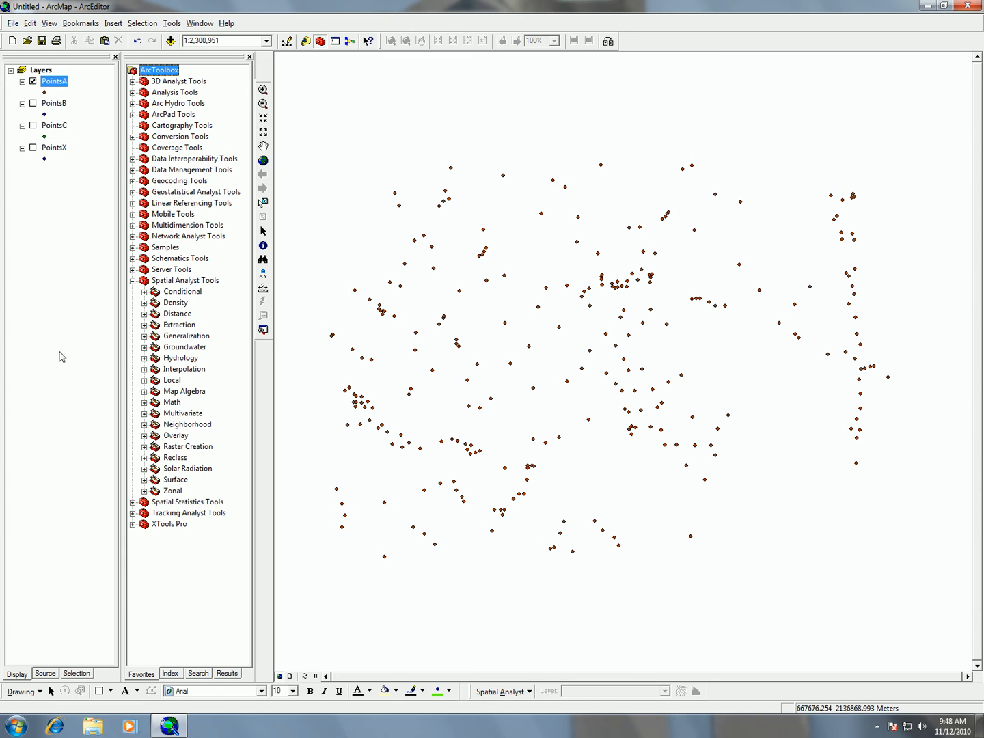
pyautogui.click(145, 369)
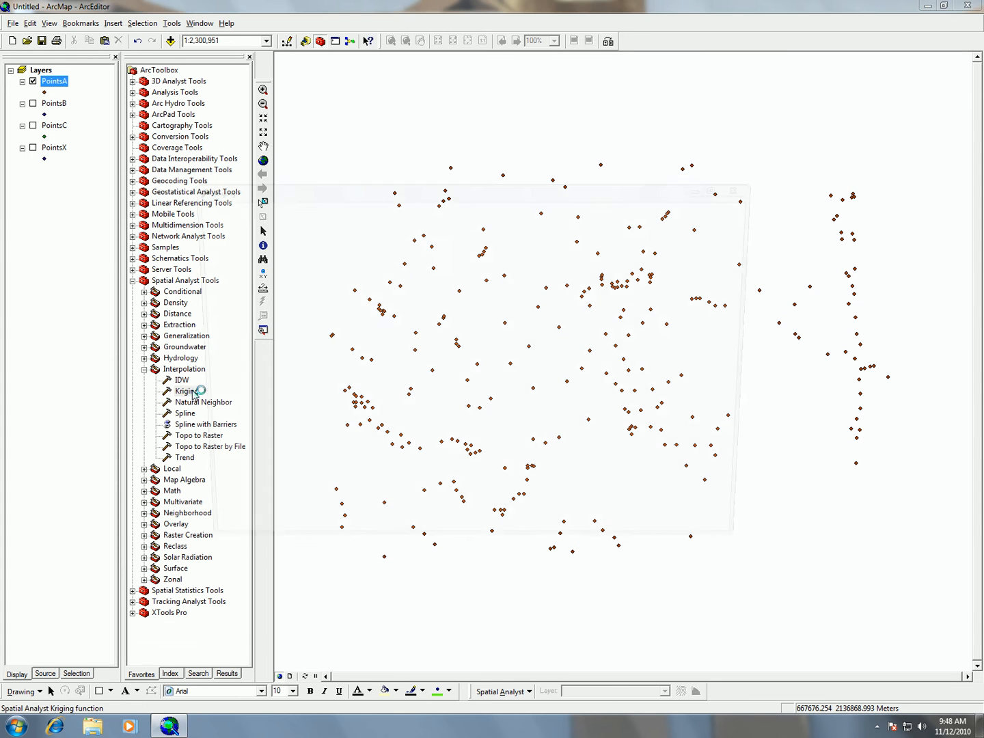
pyautogui.doubleClick(185, 391)
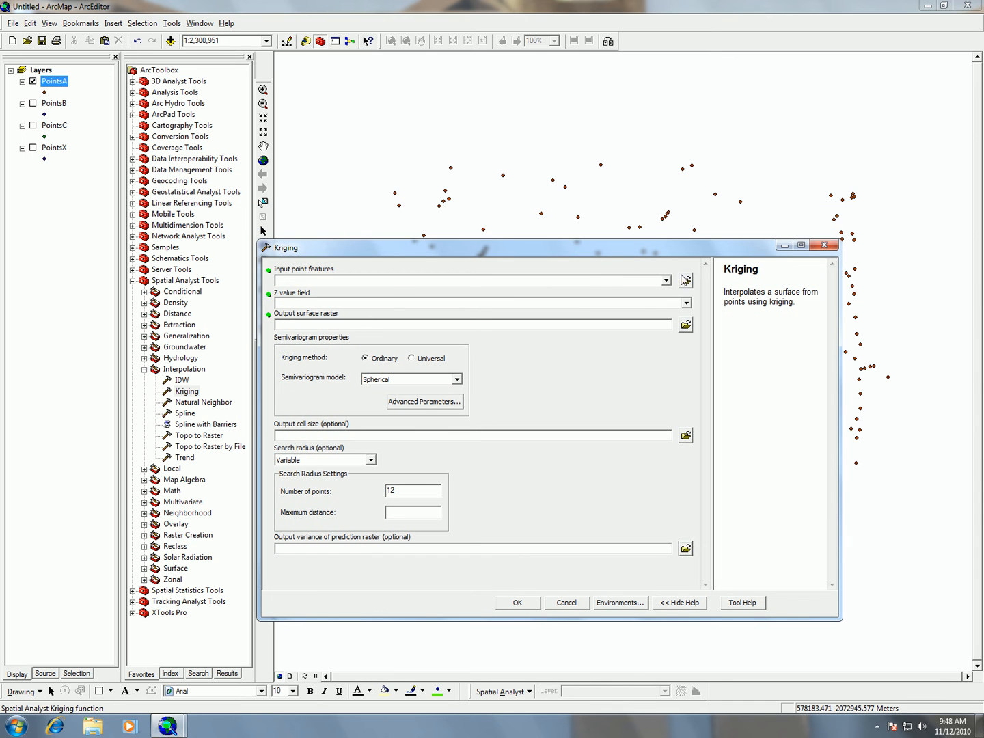
# Use PointsA as the input points with Value_ as the z-value field.
pyautogui.click(664, 280)
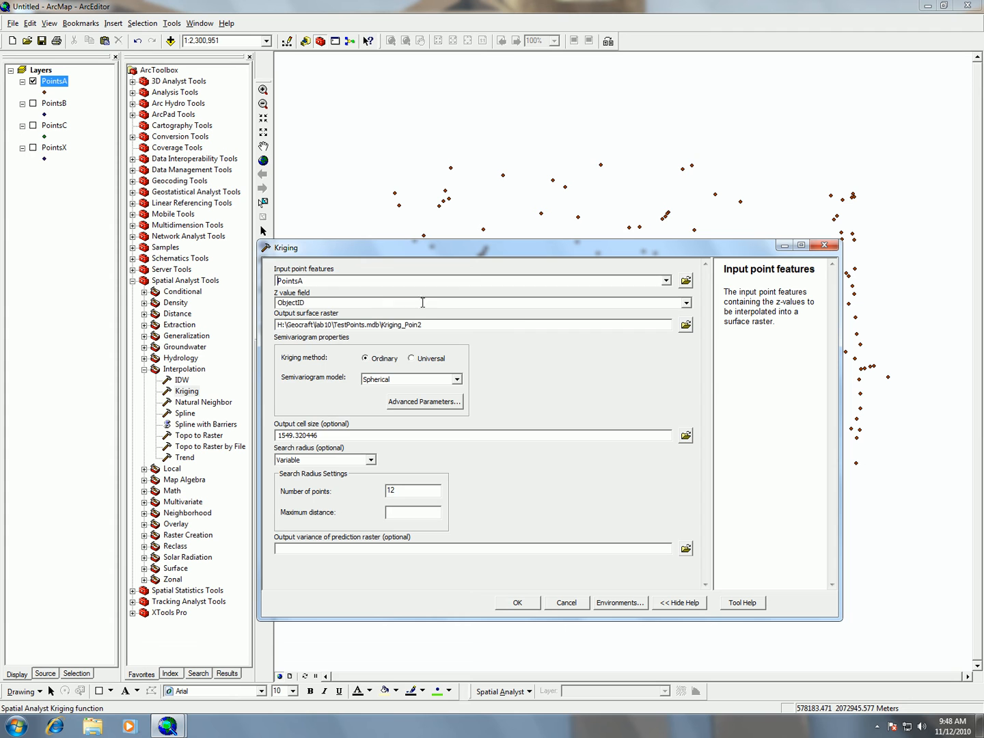
pyautogui.click(686, 303)
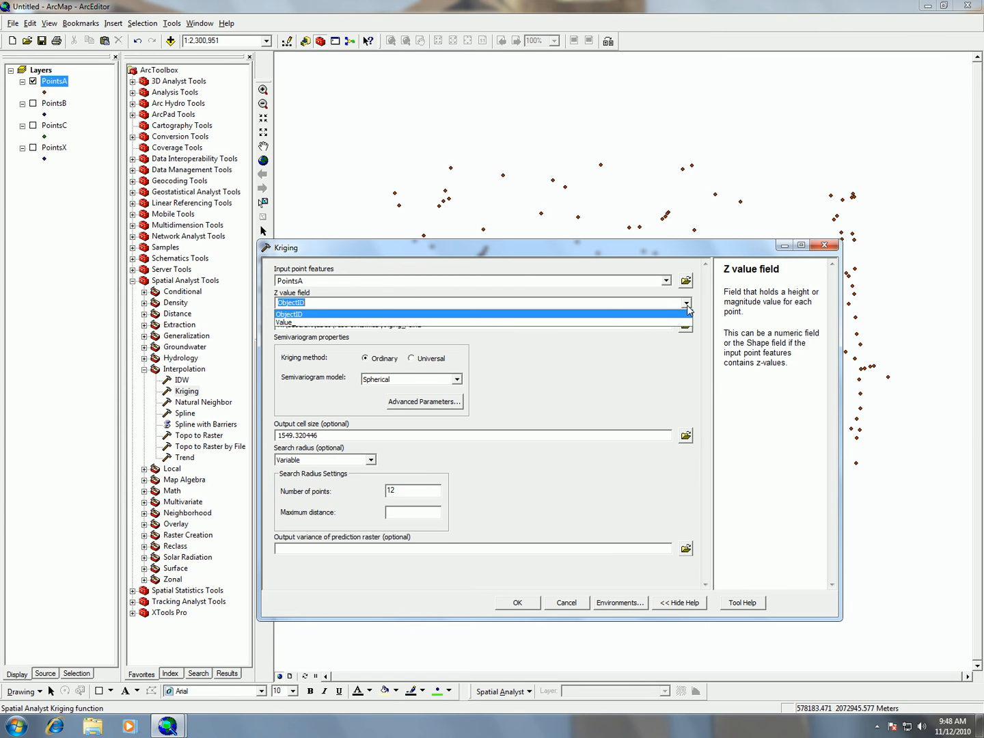
pyautogui.click(287, 313)
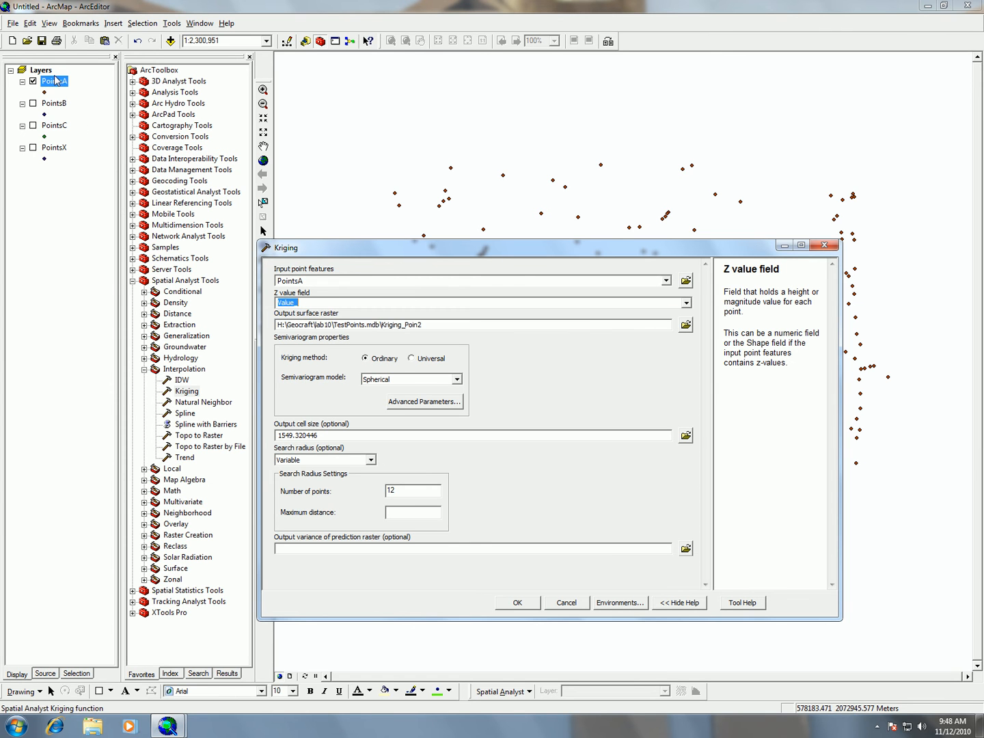
pyautogui.rightClick(54, 81)
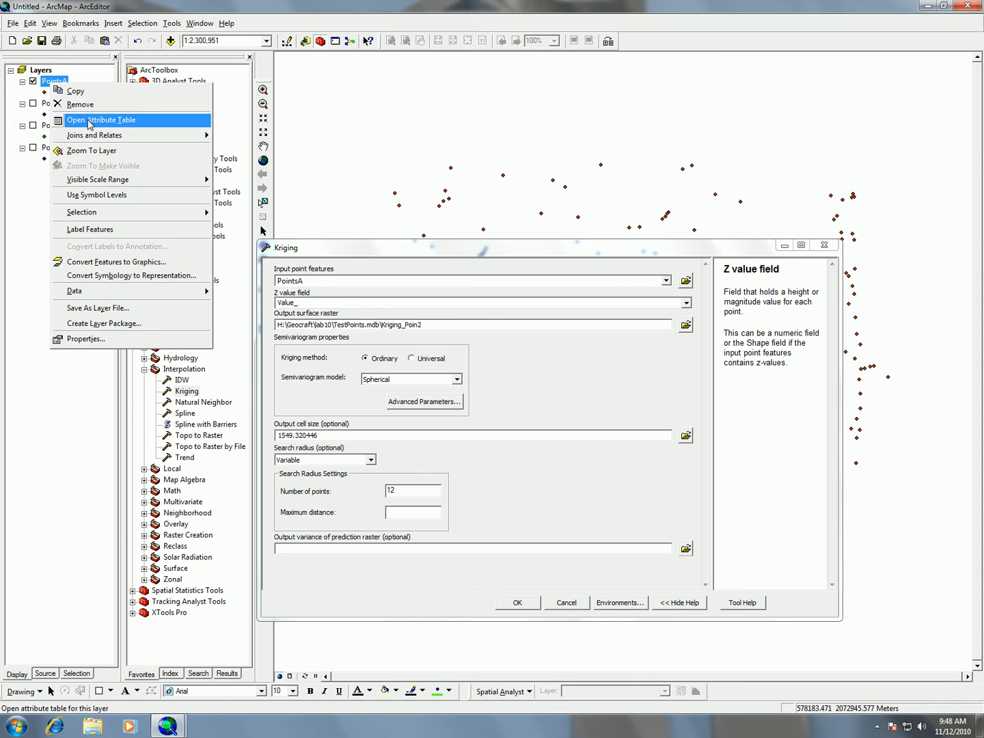
pyautogui.click(101, 120)
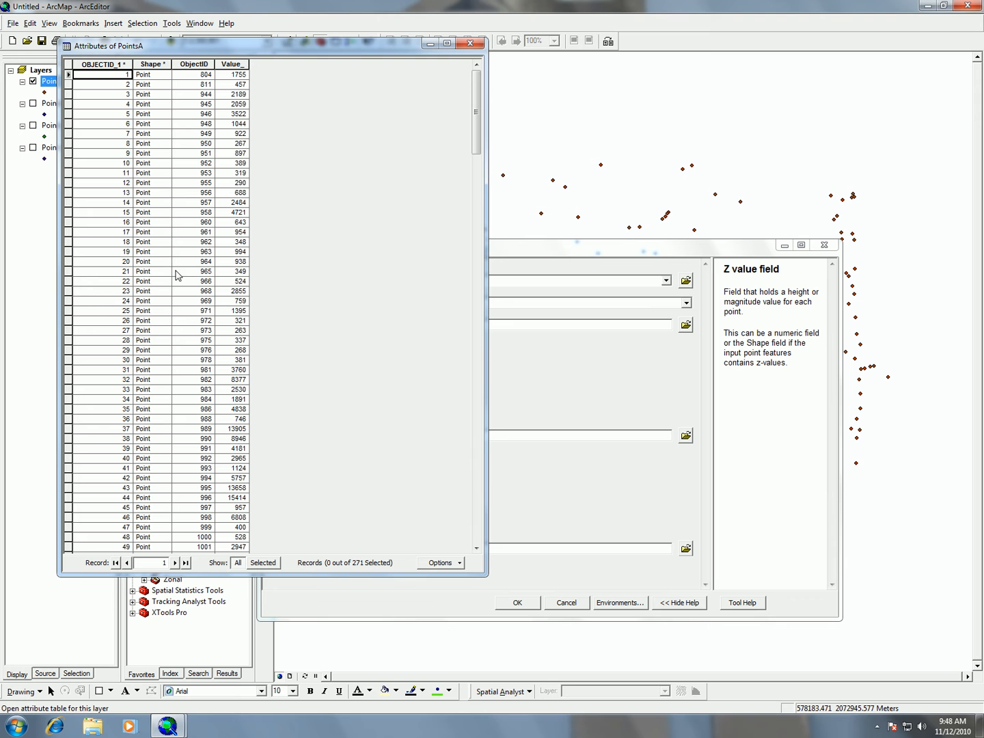
pyautogui.moveTo(245, 525)
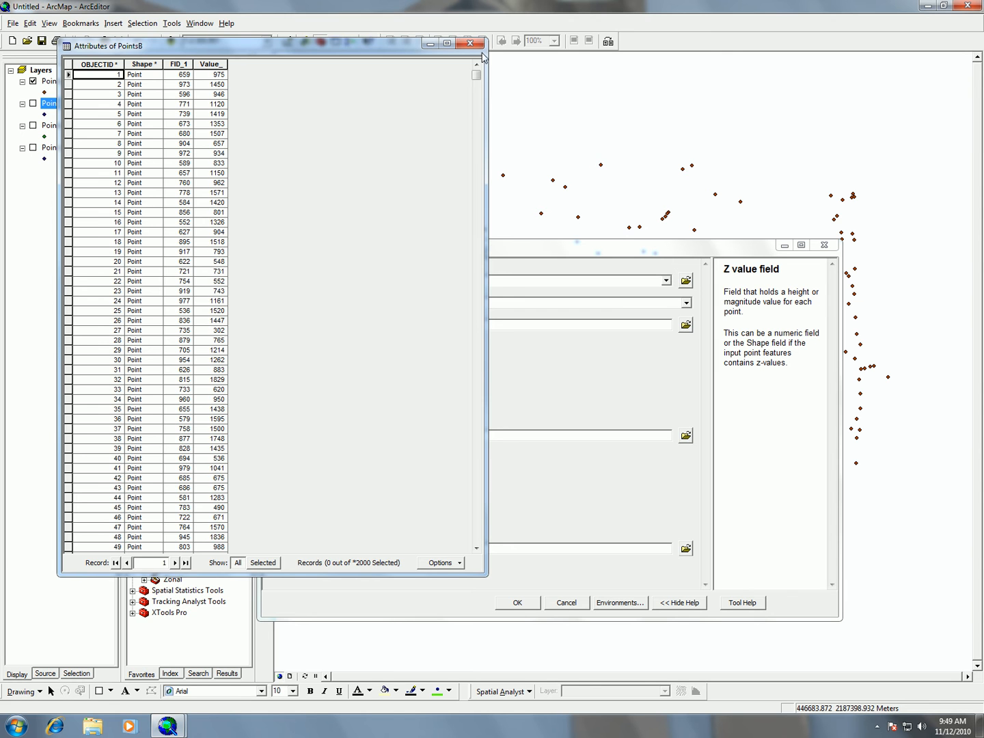
pyautogui.click(471, 45)
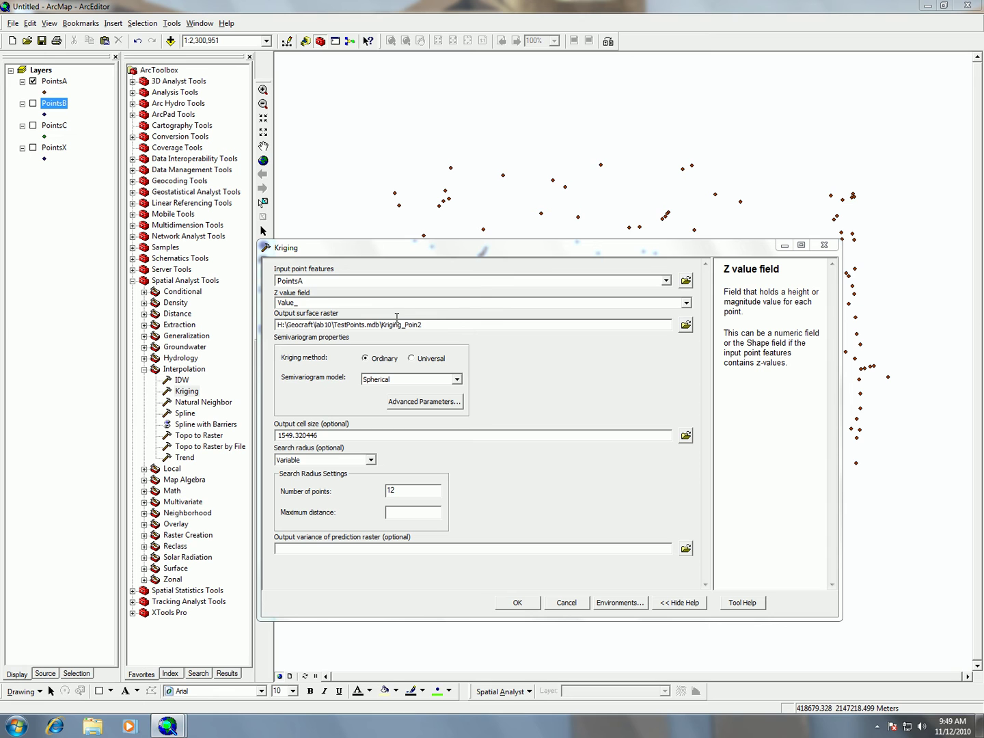
pyautogui.moveTo(376, 333)
pyautogui.write('a')
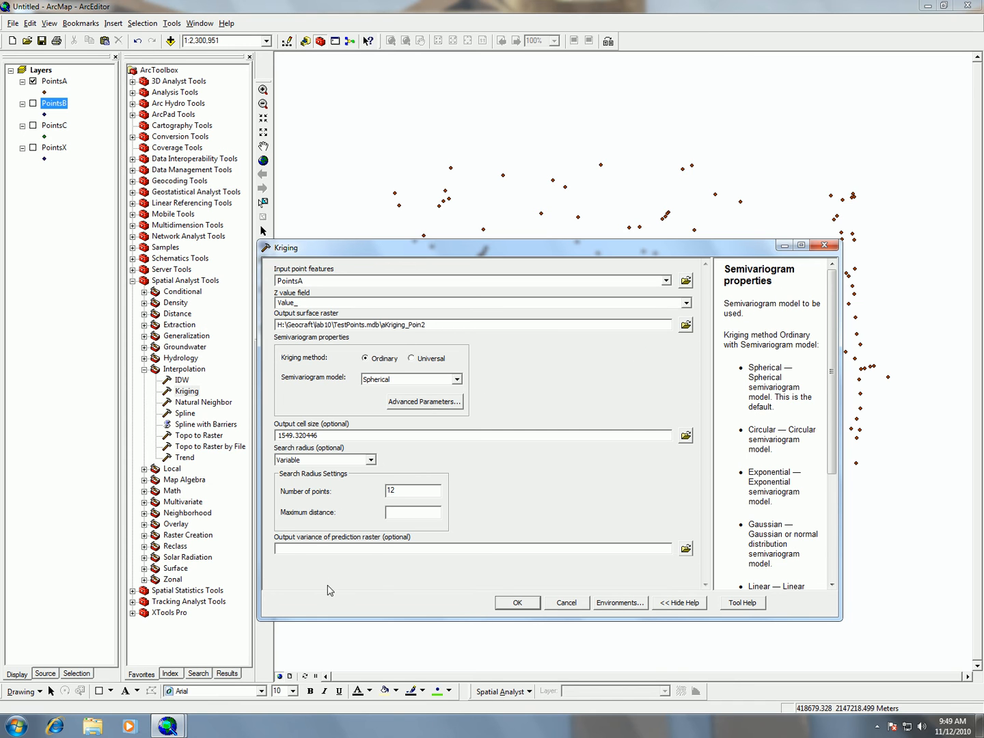
# Run kriging with Spherical model and Variable radius, producing aKriging_Poin2, and dismiss the report.
pyautogui.click(325, 459)
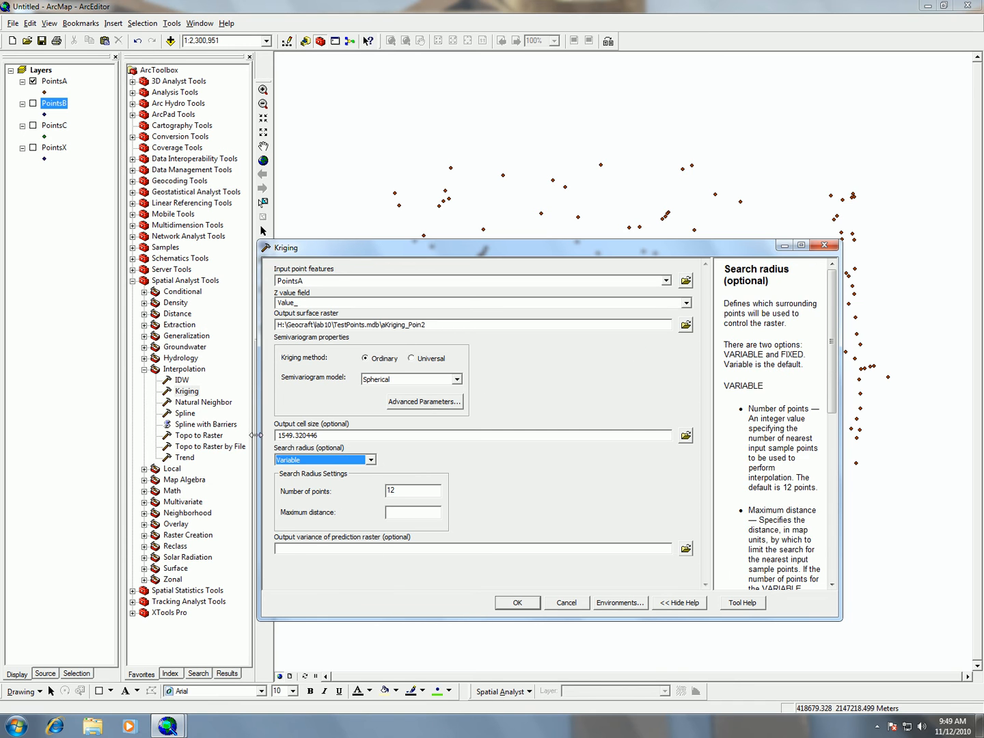
pyautogui.moveTo(571, 581)
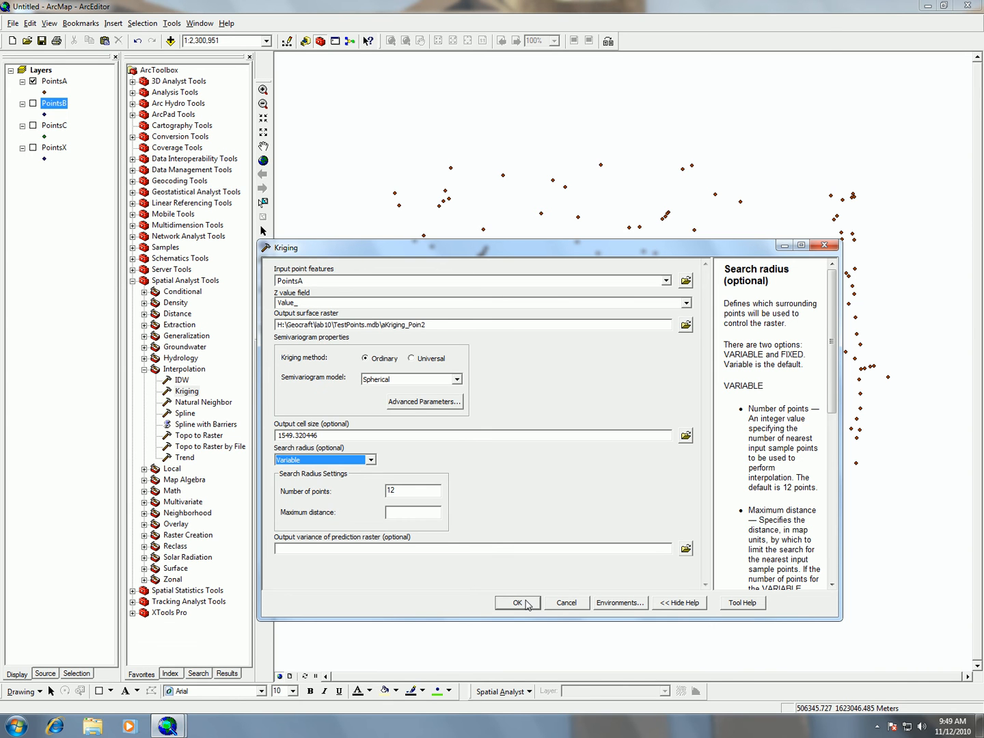
pyautogui.click(513, 602)
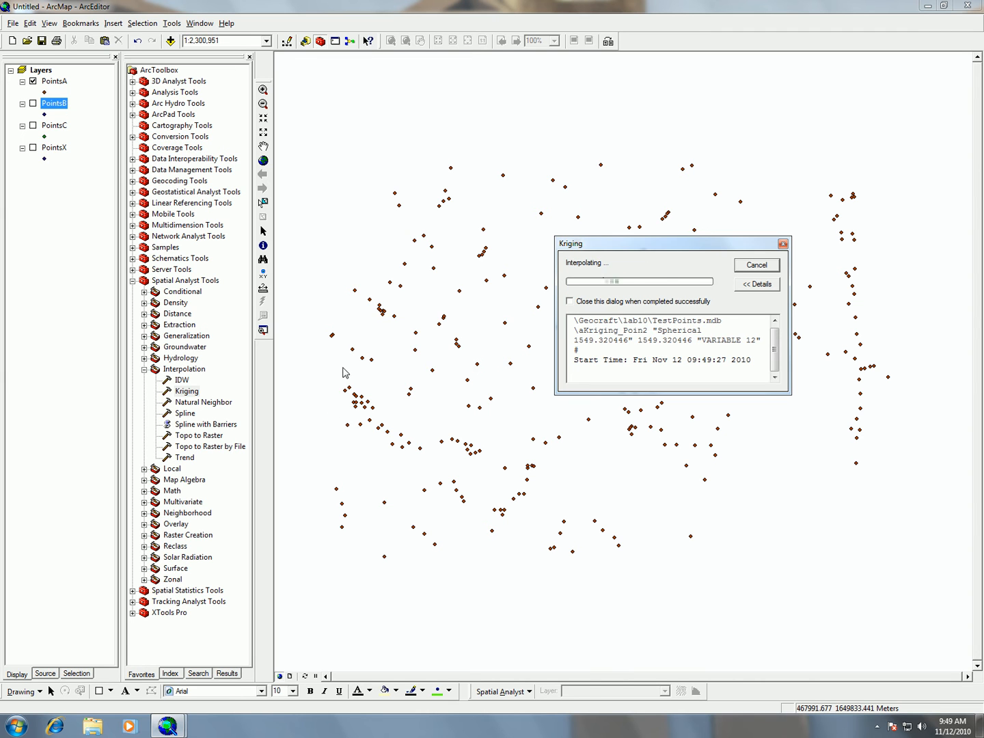
pyautogui.moveTo(224, 301)
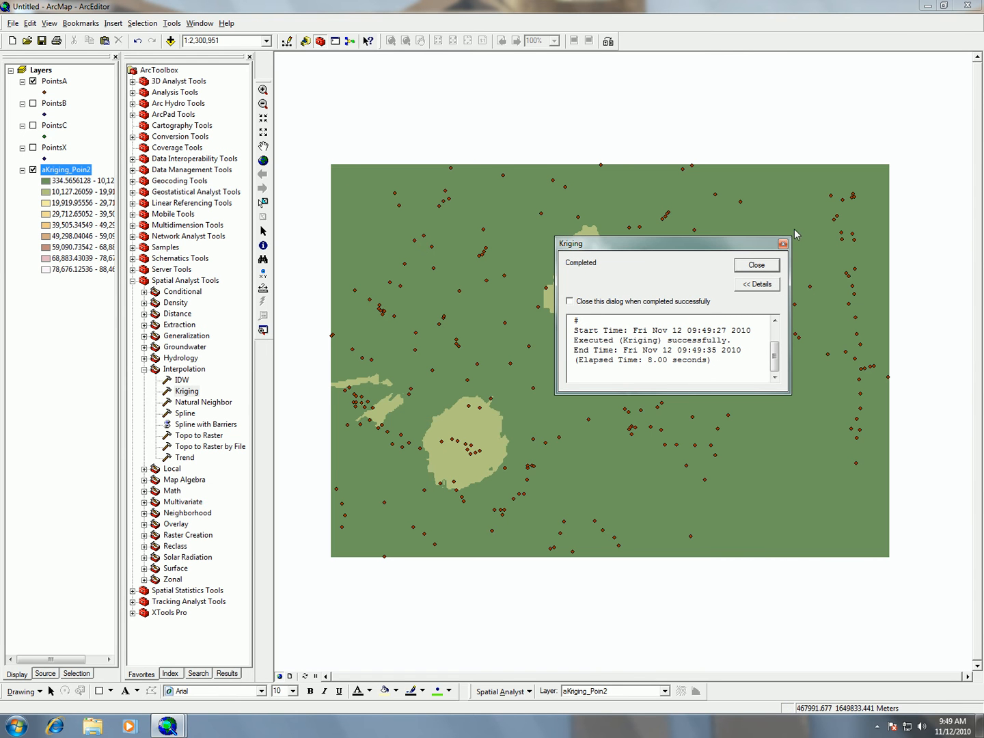
pyautogui.click(756, 265)
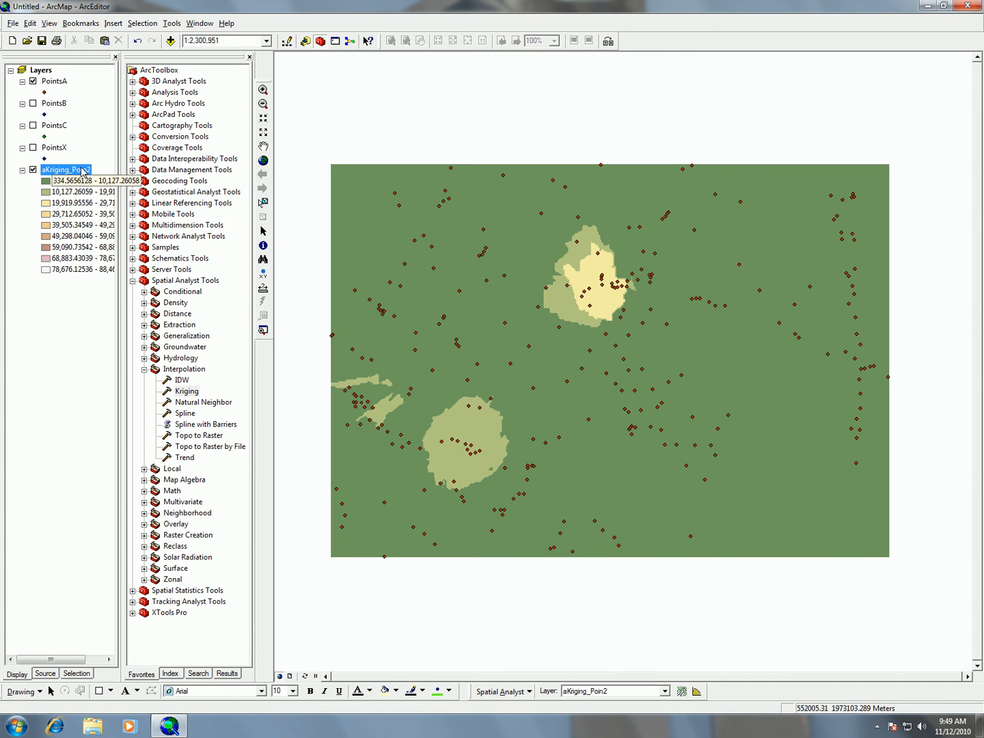
# Symbolize aKriging_Poin2 with a Stretched colour ramp in its layer properties.
pyautogui.rightClick(65, 169)
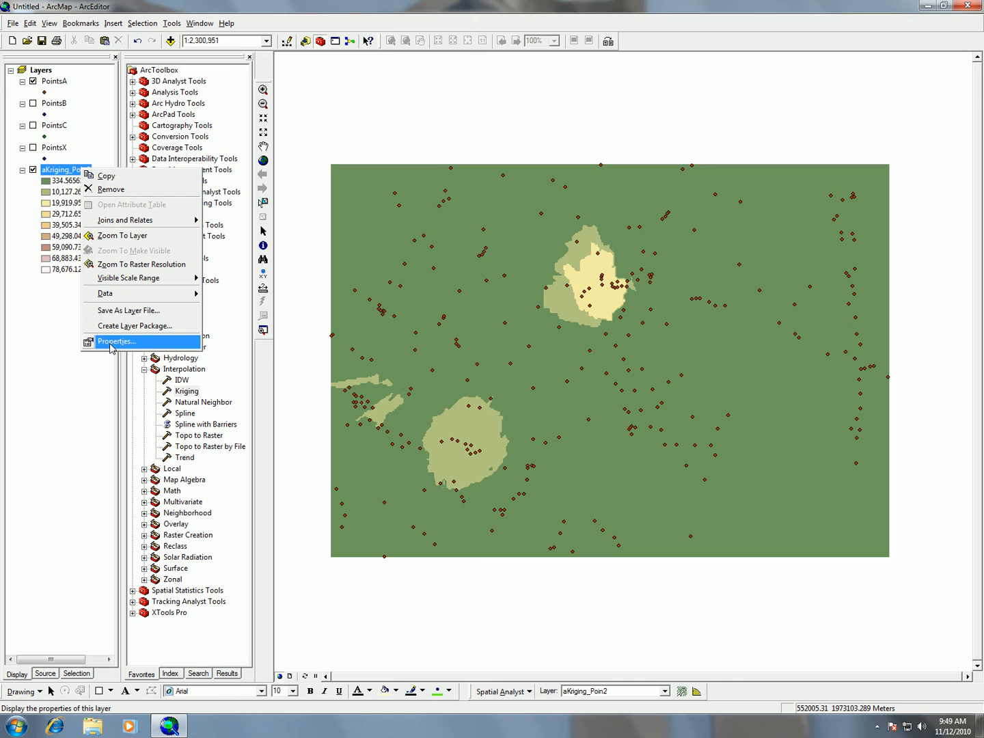
pyautogui.click(118, 341)
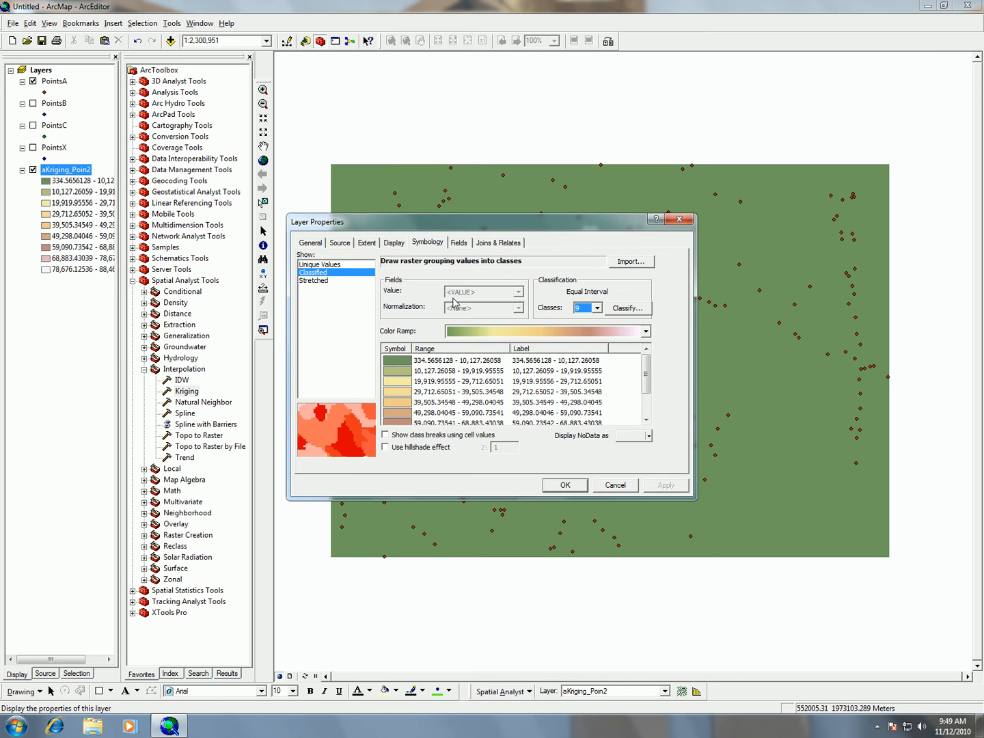
pyautogui.moveTo(667, 355)
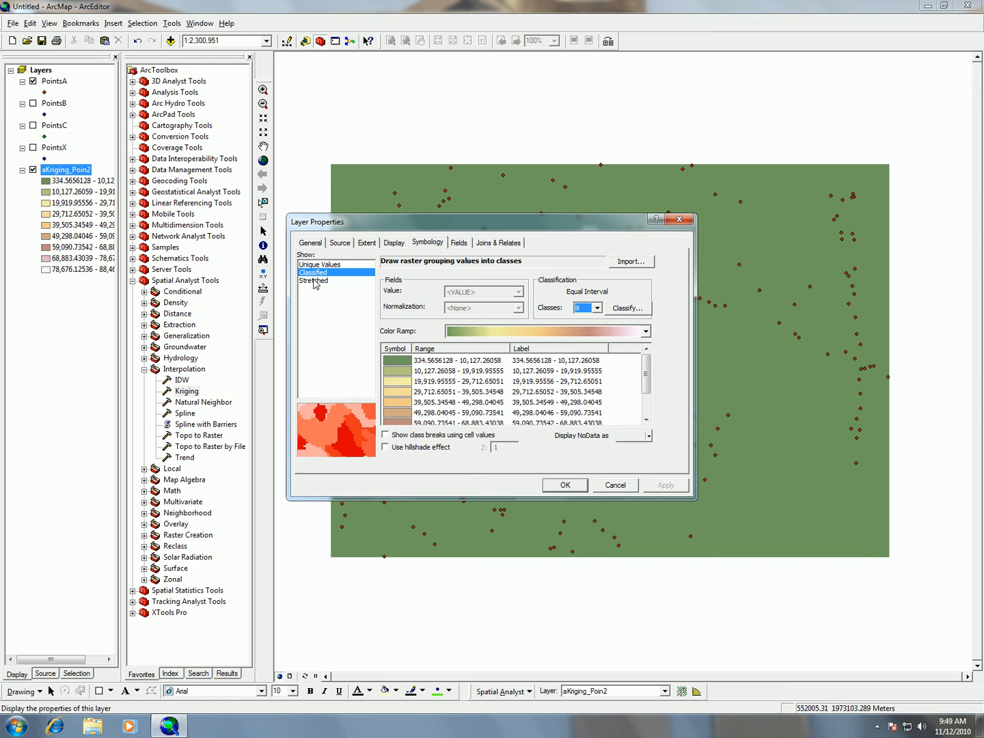
pyautogui.click(313, 282)
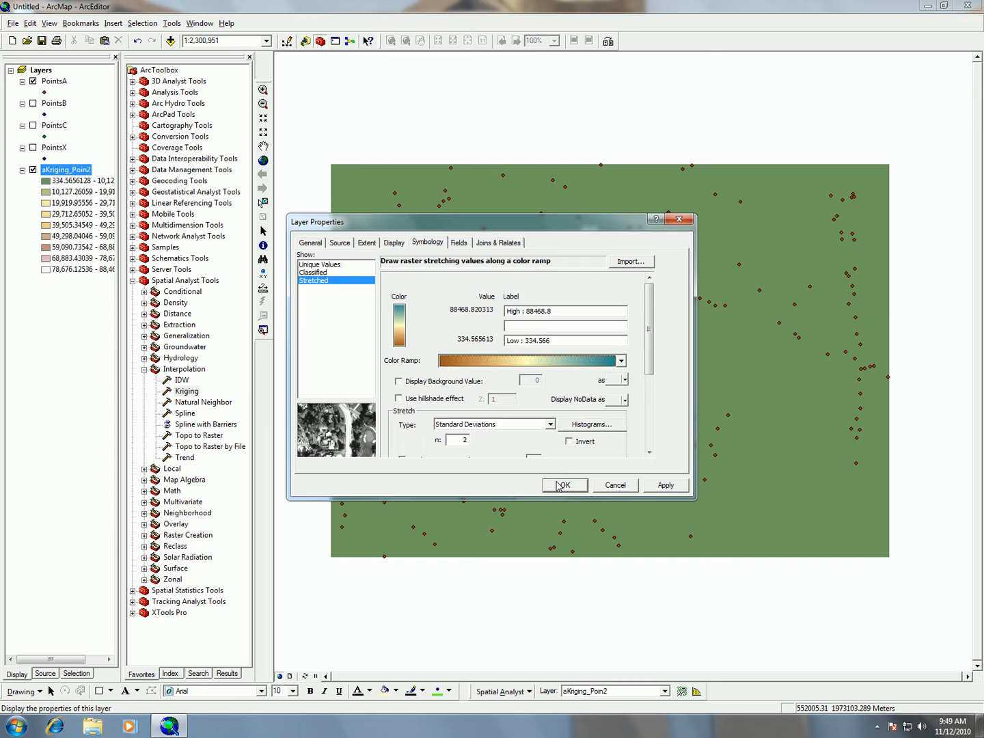
pyautogui.click(563, 484)
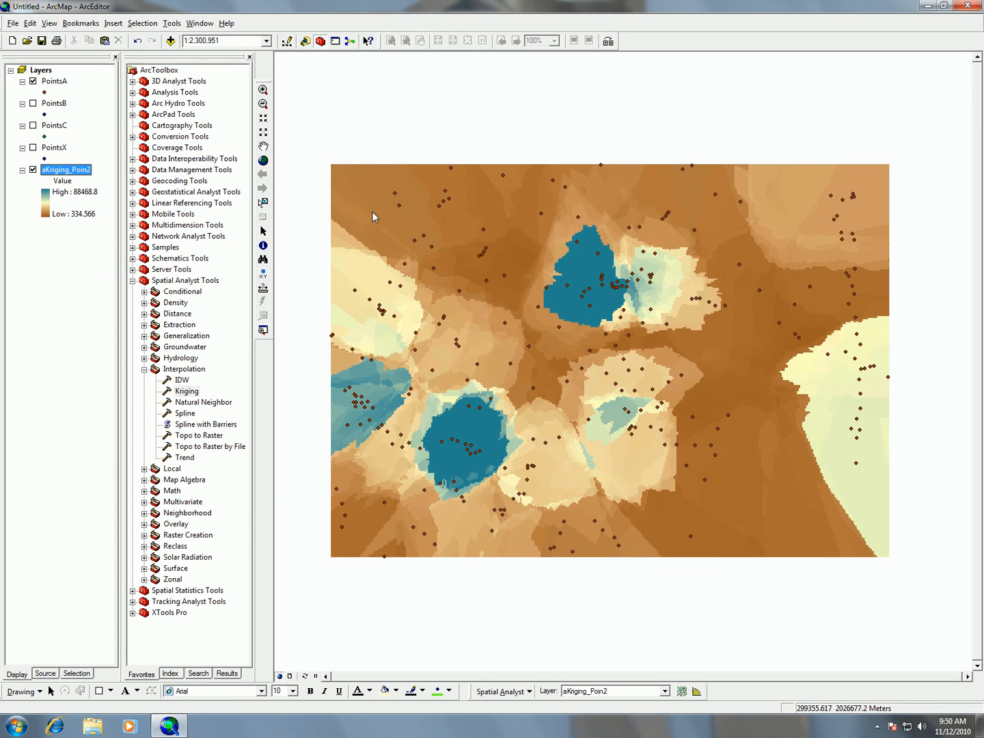
# Close the ArcToolbox panel to enlarge the map view.
pyautogui.click(249, 57)
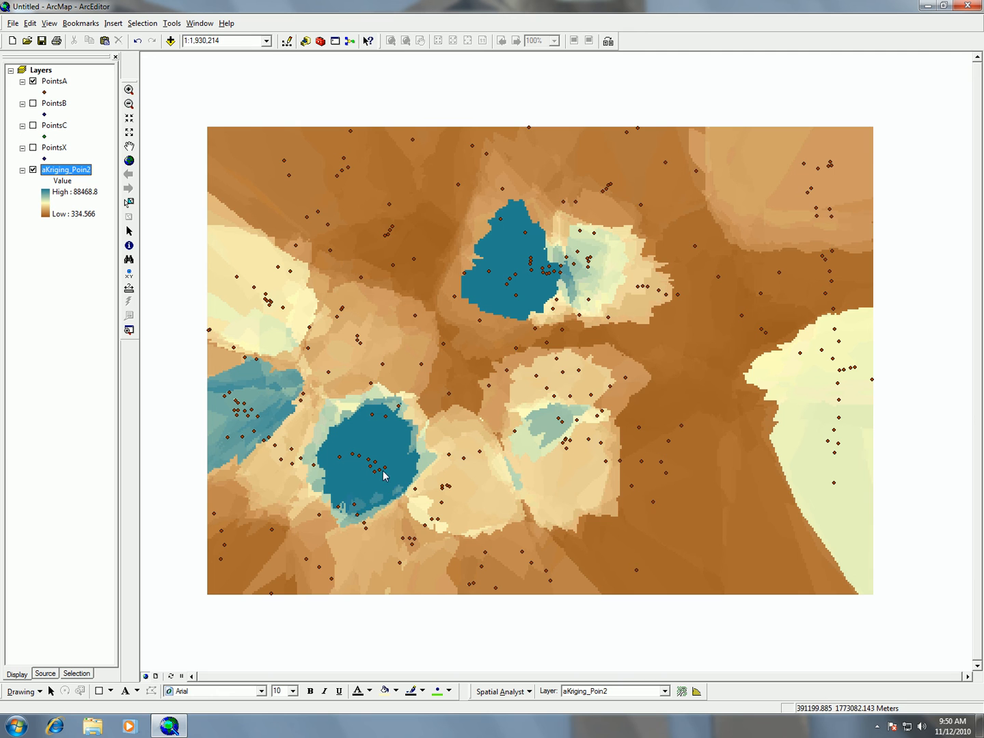
pyautogui.moveTo(372, 244)
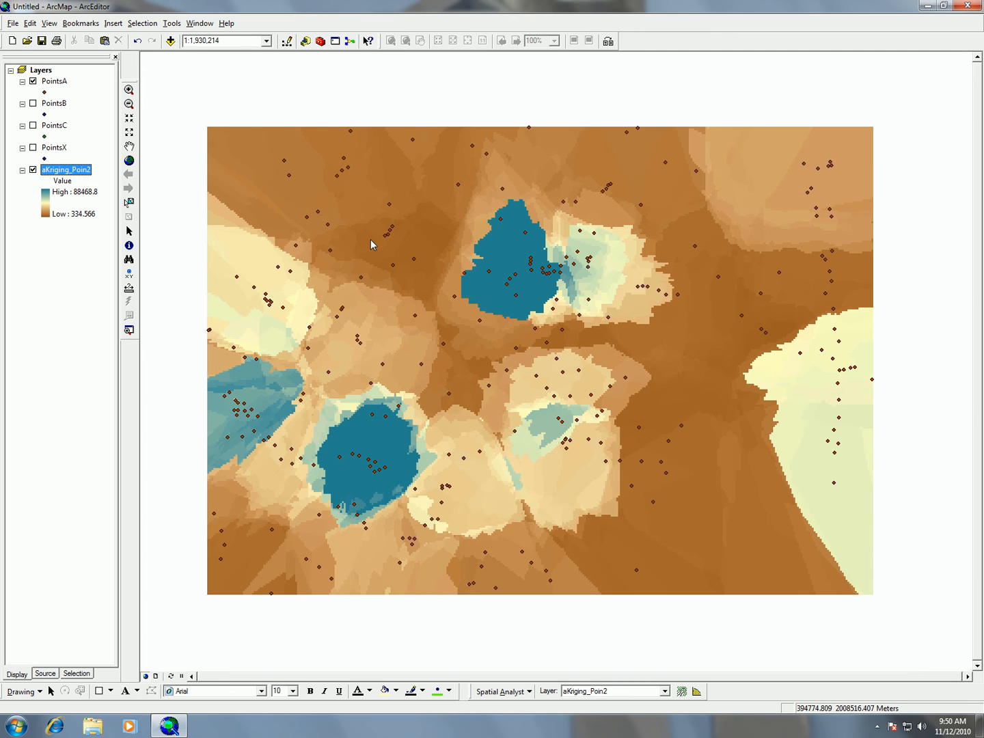
pyautogui.moveTo(847, 376)
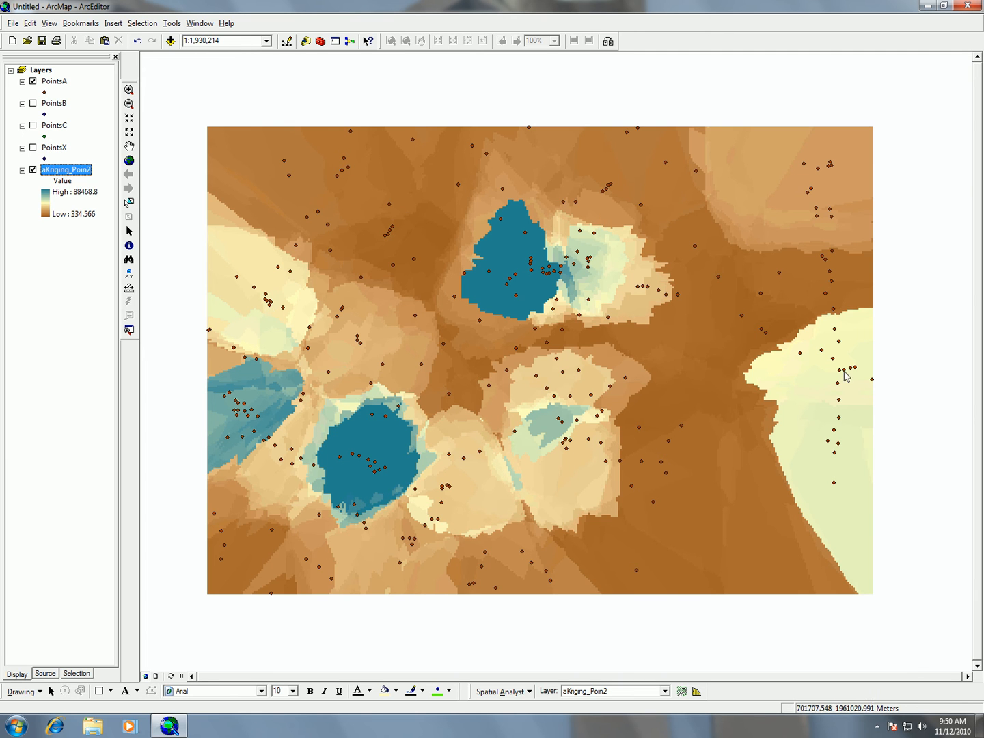
pyautogui.moveTo(439, 284)
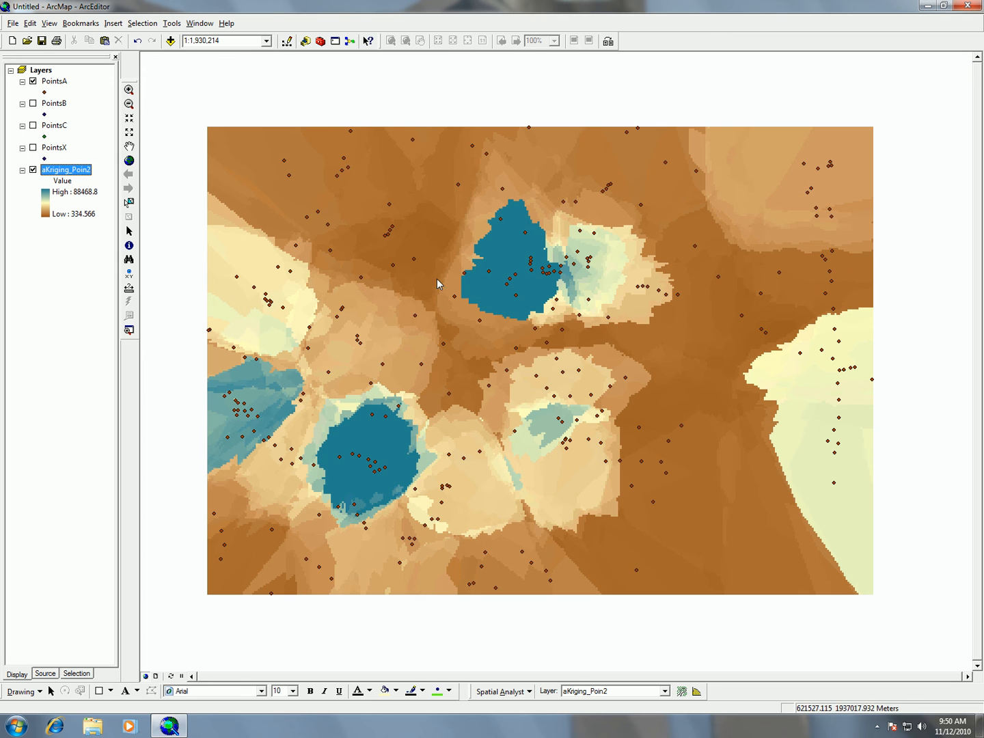
pyautogui.moveTo(579, 279)
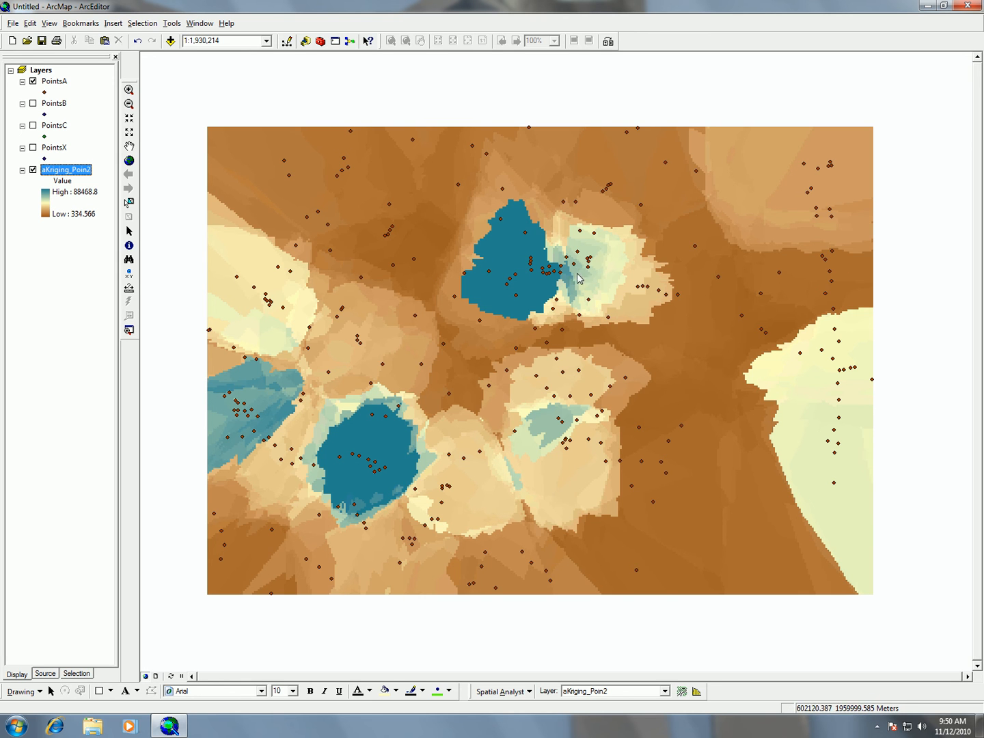
pyautogui.moveTo(369, 453)
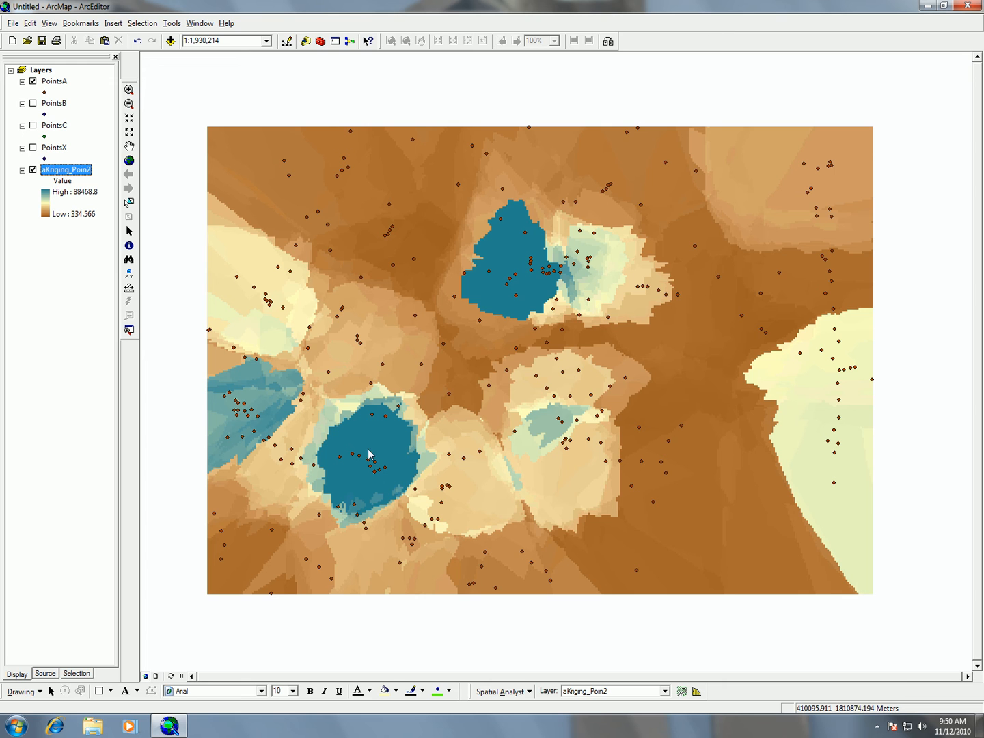
pyautogui.moveTo(367, 25)
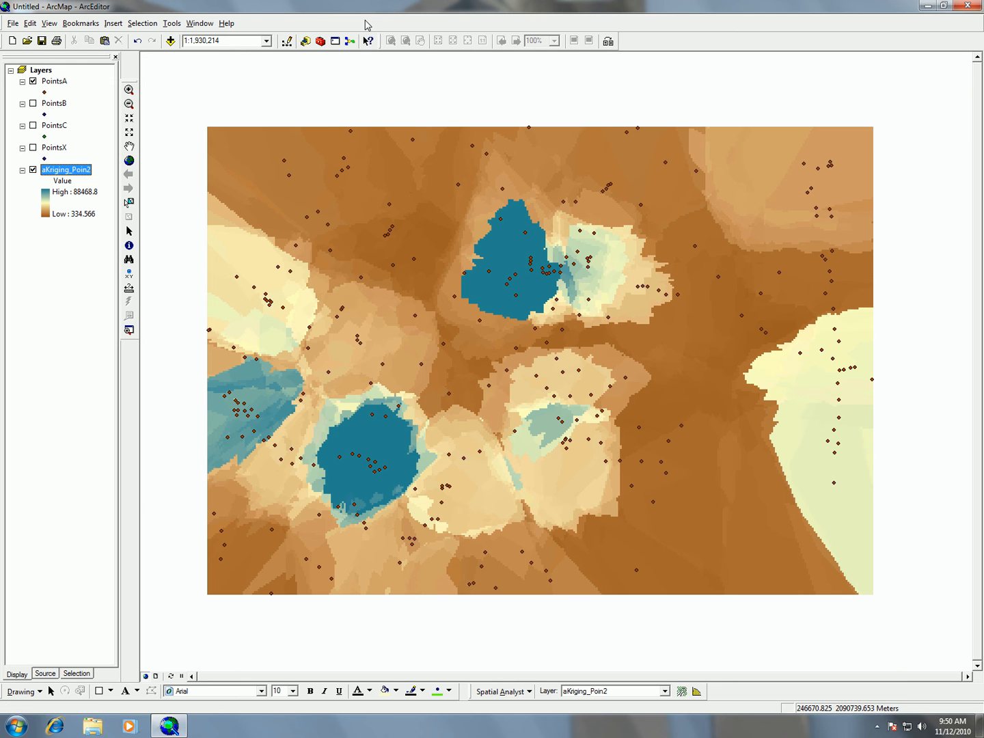
# Confirm the Geostatistical Analyst extension is enabled under Tools > Extensions.
pyautogui.rightClick(366, 41)
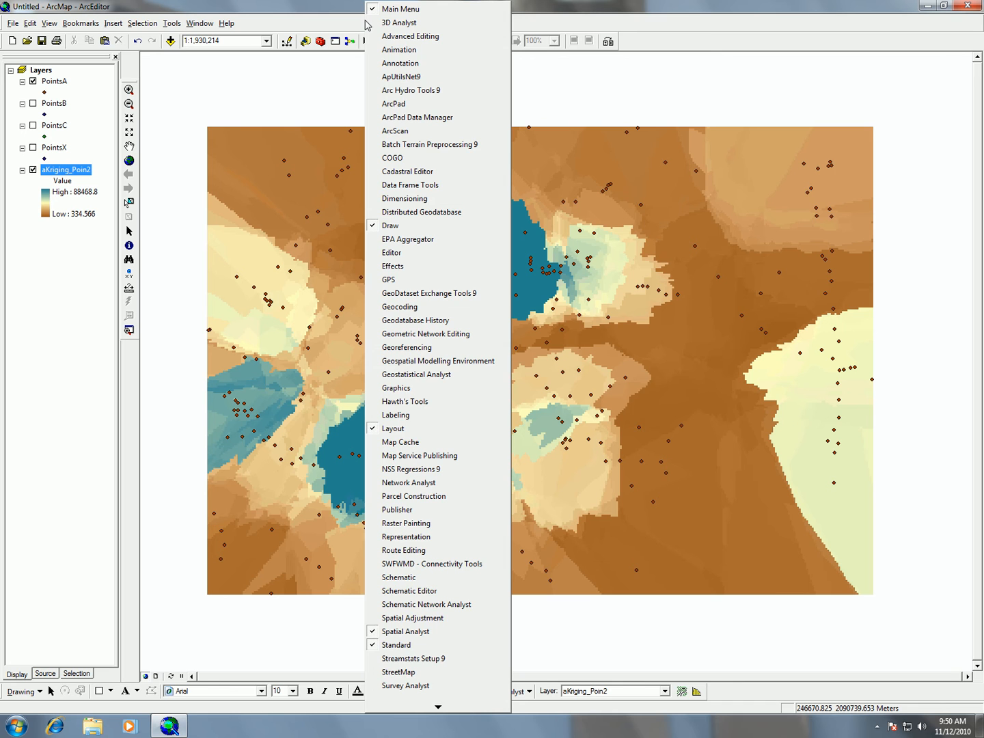
pyautogui.click(172, 22)
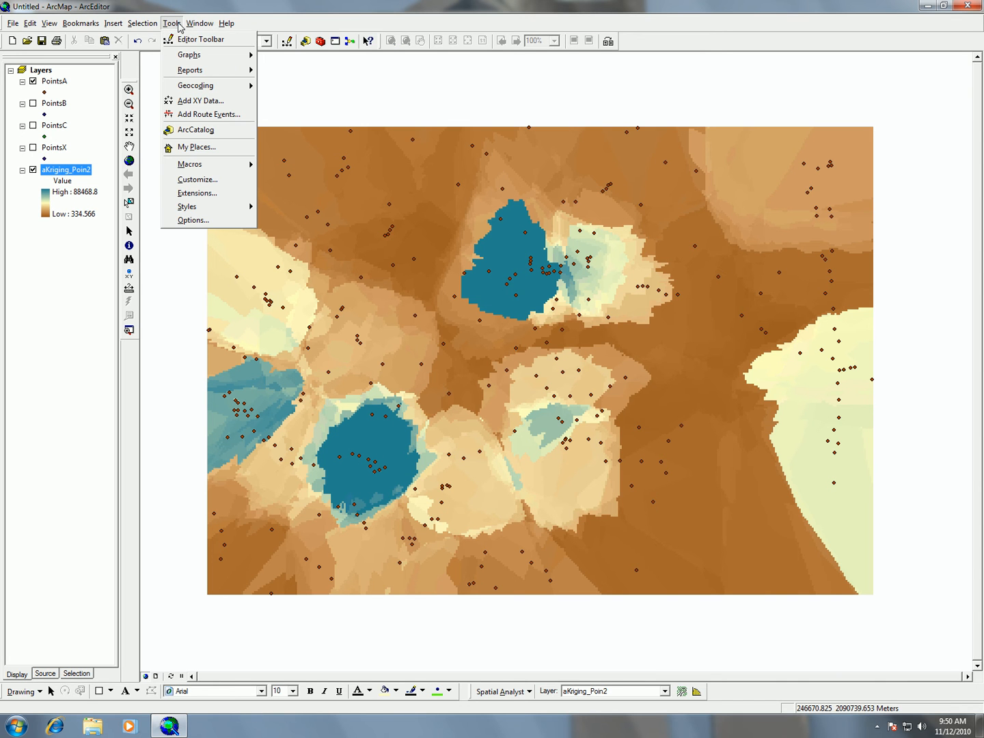
pyautogui.click(197, 193)
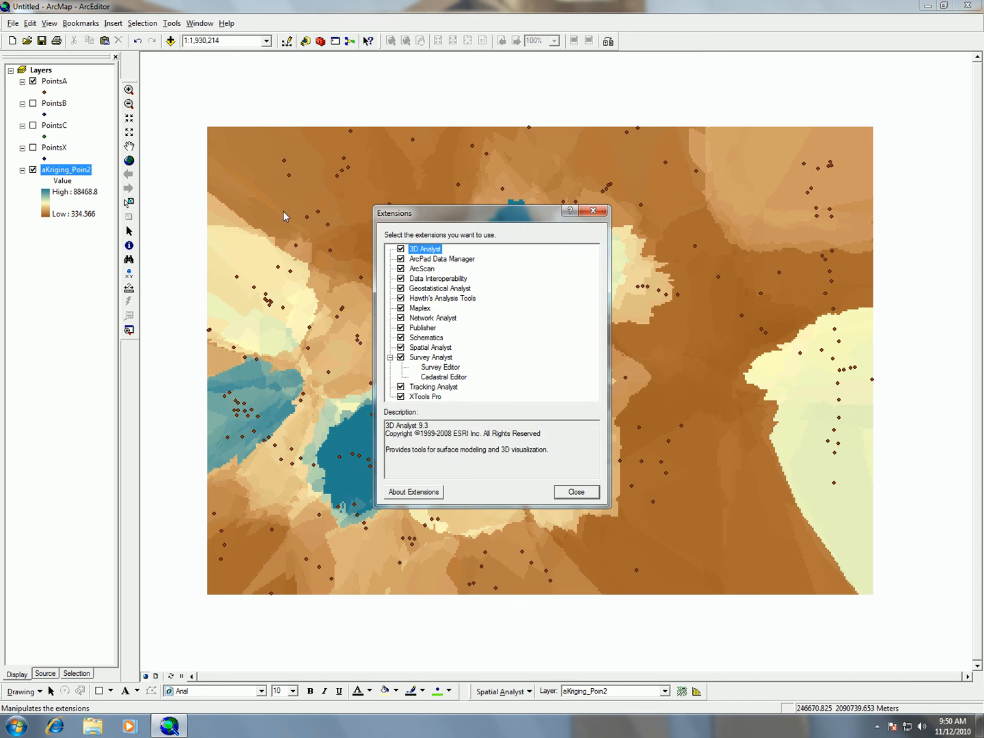
pyautogui.moveTo(430, 294)
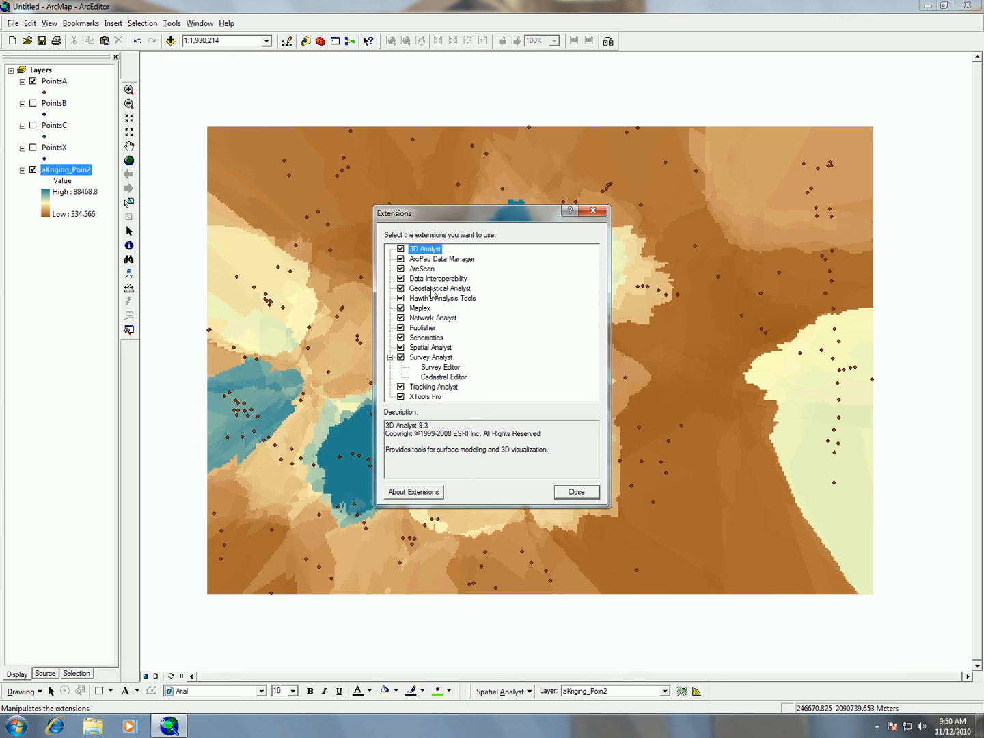
pyautogui.moveTo(425, 304)
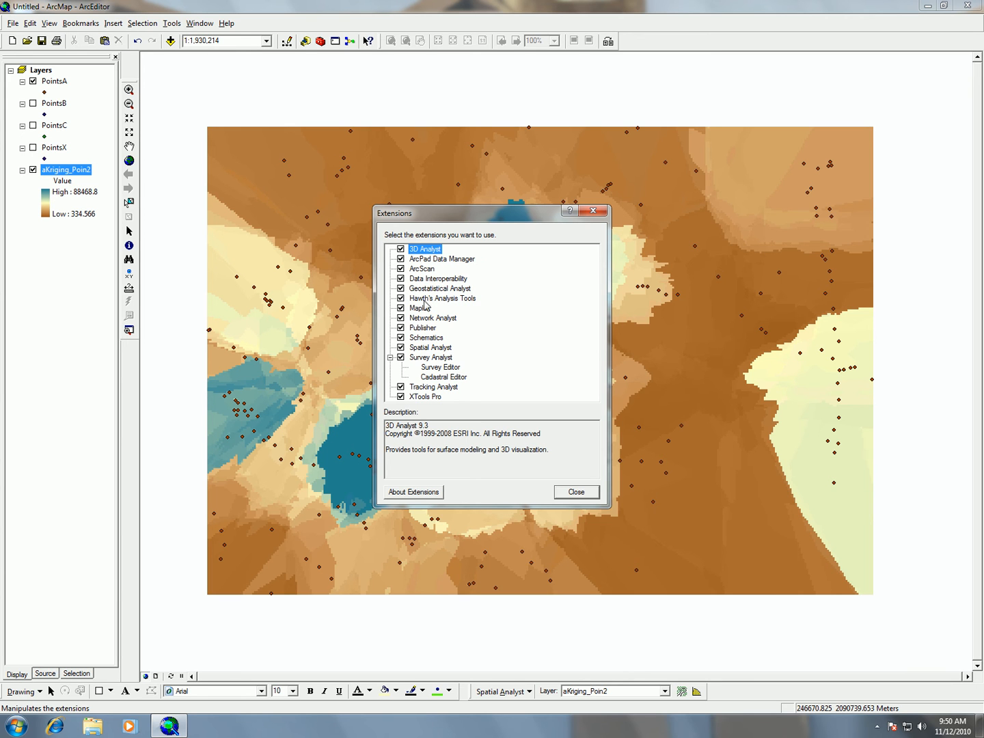
pyautogui.click(575, 492)
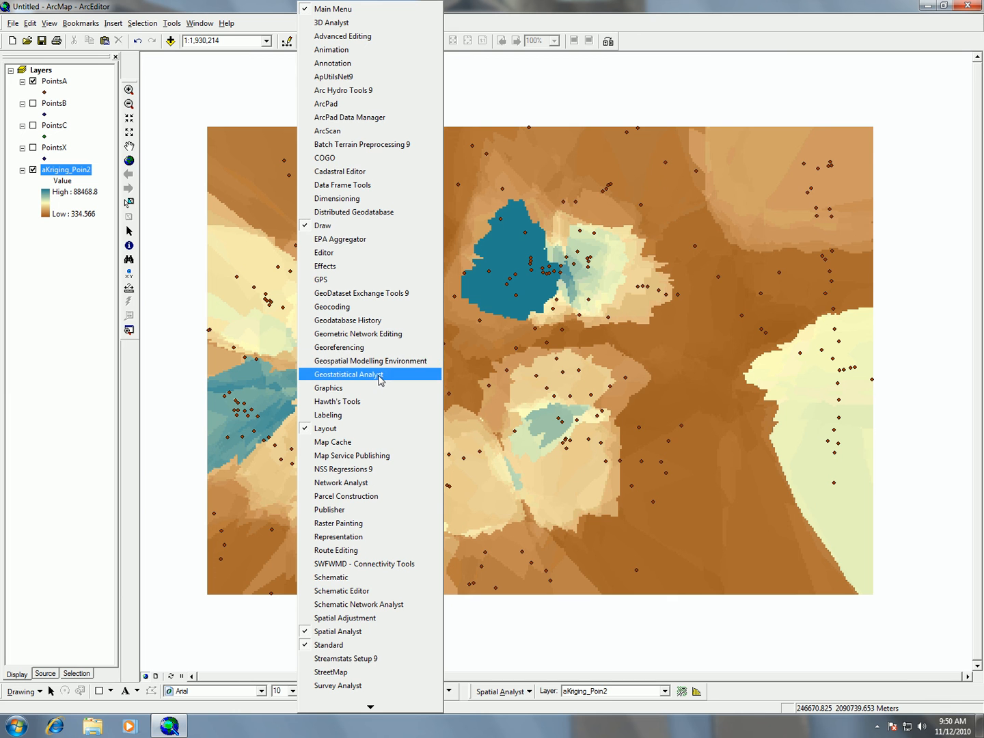
# Show the Geostatistical Analyst toolbar and check the visible toolbars under View.
pyautogui.click(349, 375)
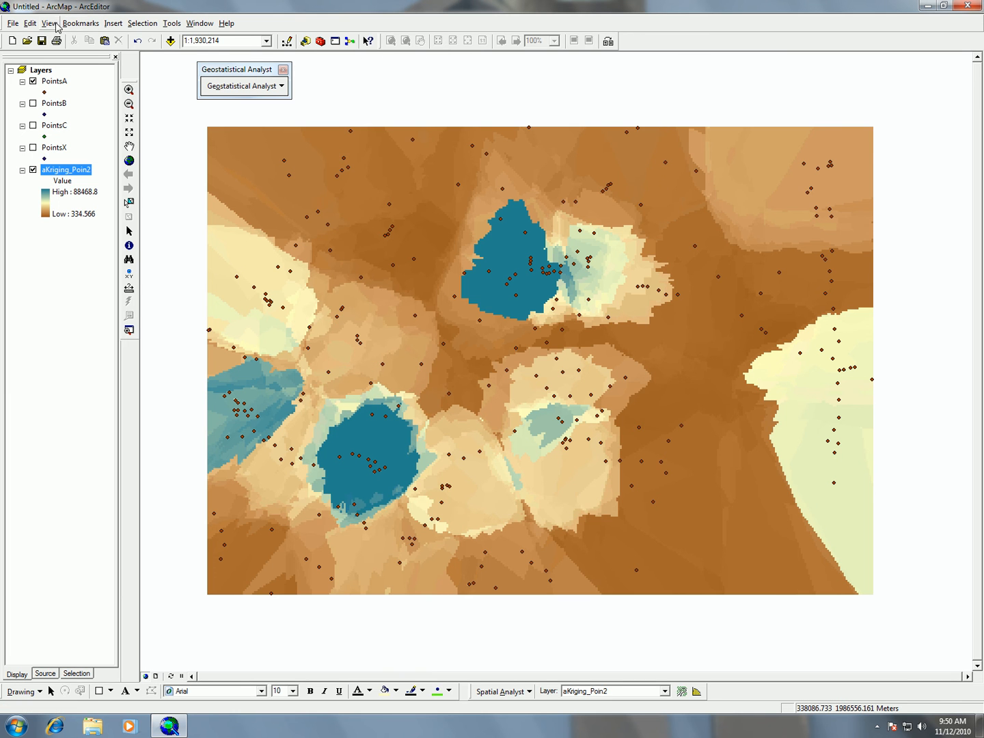
pyautogui.click(48, 22)
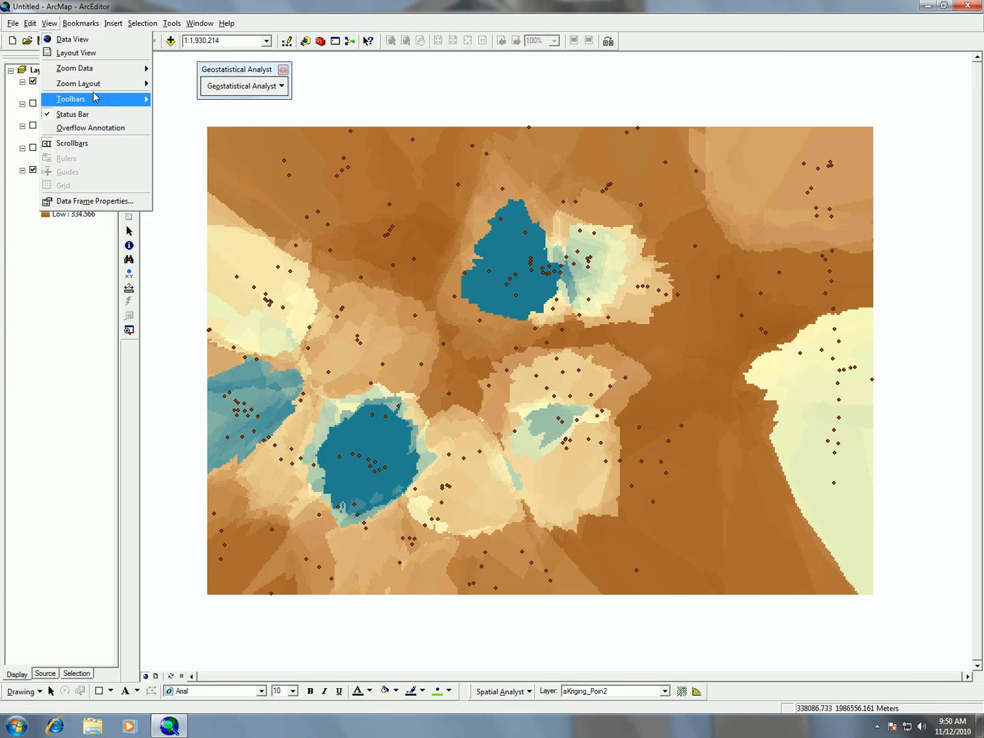
pyautogui.click(71, 99)
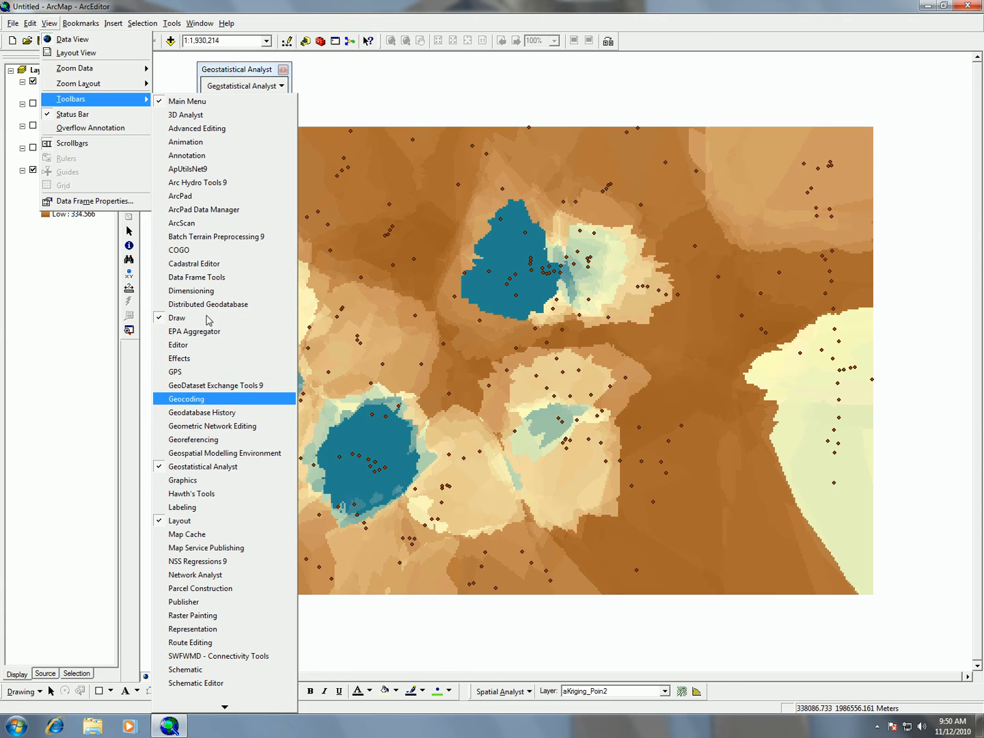
pyautogui.click(244, 85)
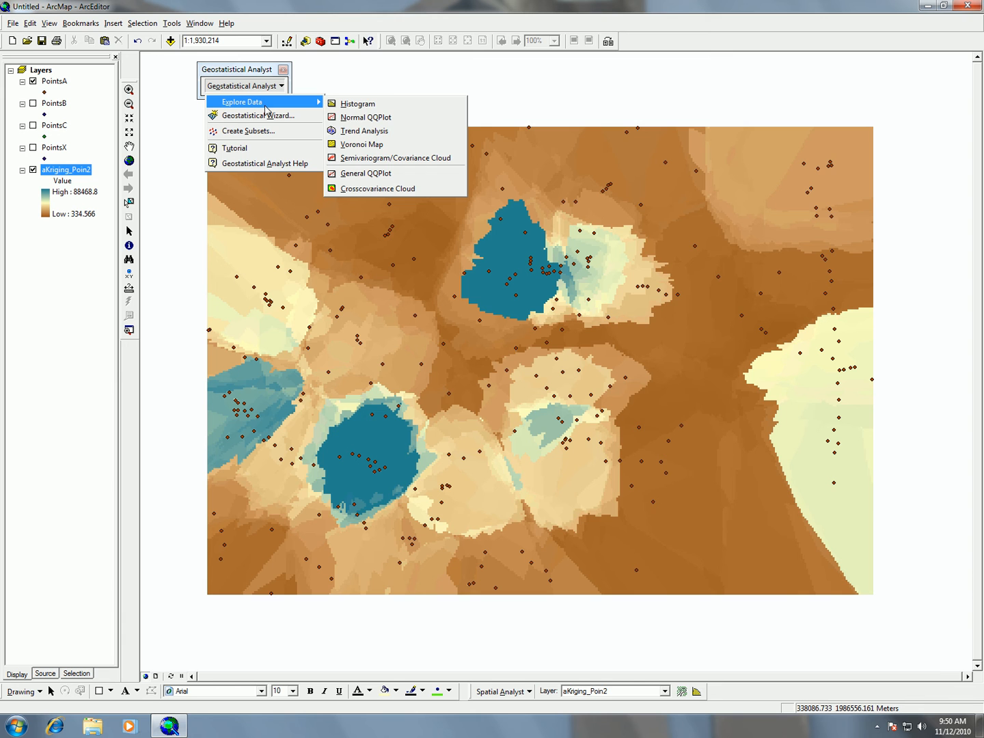
pyautogui.moveTo(366, 118)
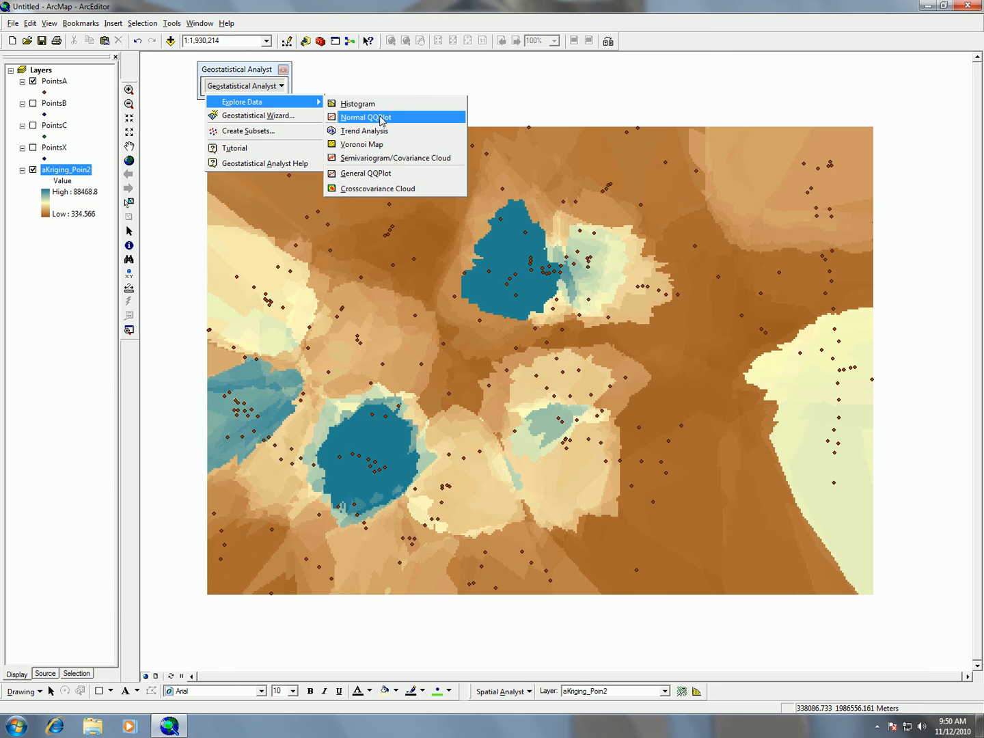
# Create a Normal QQ plot of the Value attribute, untransformed, and add it to the layout.
pyautogui.click(366, 118)
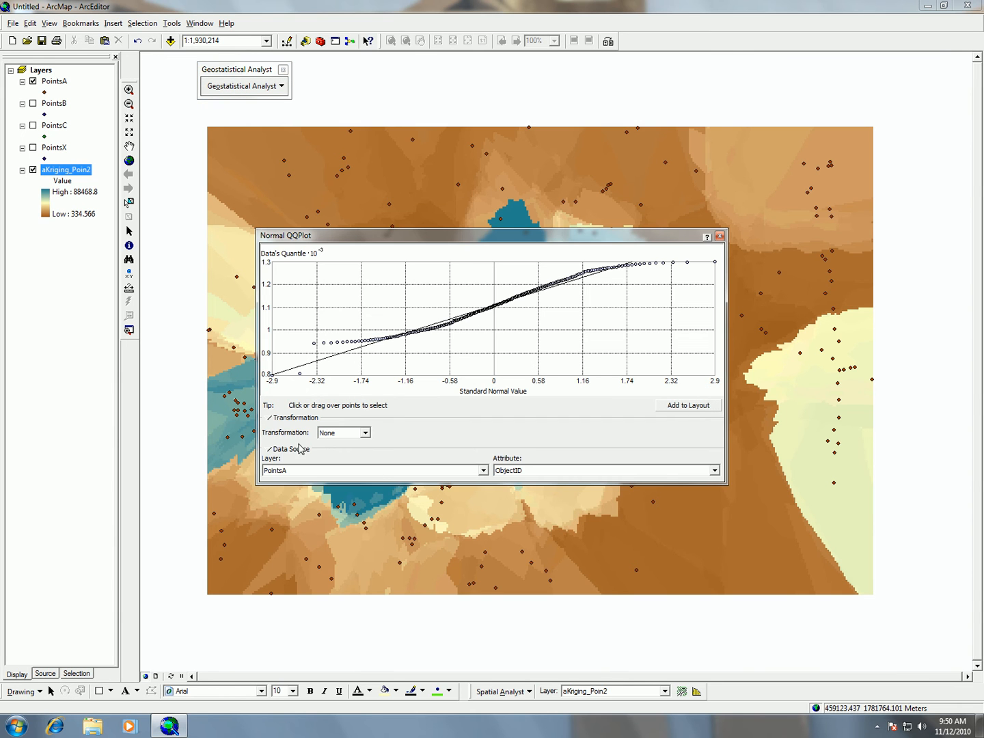
pyautogui.click(713, 470)
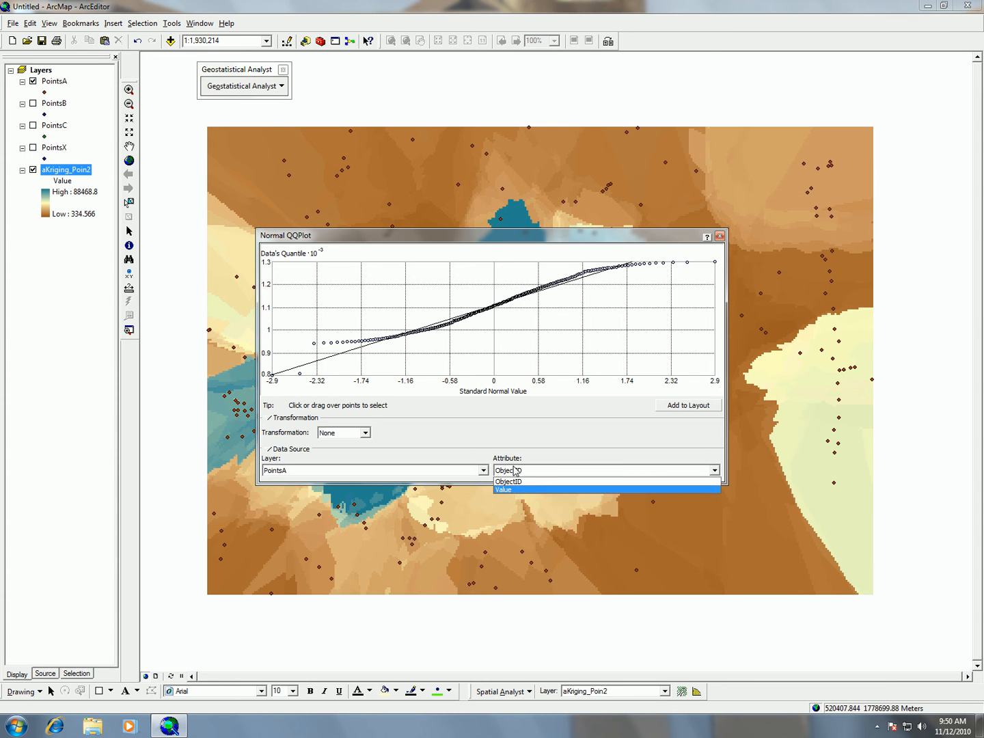
pyautogui.click(503, 489)
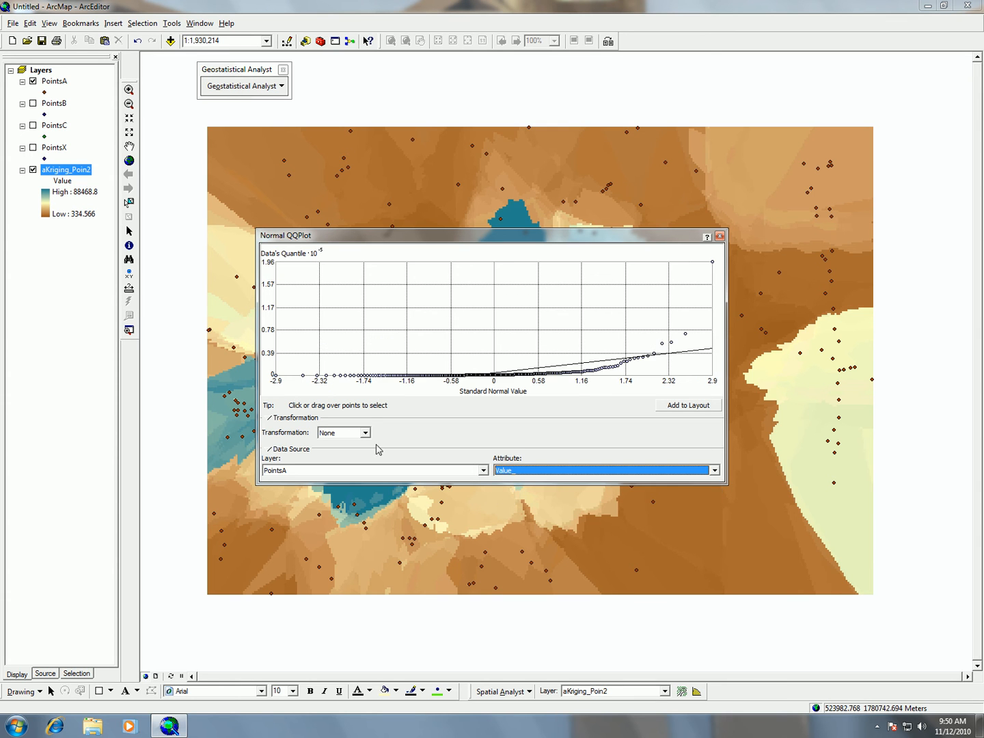
pyautogui.moveTo(229, 358)
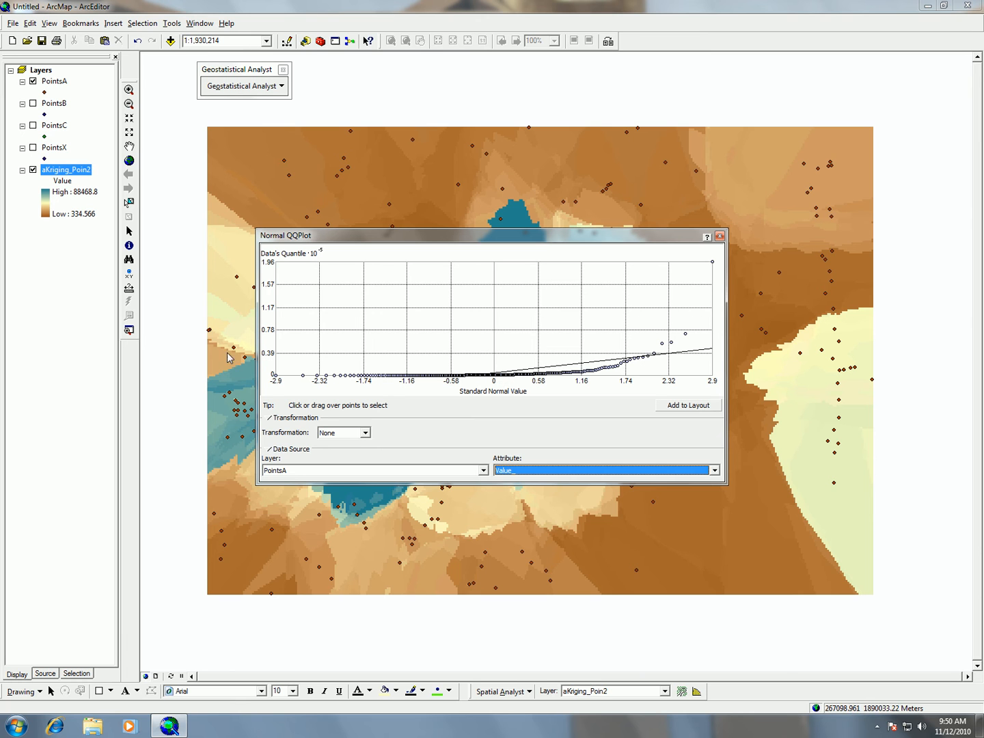
pyautogui.moveTo(585, 382)
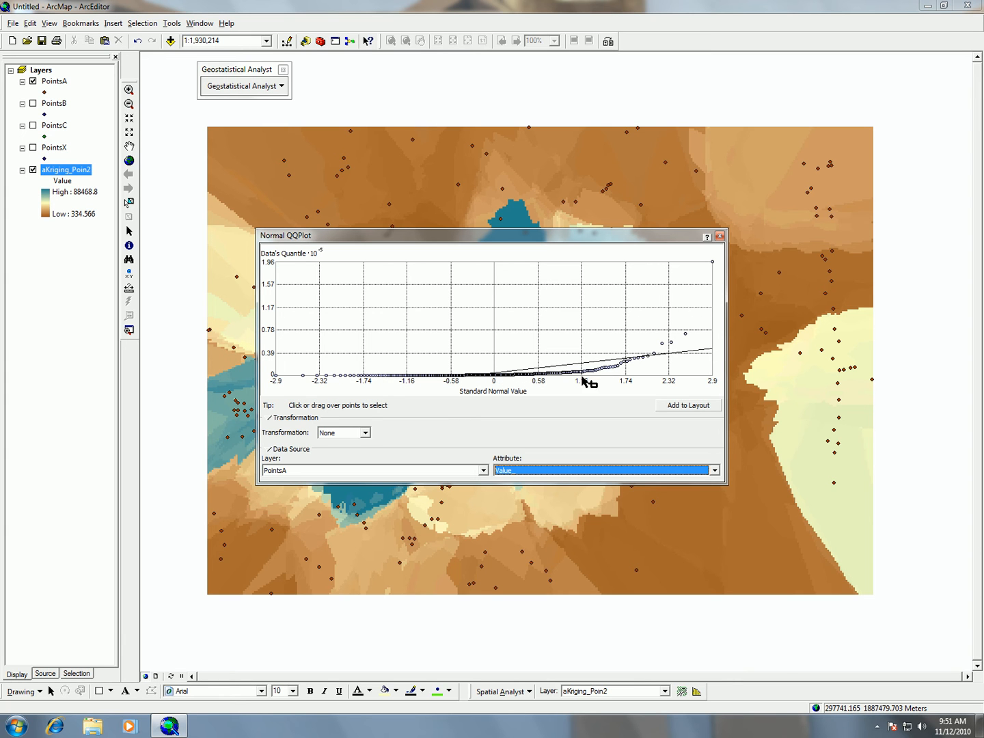
pyautogui.moveTo(478, 393)
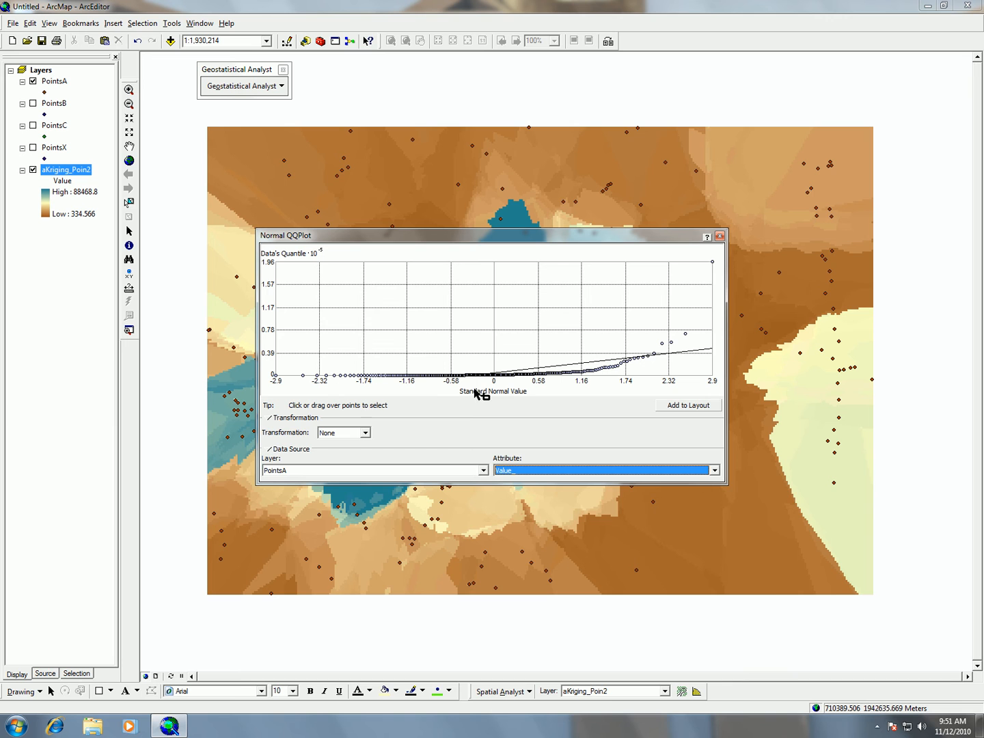
pyautogui.moveTo(334, 443)
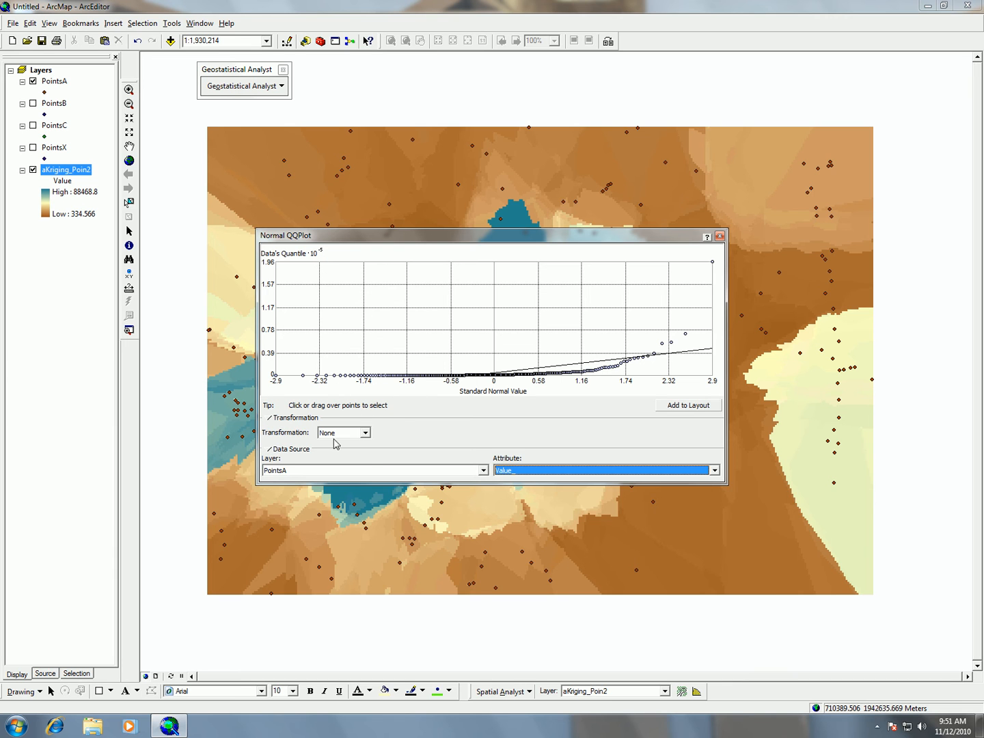
pyautogui.click(364, 431)
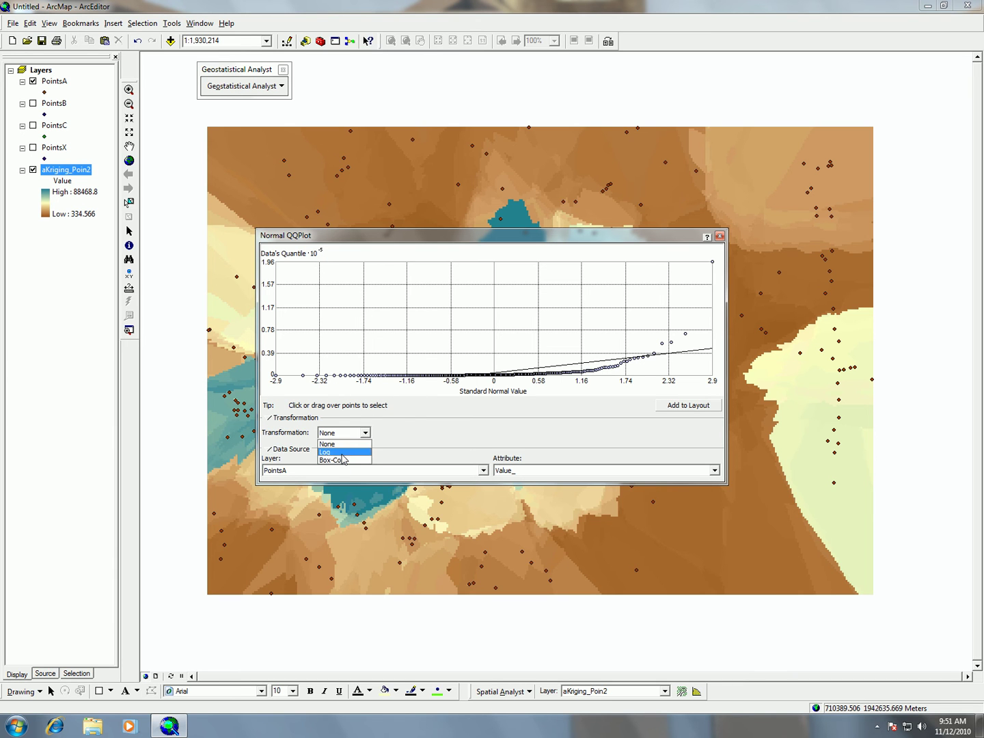
pyautogui.click(327, 432)
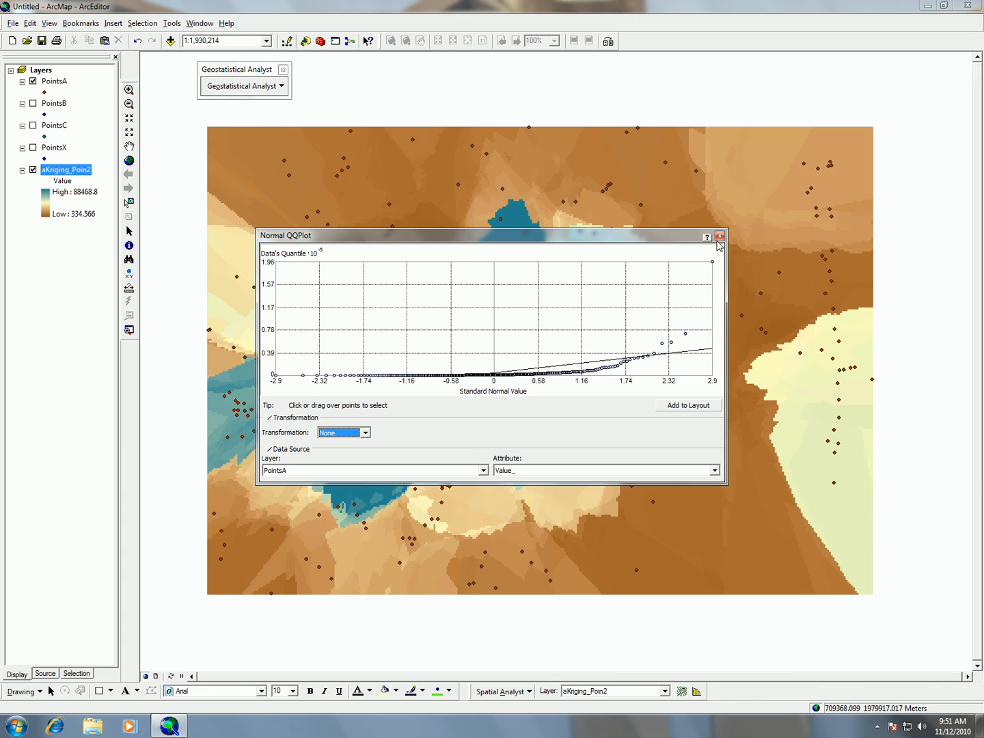
pyautogui.moveTo(604, 337)
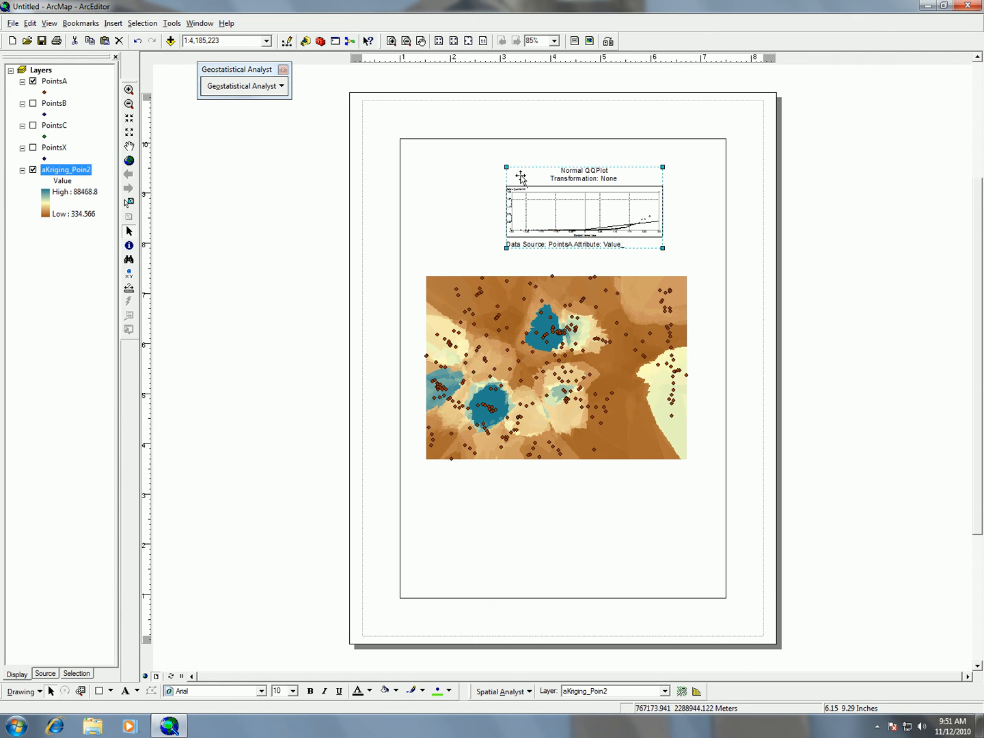
pyautogui.moveTo(216, 221)
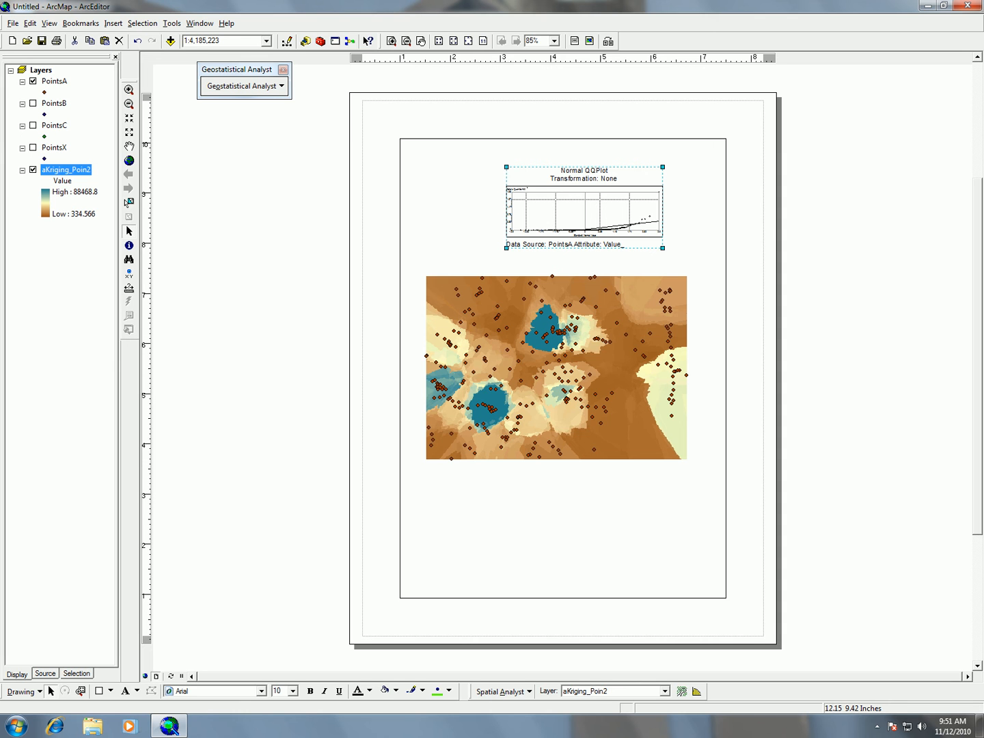
pyautogui.click(242, 85)
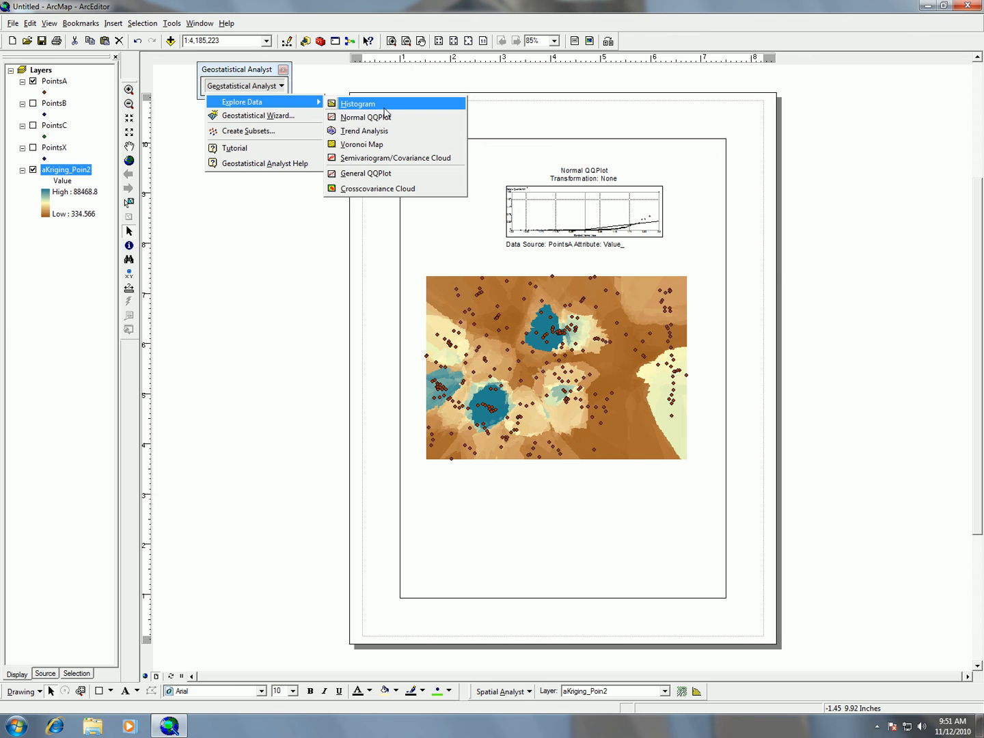
# Create a histogram of PointsA and add it to the layout below the kriging map.
pyautogui.click(358, 104)
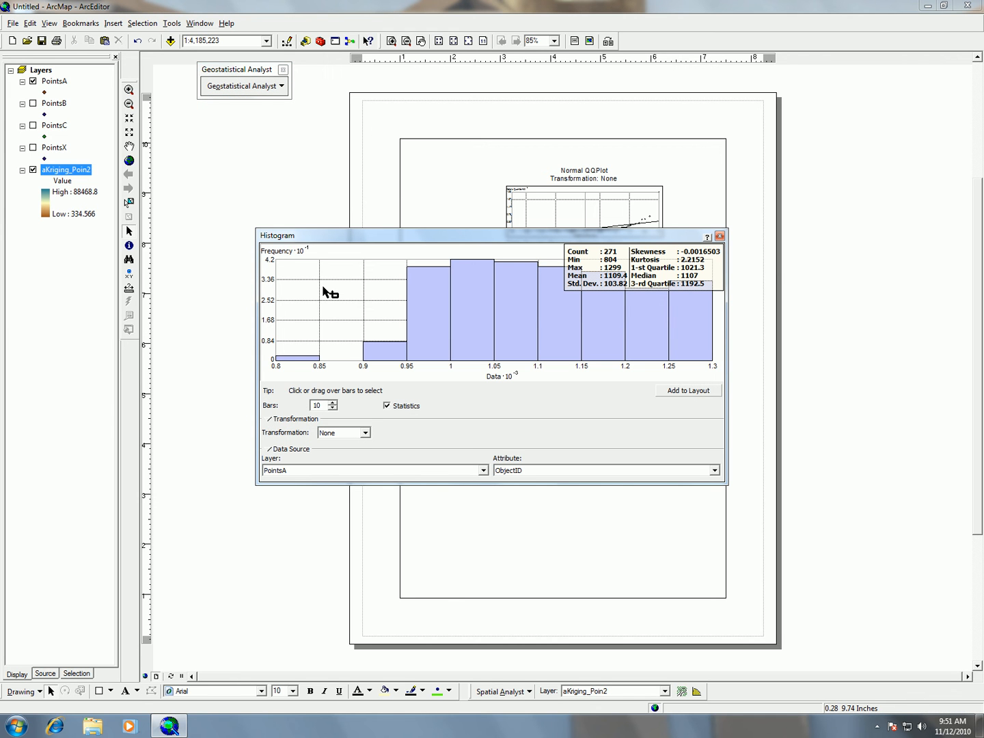
pyautogui.moveTo(231, 355)
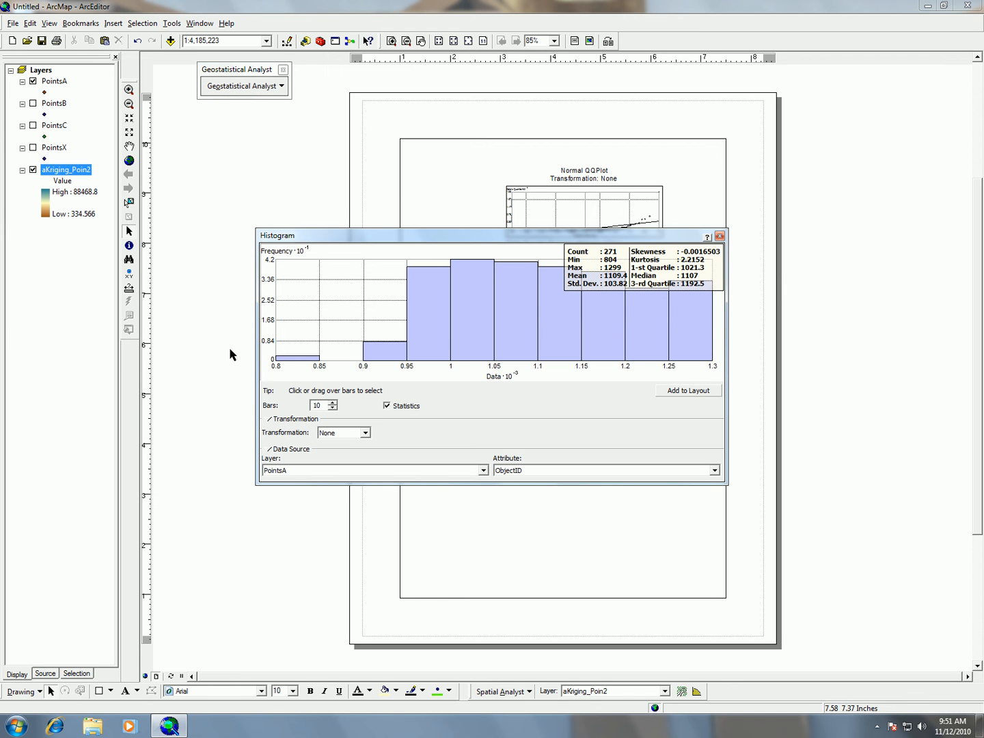
pyautogui.click(720, 235)
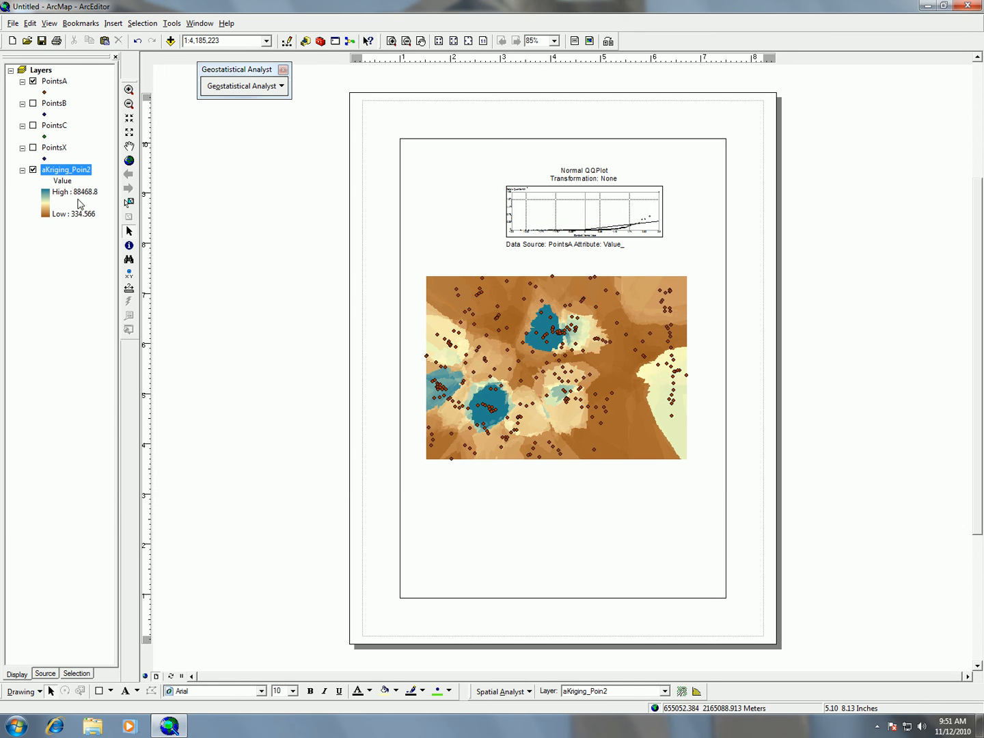
pyautogui.moveTo(49, 79)
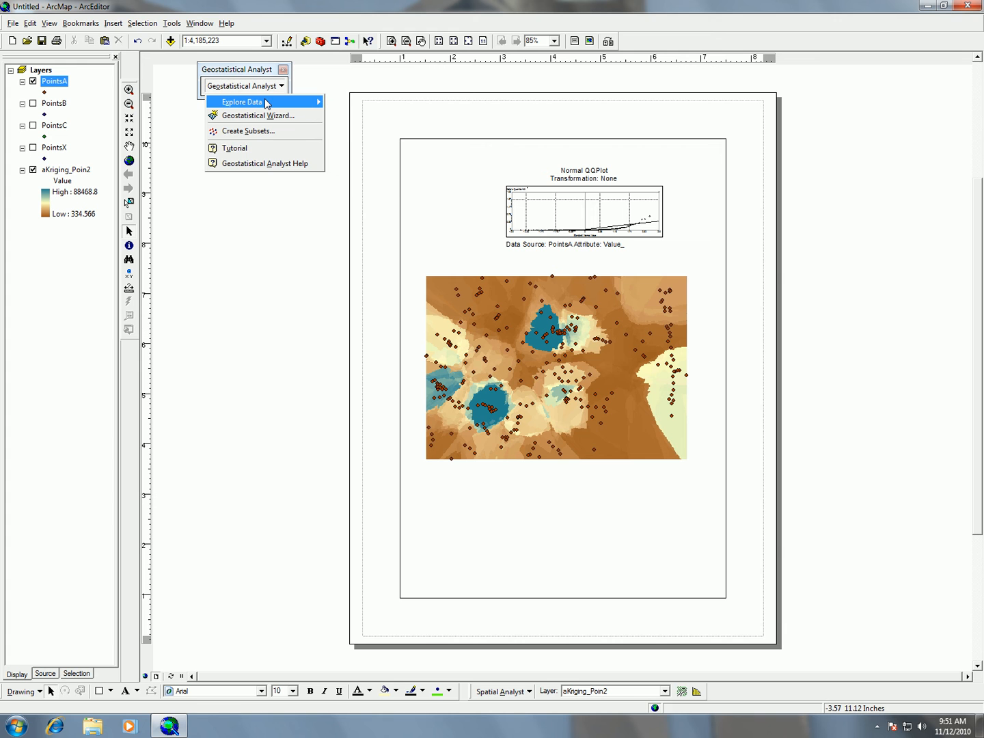
pyautogui.click(240, 101)
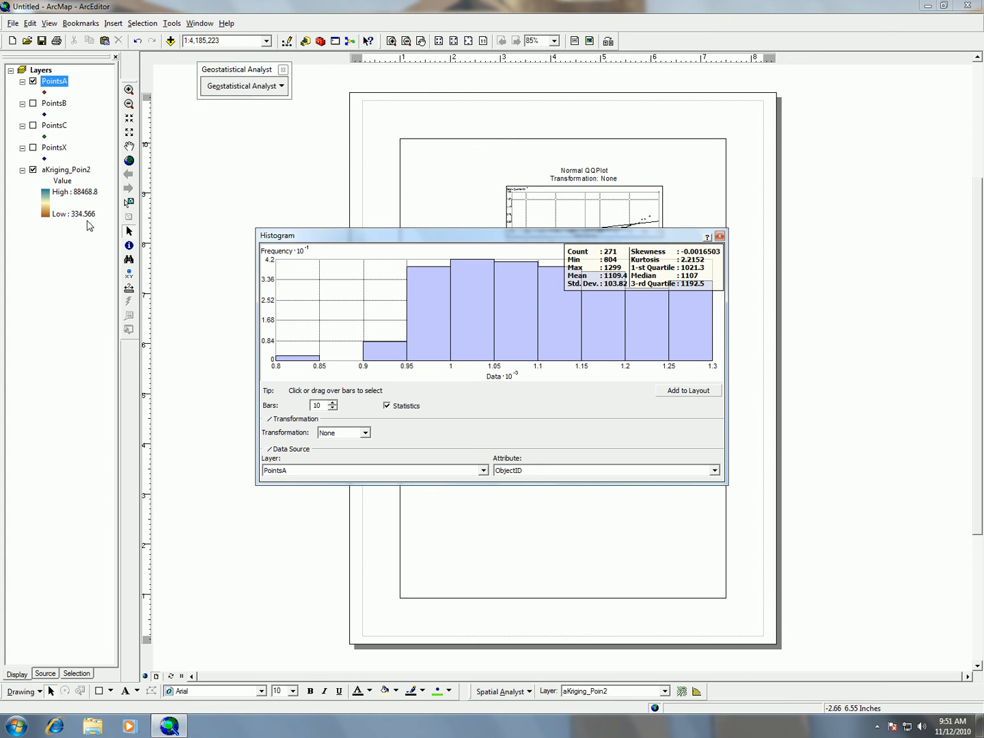
pyautogui.moveTo(90, 214)
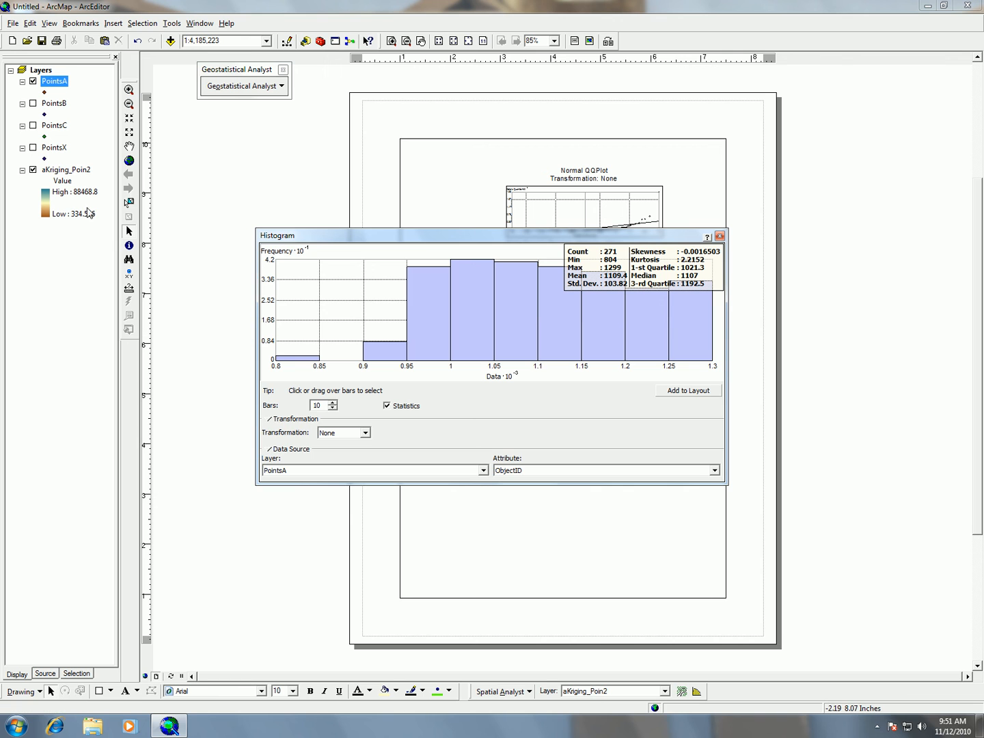
pyautogui.moveTo(667, 366)
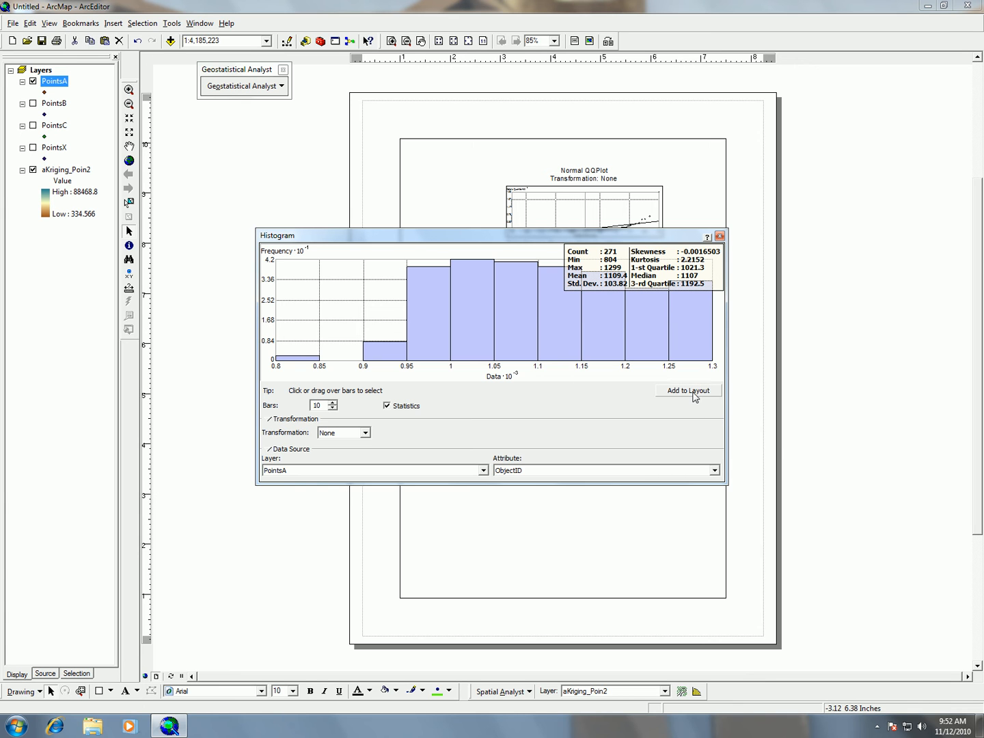
pyautogui.moveTo(687, 393)
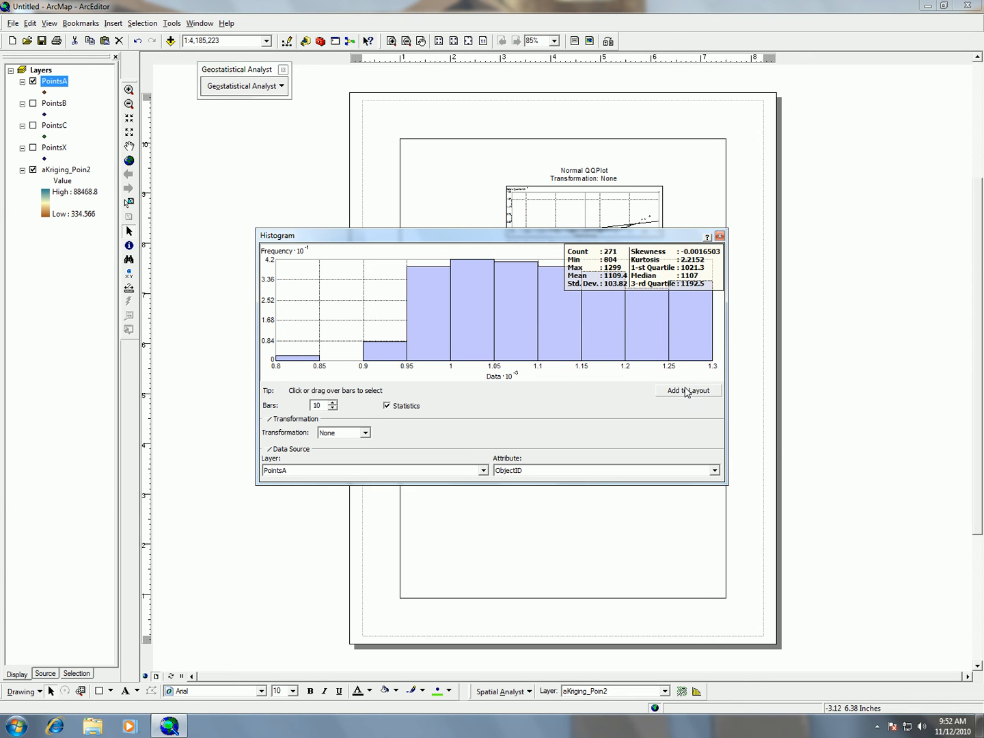
pyautogui.click(687, 391)
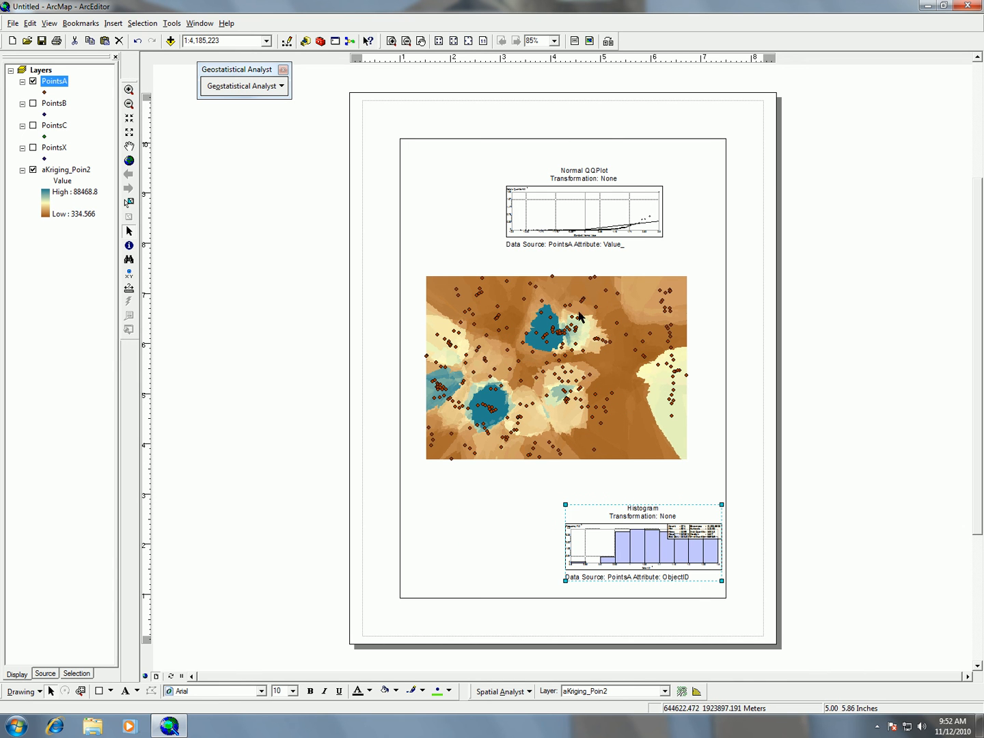
pyautogui.moveTo(594, 216)
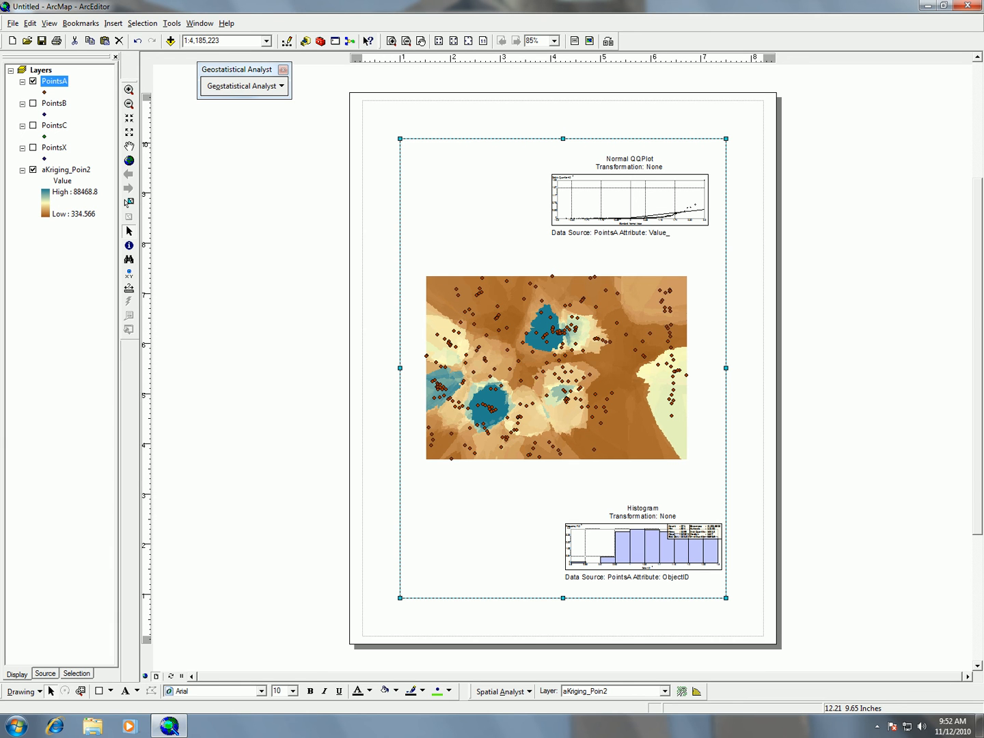
# Create a Semivariogram/Covariance Cloud of PointsA on attribute Value_ and add it to the layout.
pyautogui.click(244, 85)
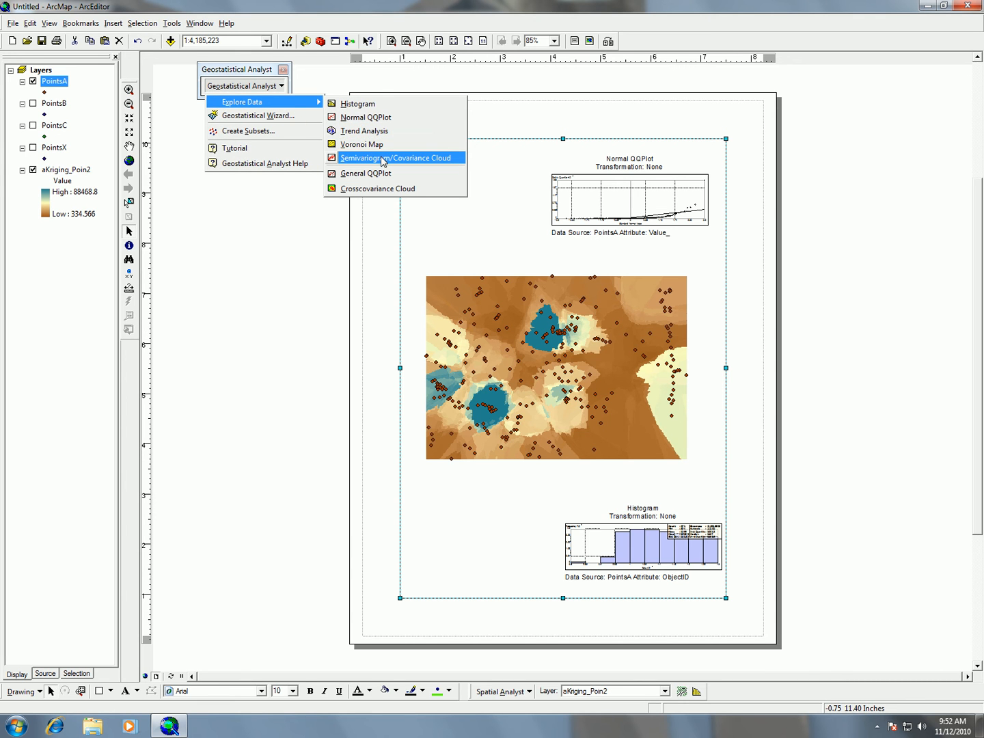
pyautogui.click(399, 158)
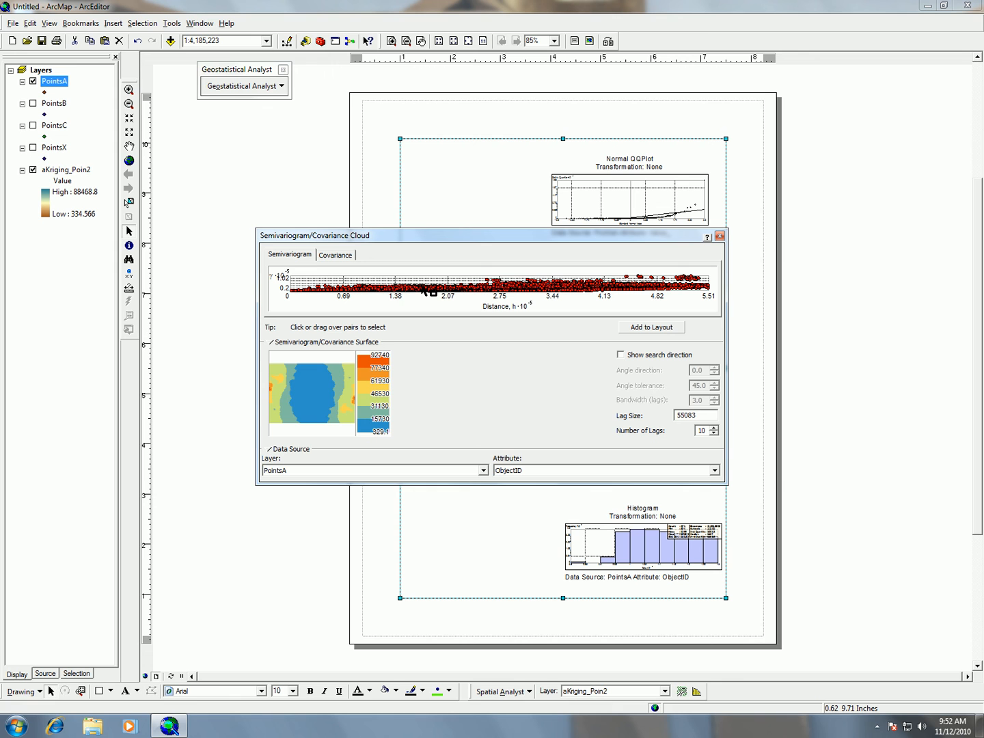
pyautogui.moveTo(311, 386)
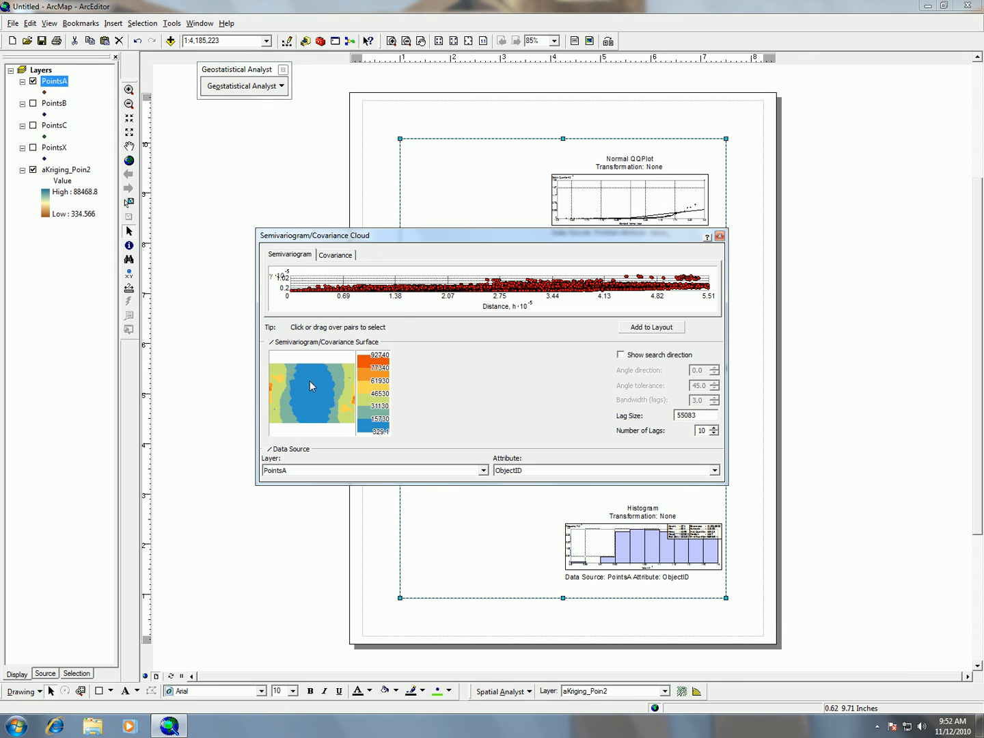
pyautogui.click(714, 470)
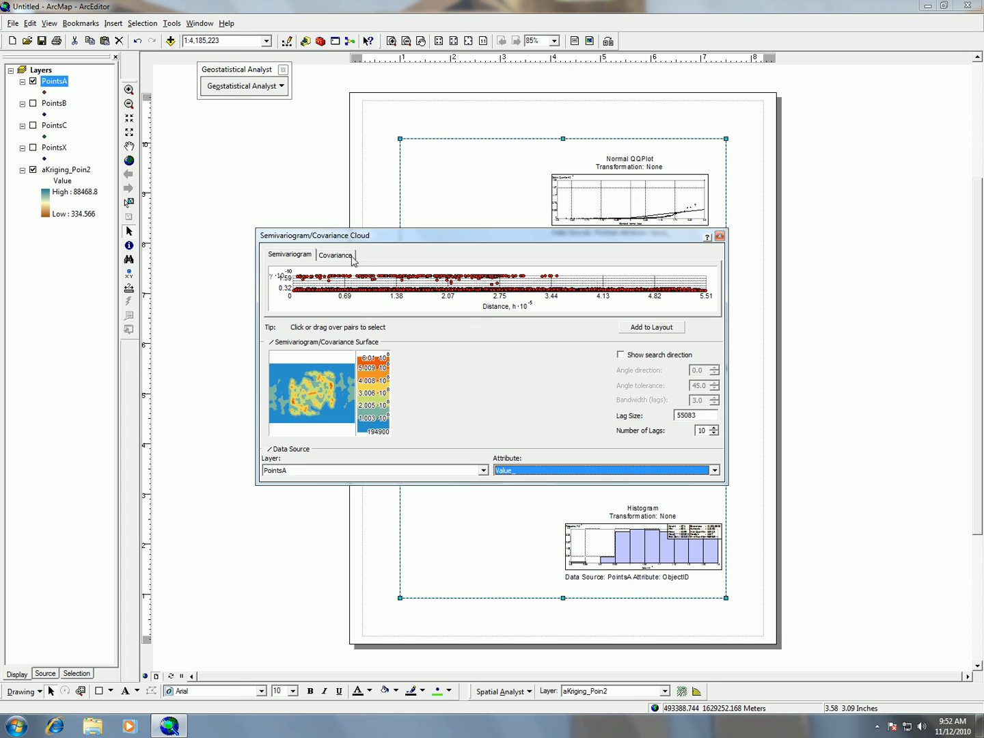
pyautogui.moveTo(292, 265)
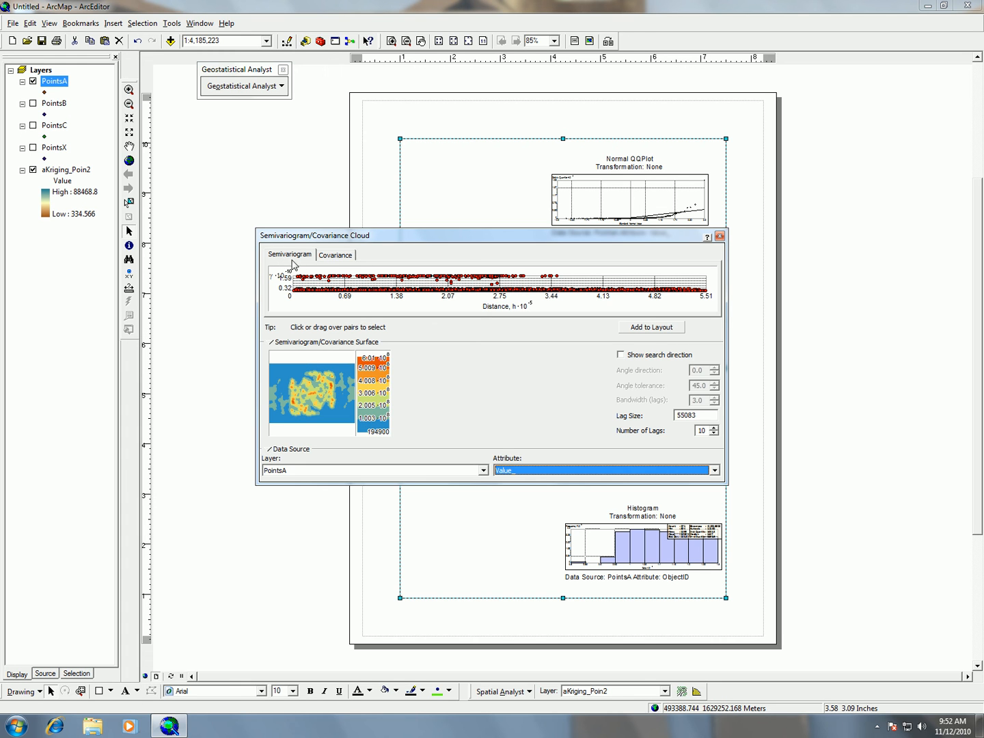
pyautogui.click(335, 255)
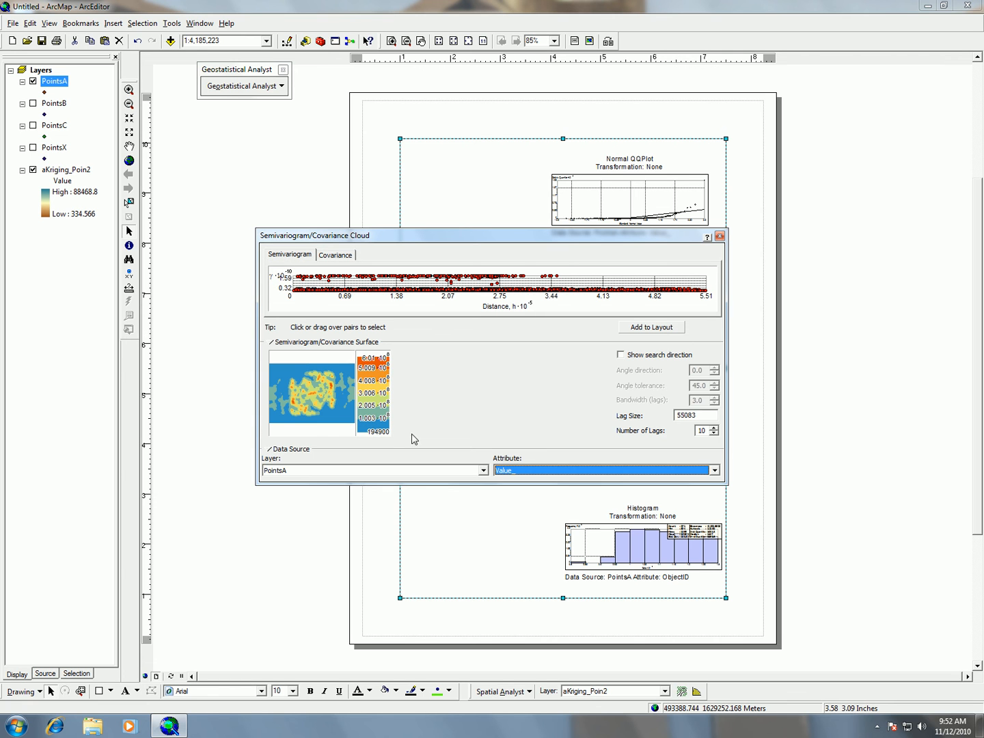
pyautogui.moveTo(670, 336)
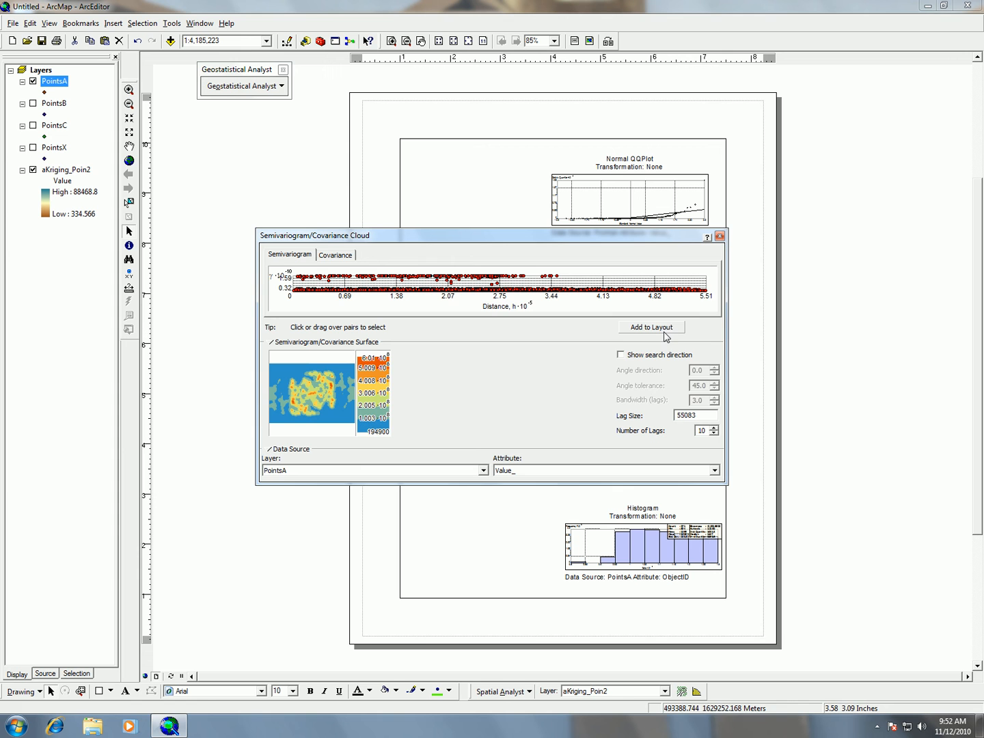
pyautogui.click(651, 326)
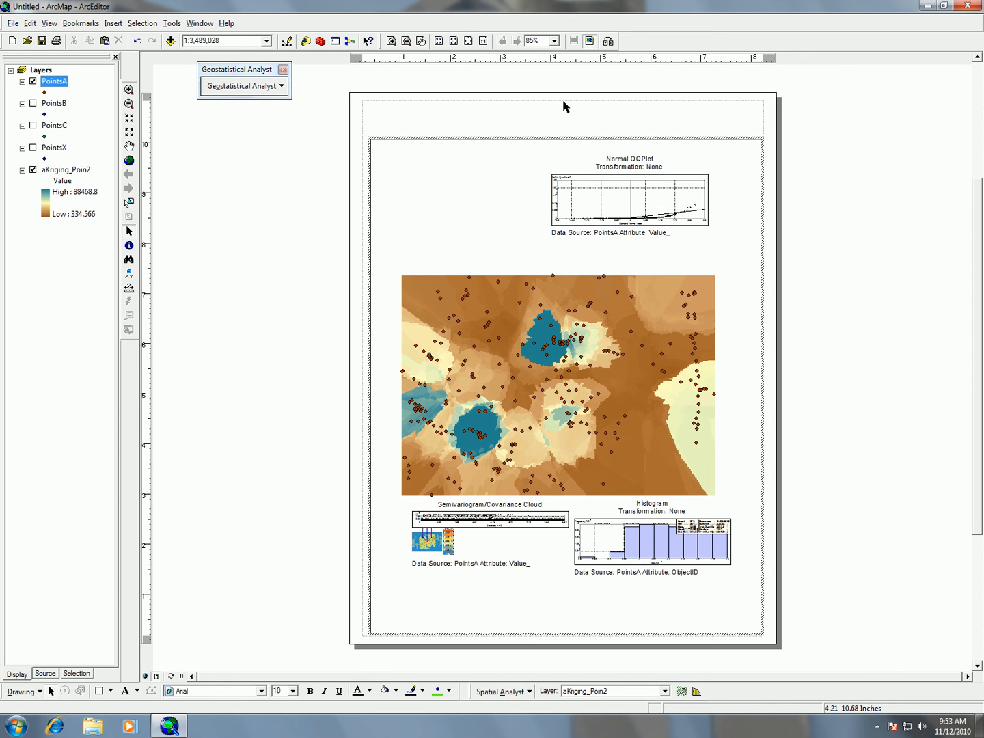
# Select the kriging map frame to reposition it among the QQ plot, cloud and histogram.
pyautogui.click(562, 152)
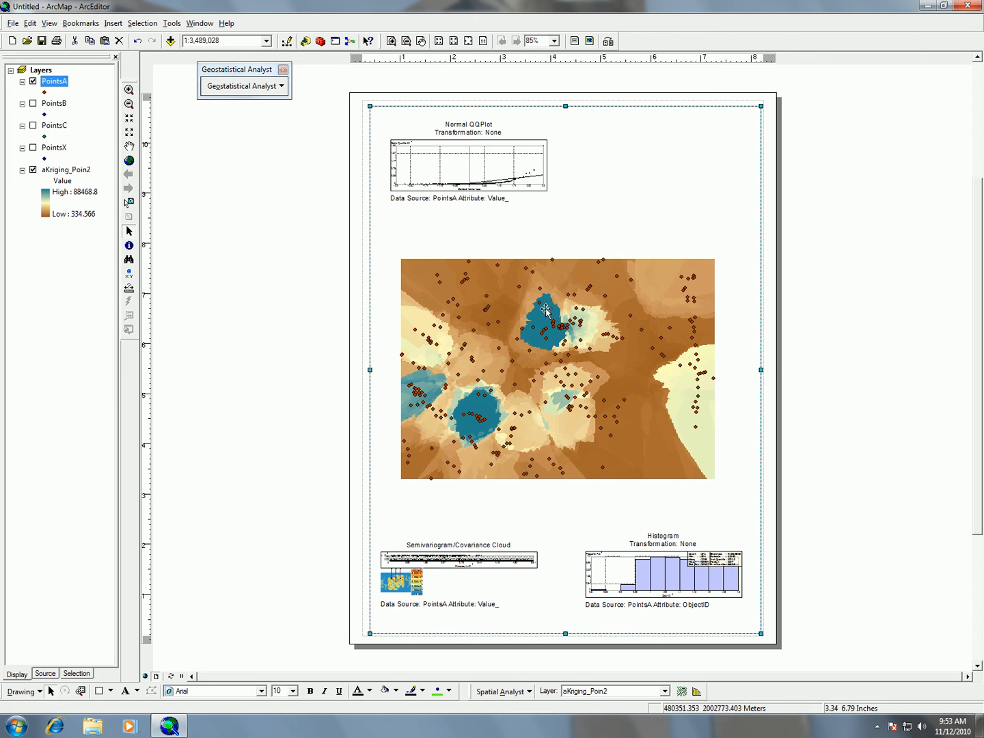
pyautogui.moveTo(399, 124)
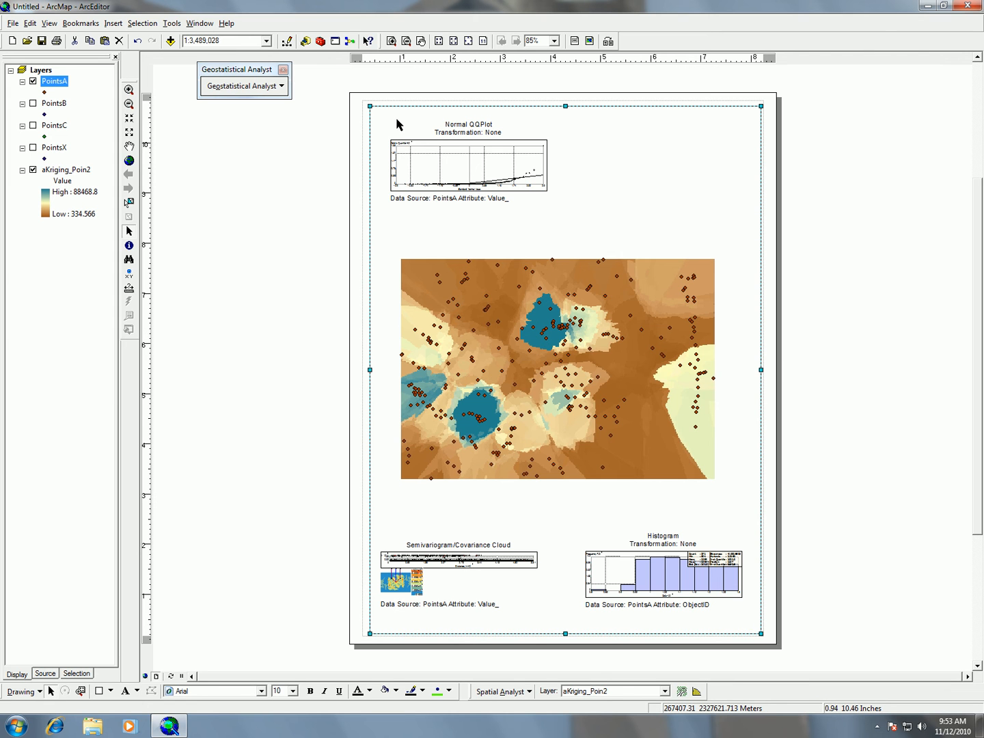
pyautogui.moveTo(649, 309)
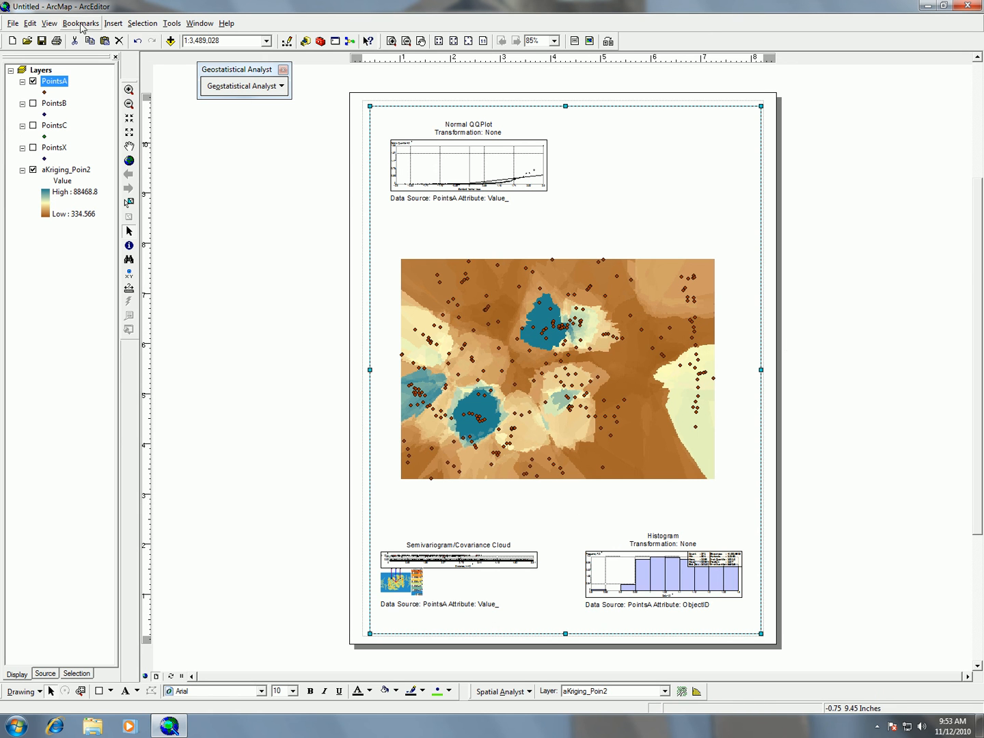
# Insert a layout title reading 'Point A' and place it at the top right.
pyautogui.click(112, 22)
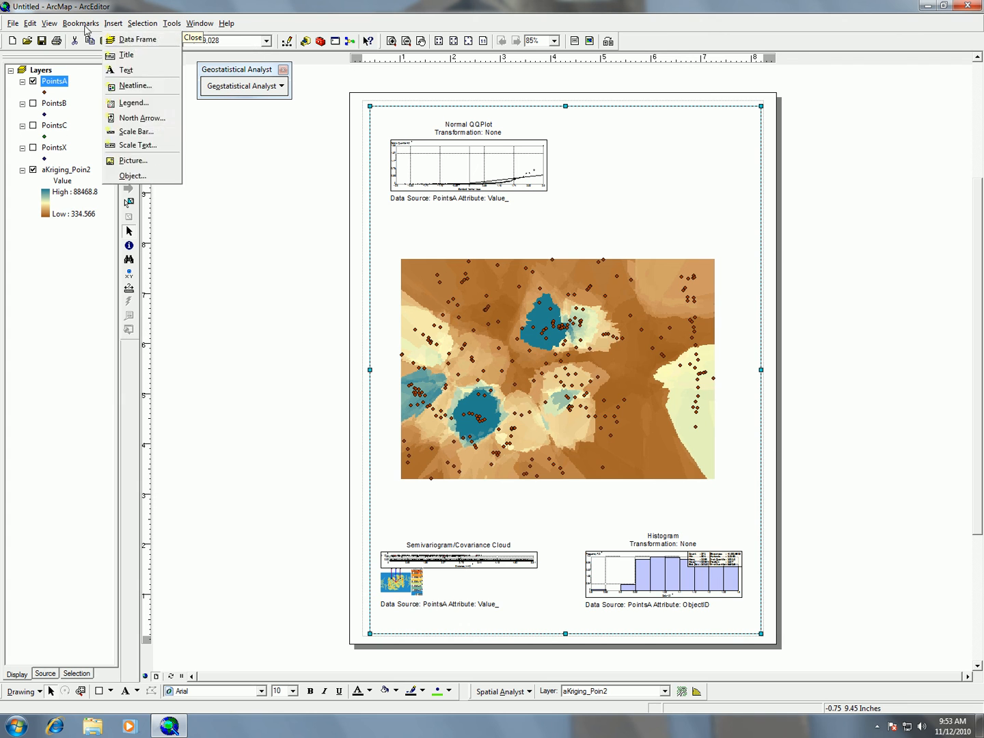
pyautogui.click(49, 22)
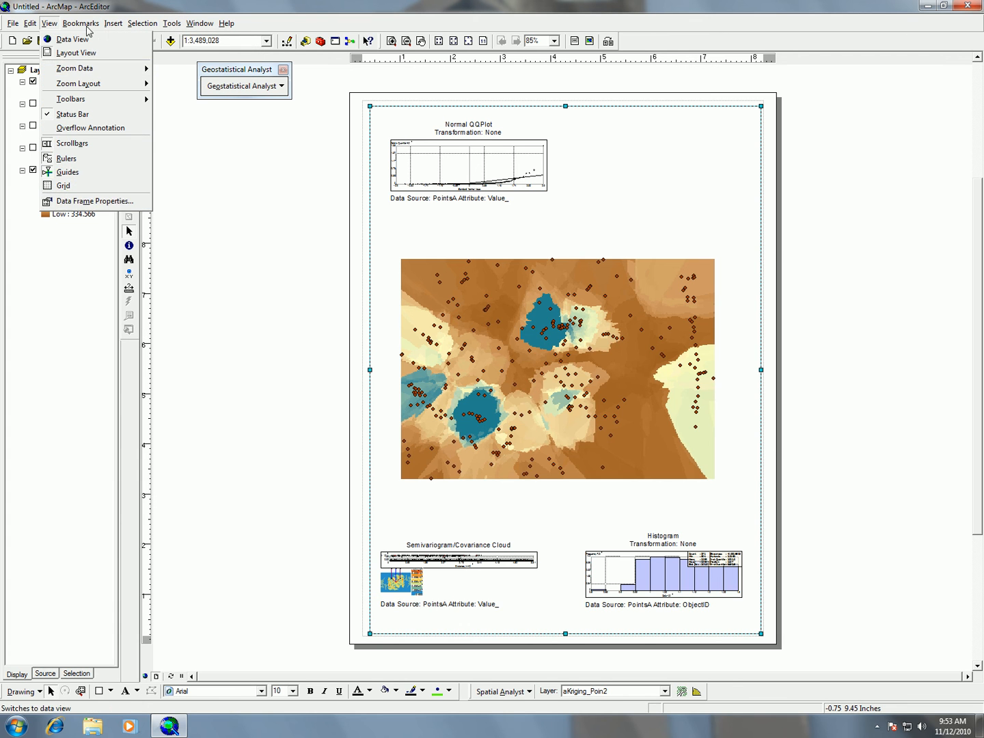
pyautogui.click(114, 21)
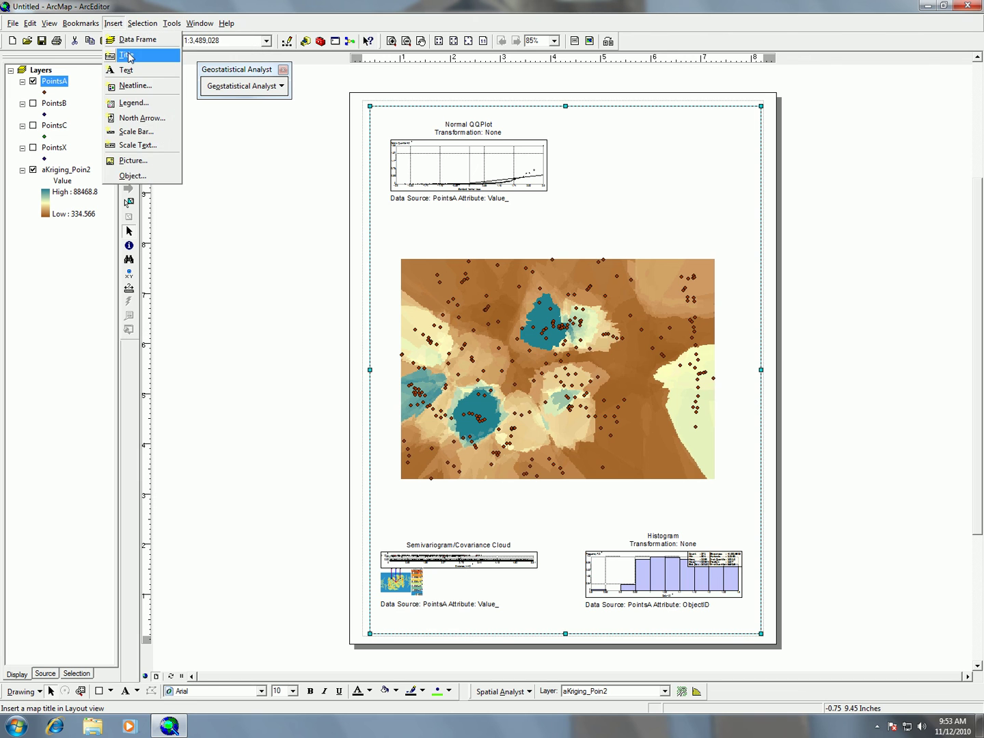
pyautogui.click(127, 55)
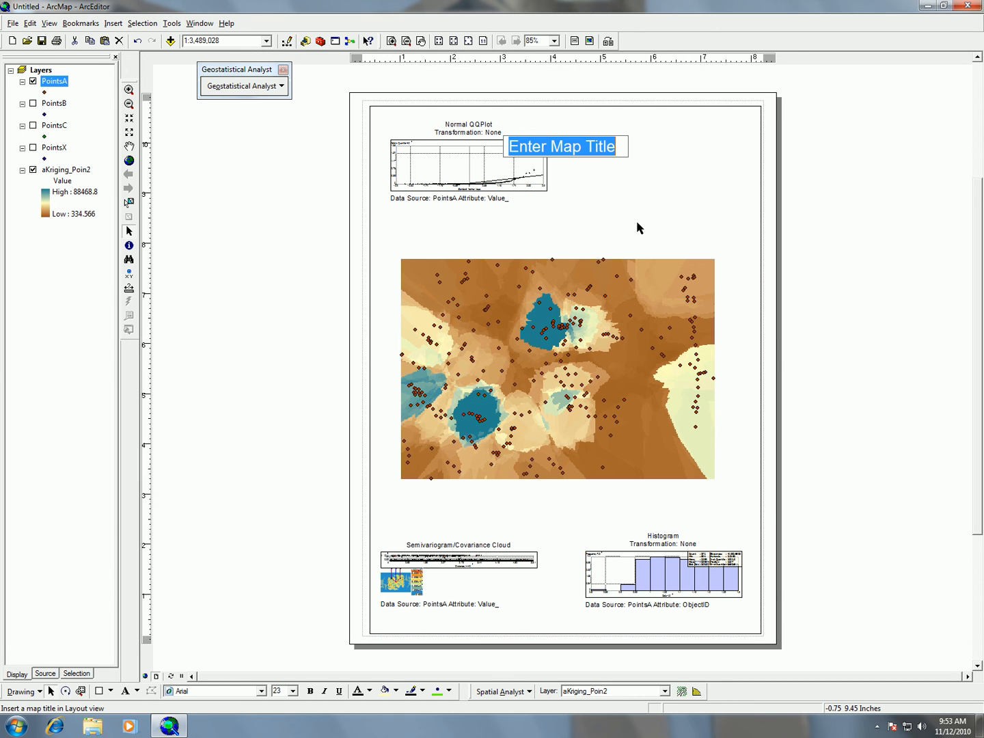
pyautogui.write('Po')
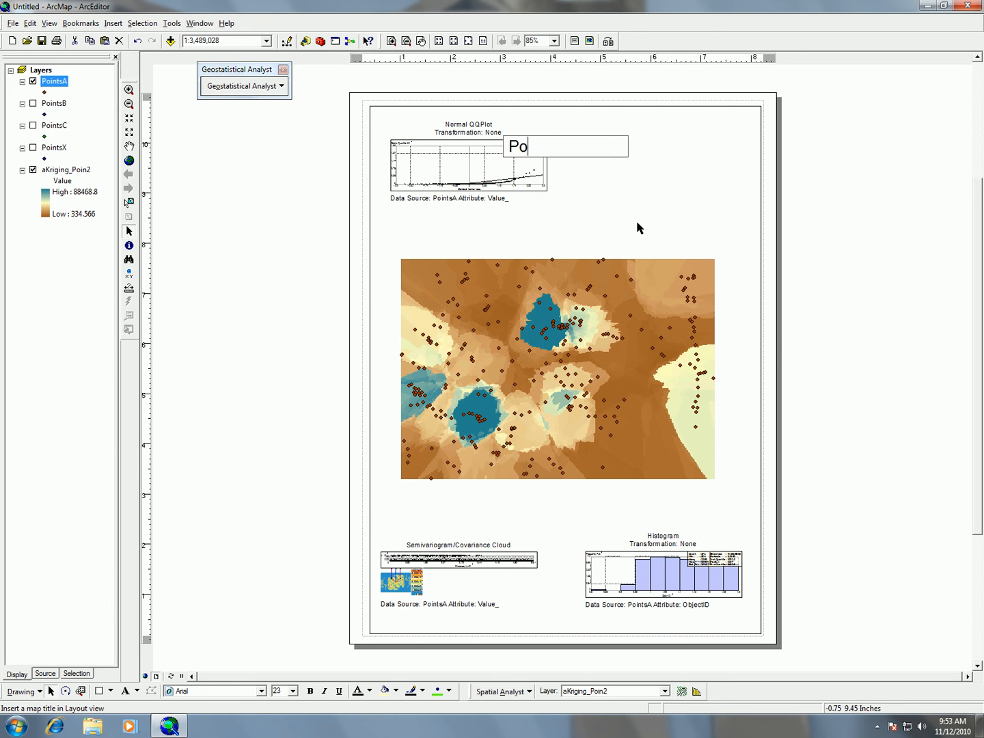
pyautogui.write('int')
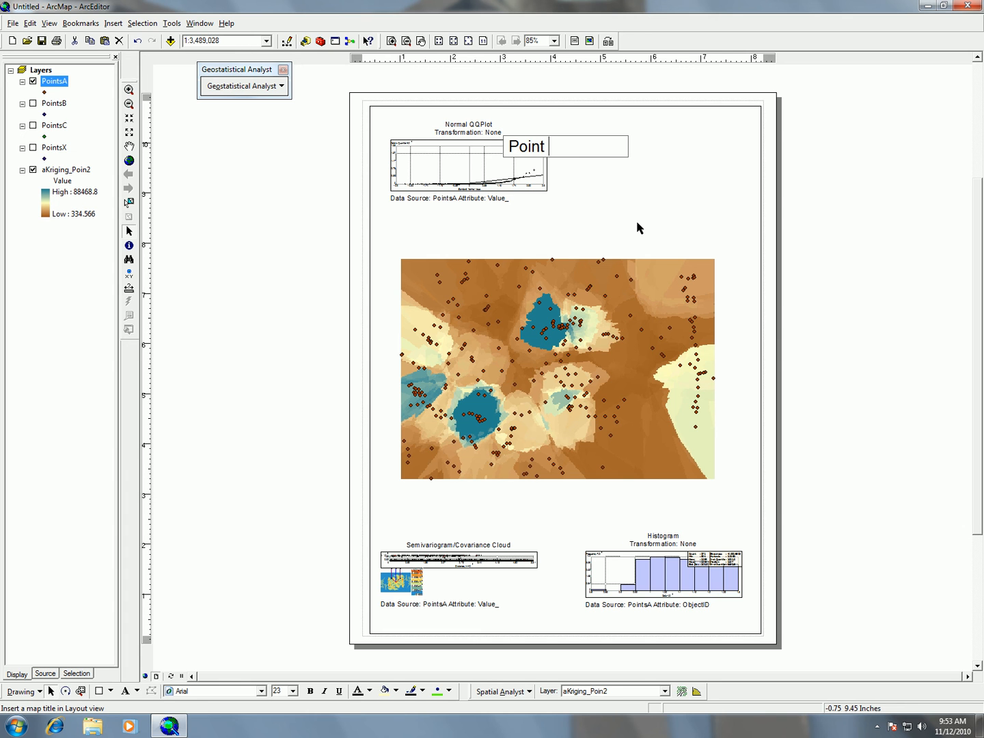
pyautogui.write('A')
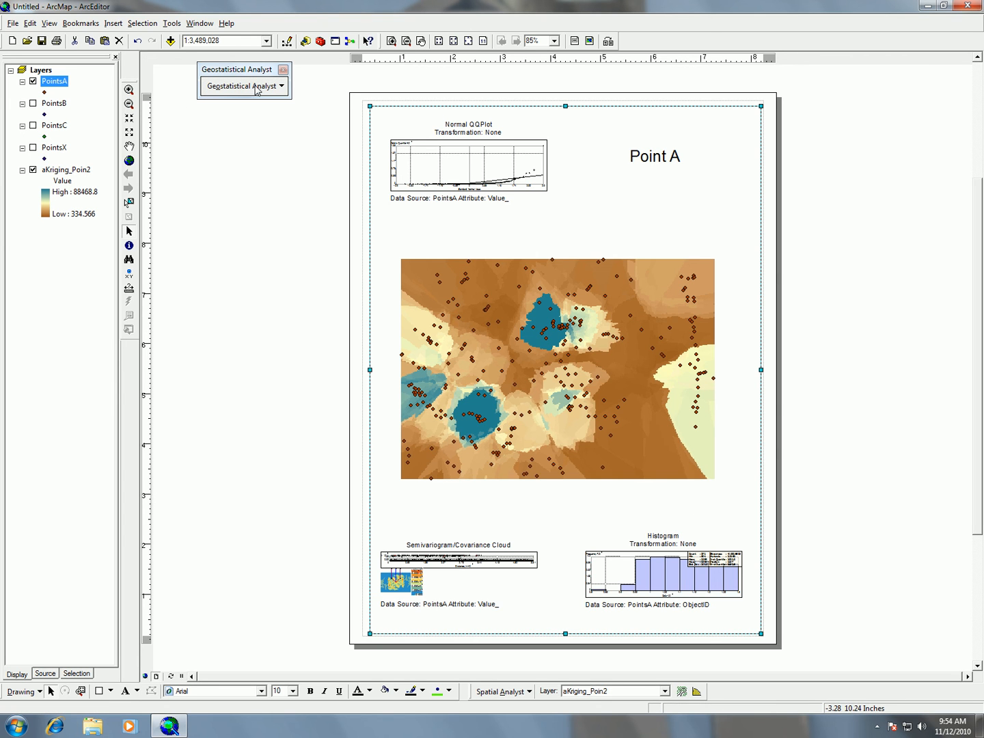
pyautogui.moveTo(320, 41)
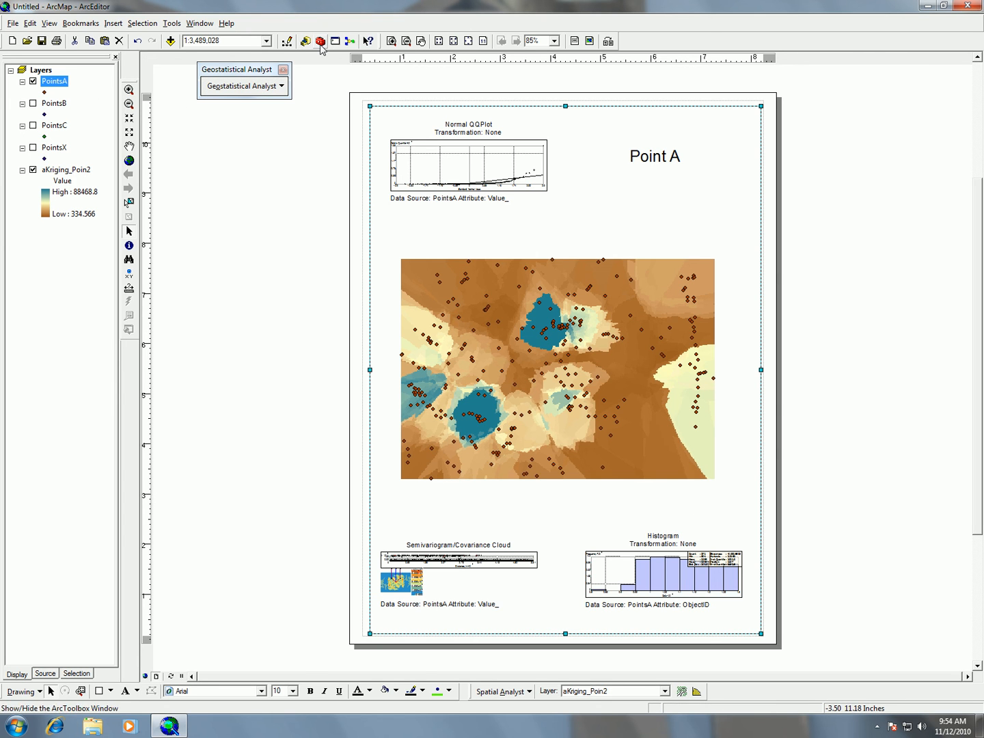
# Show ArcToolbox to reach the Spatial Analyst interpolation tools.
pyautogui.click(306, 41)
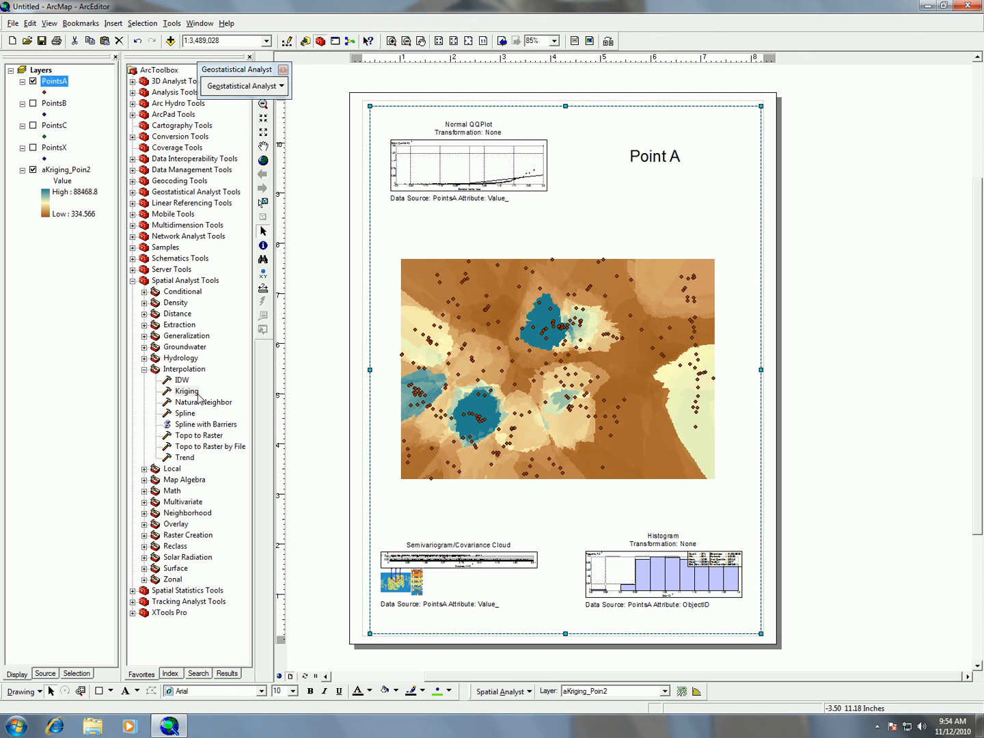
pyautogui.moveTo(200, 399)
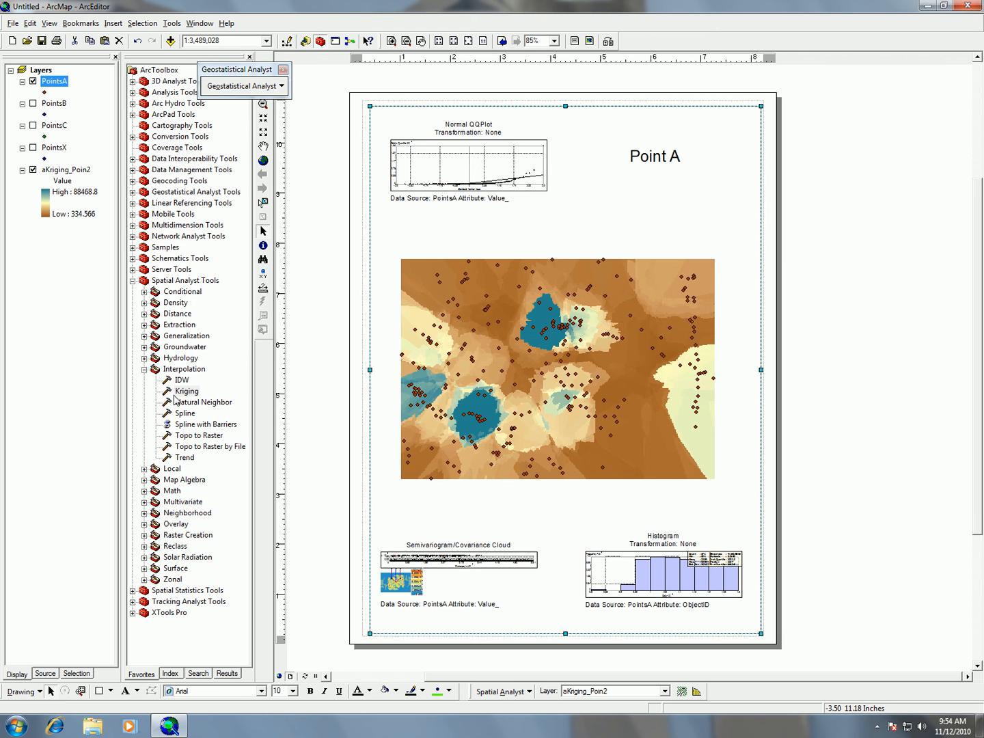